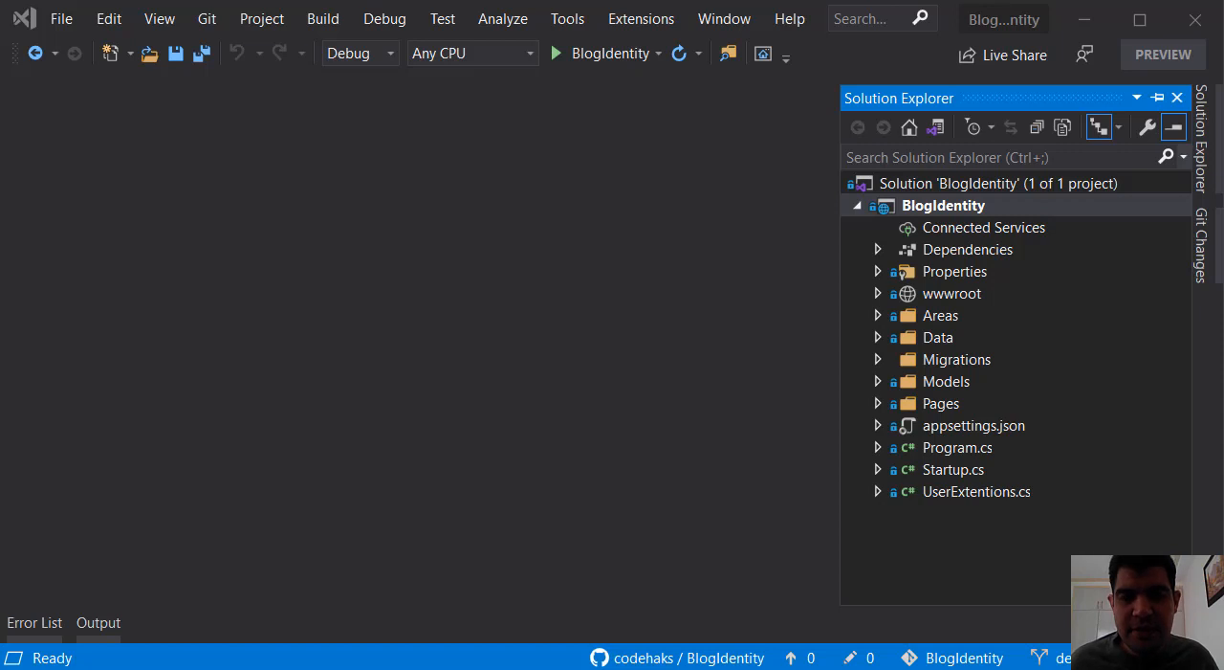
mouse_move(999, 322)
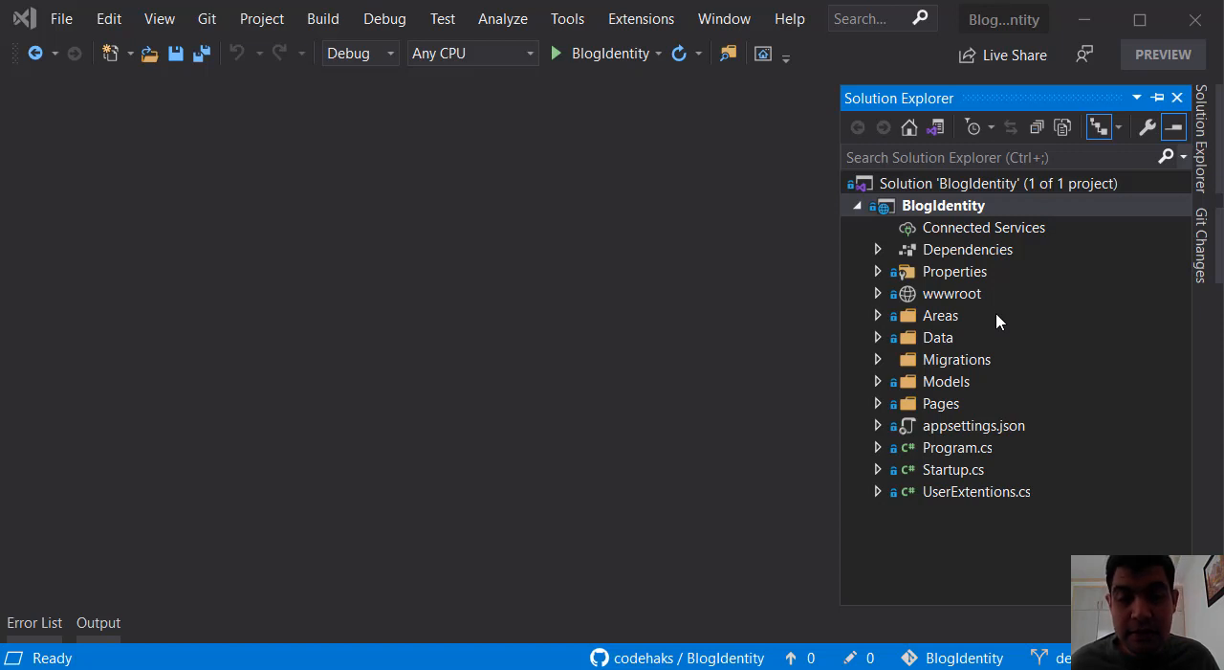
Browse the Areas/Identity folders, then open Post.cs with its Id, Title and UserId properties
left_click(876, 315)
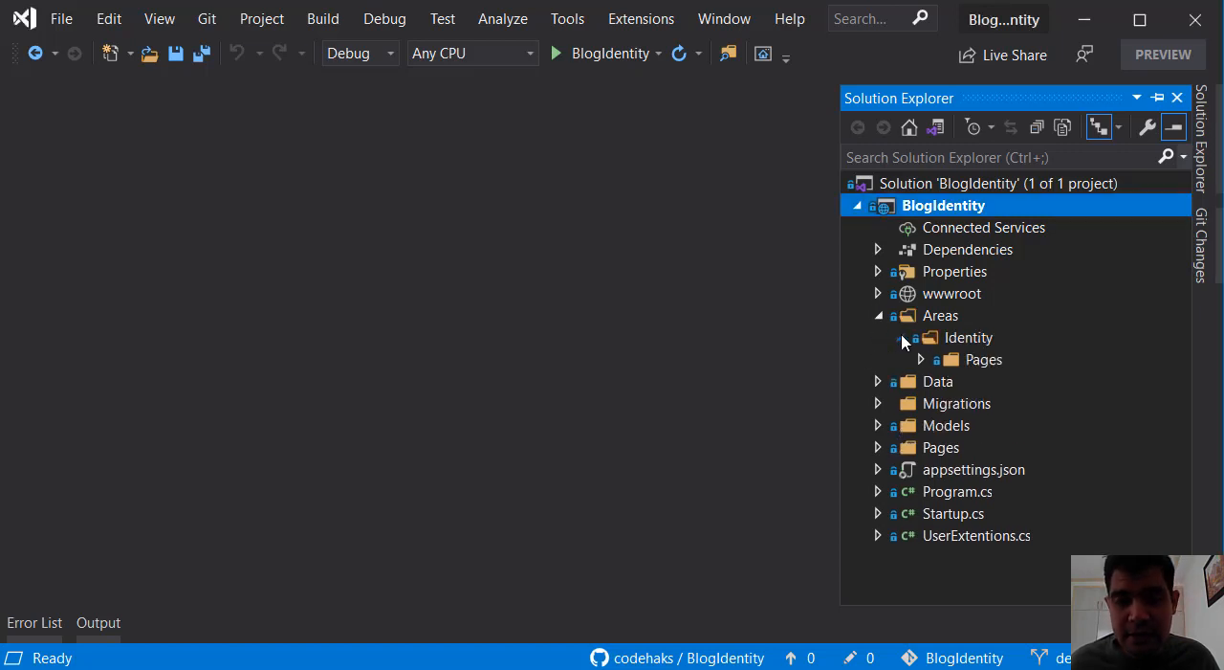
left_click(922, 359)
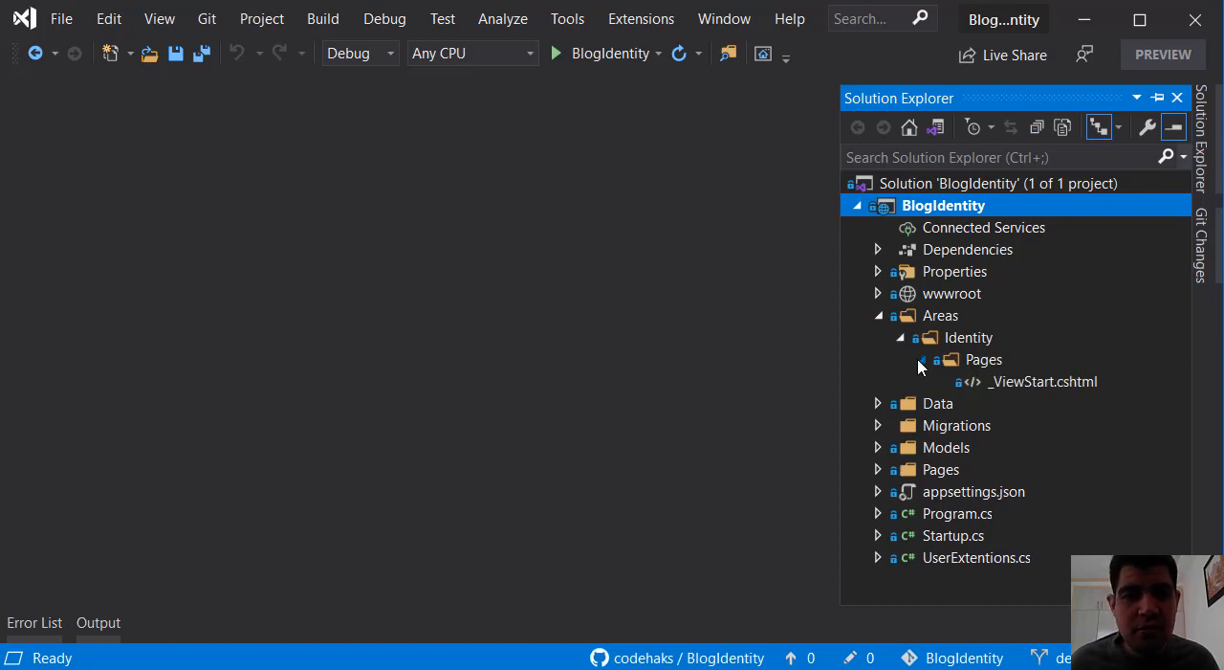
left_click(899, 337)
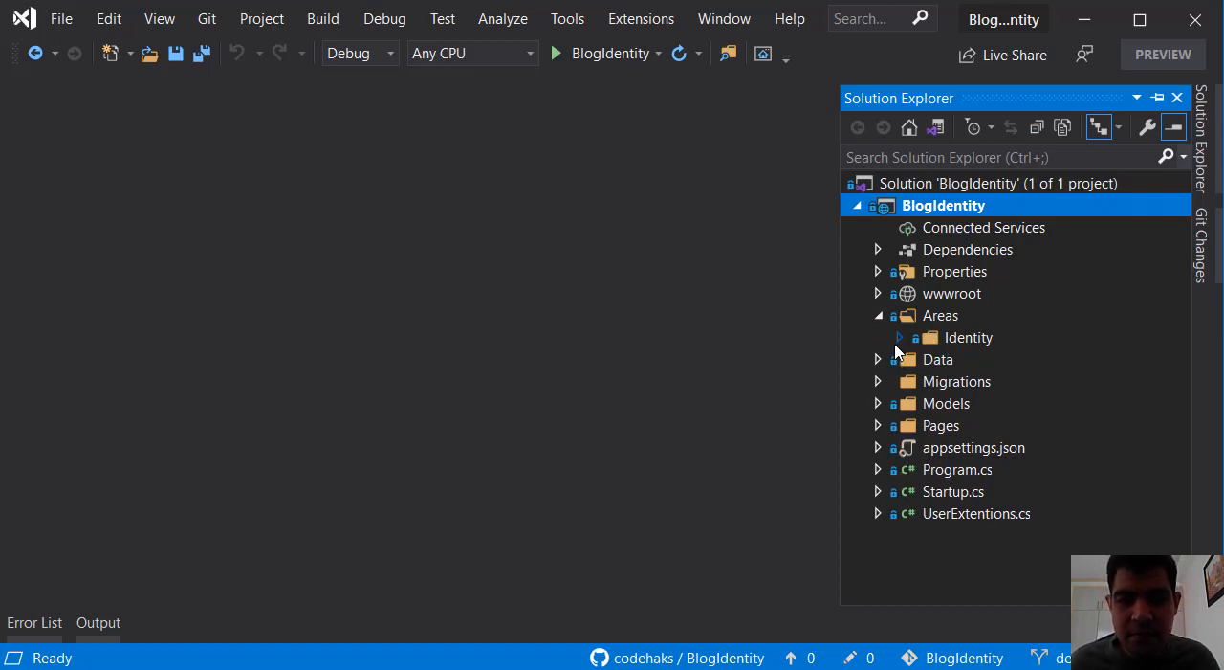
mouse_move(890, 399)
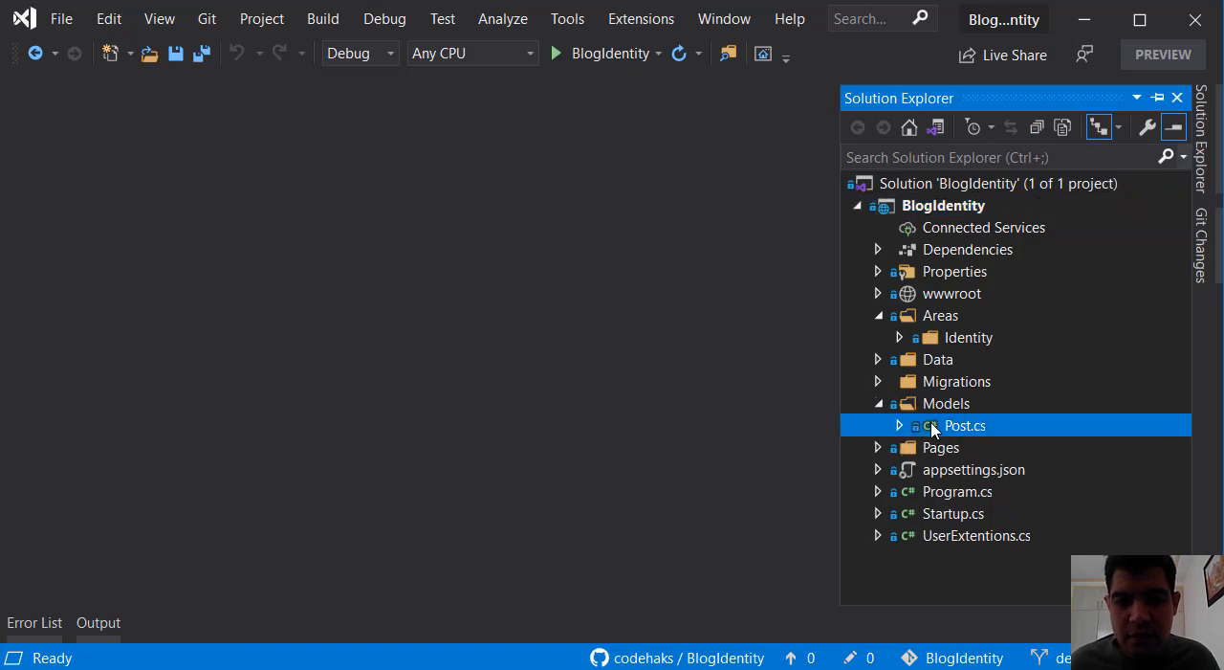
double_click(964, 425)
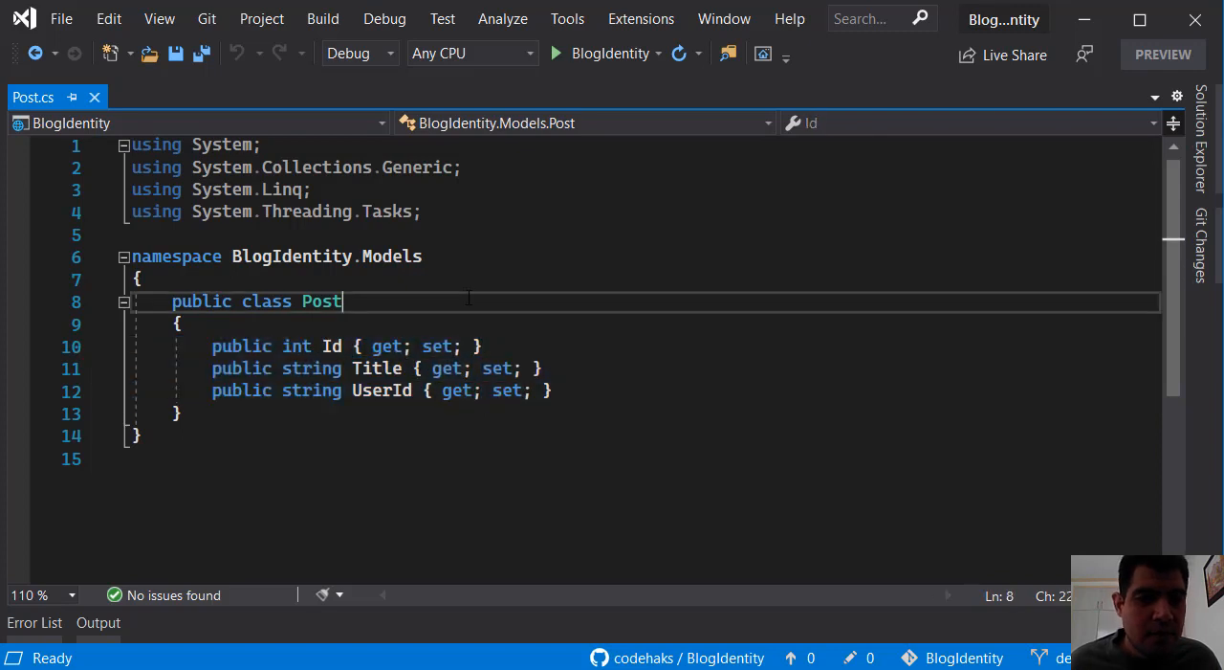
Run BlogIdentity without debugging, then open the Index page's code-behind file
left_click(385, 19)
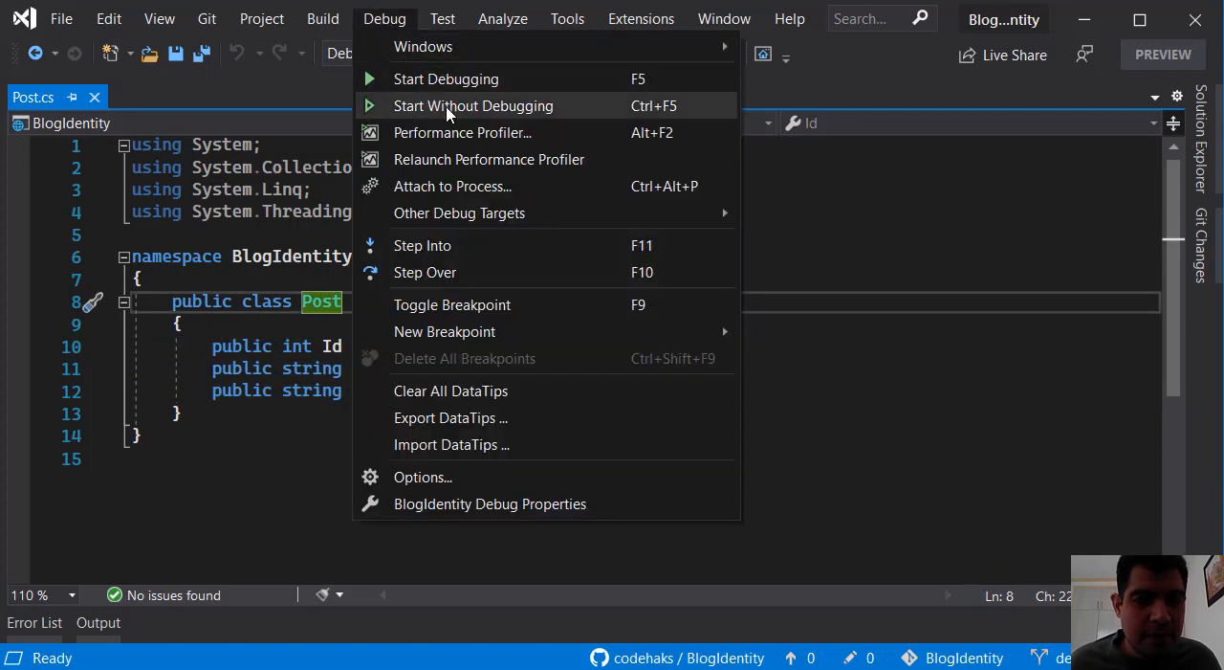
left_click(473, 105)
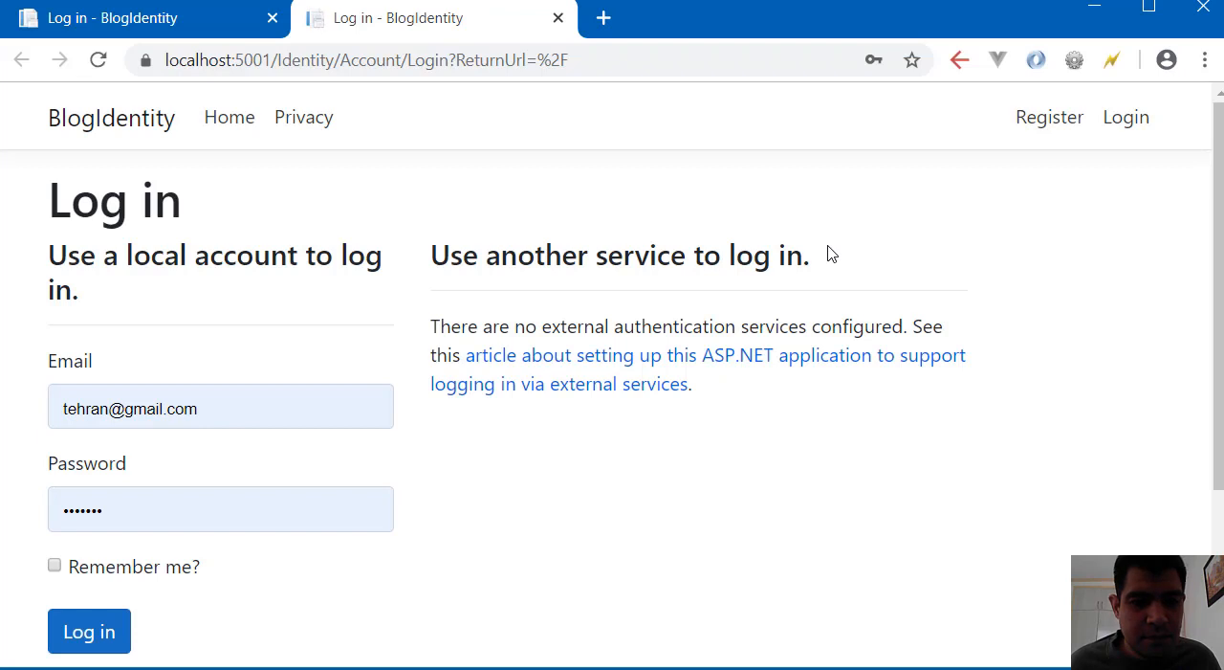
mouse_move(796, 253)
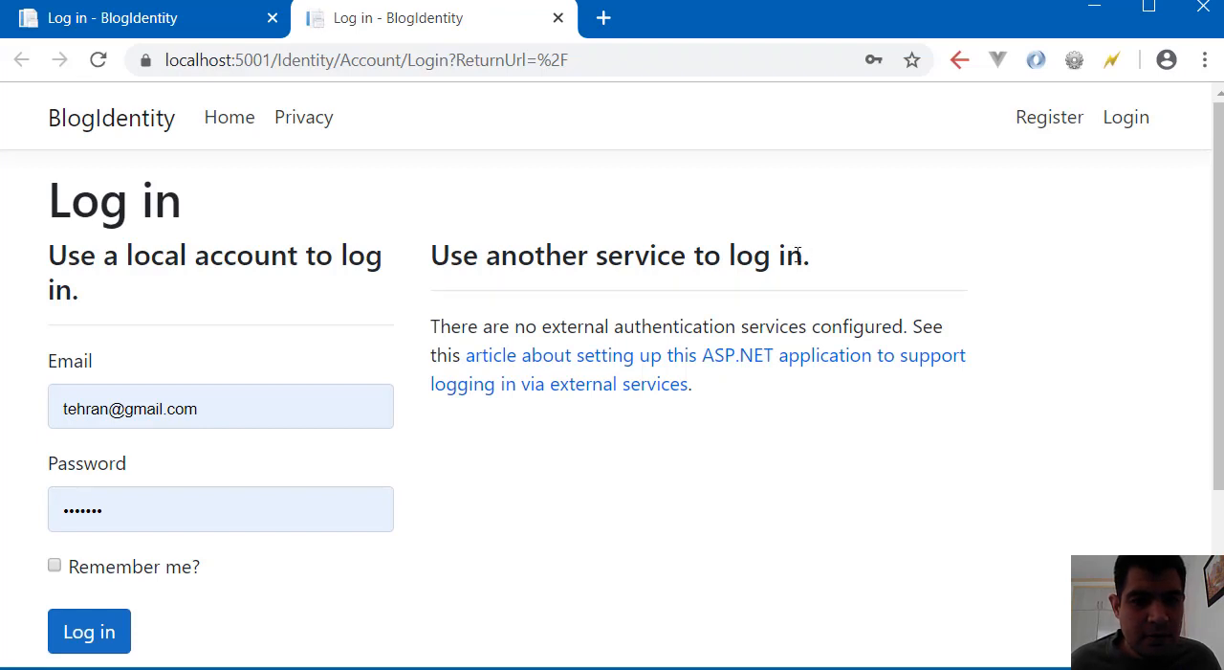
mouse_move(401, 348)
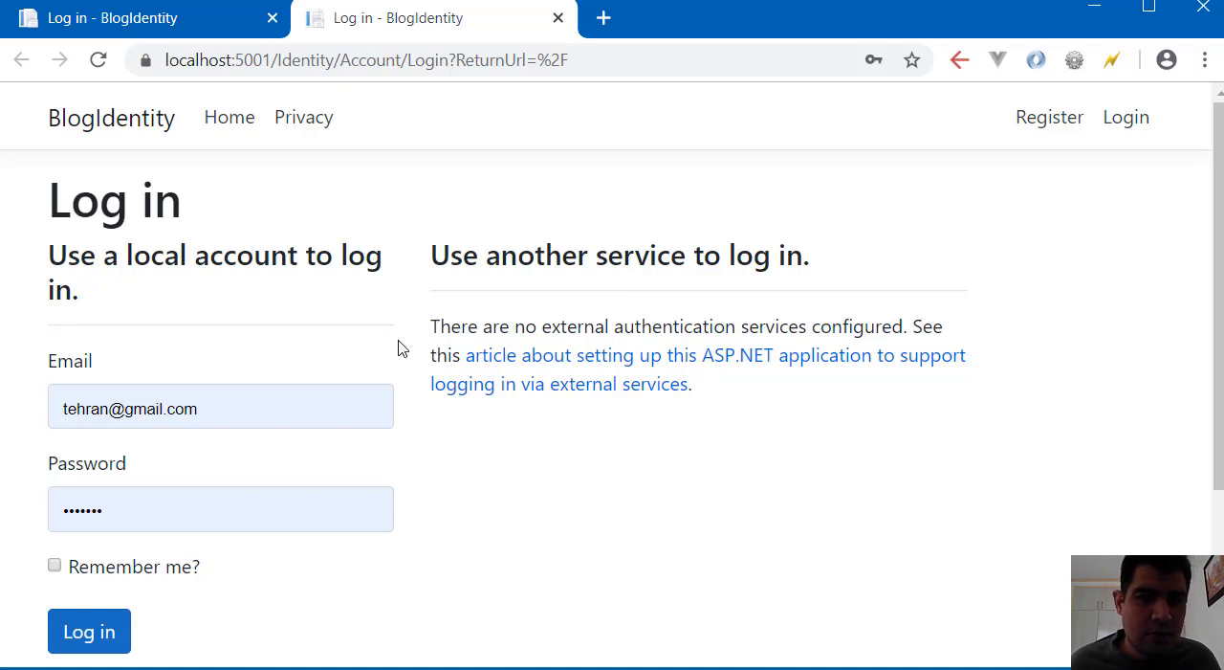
mouse_move(890, 202)
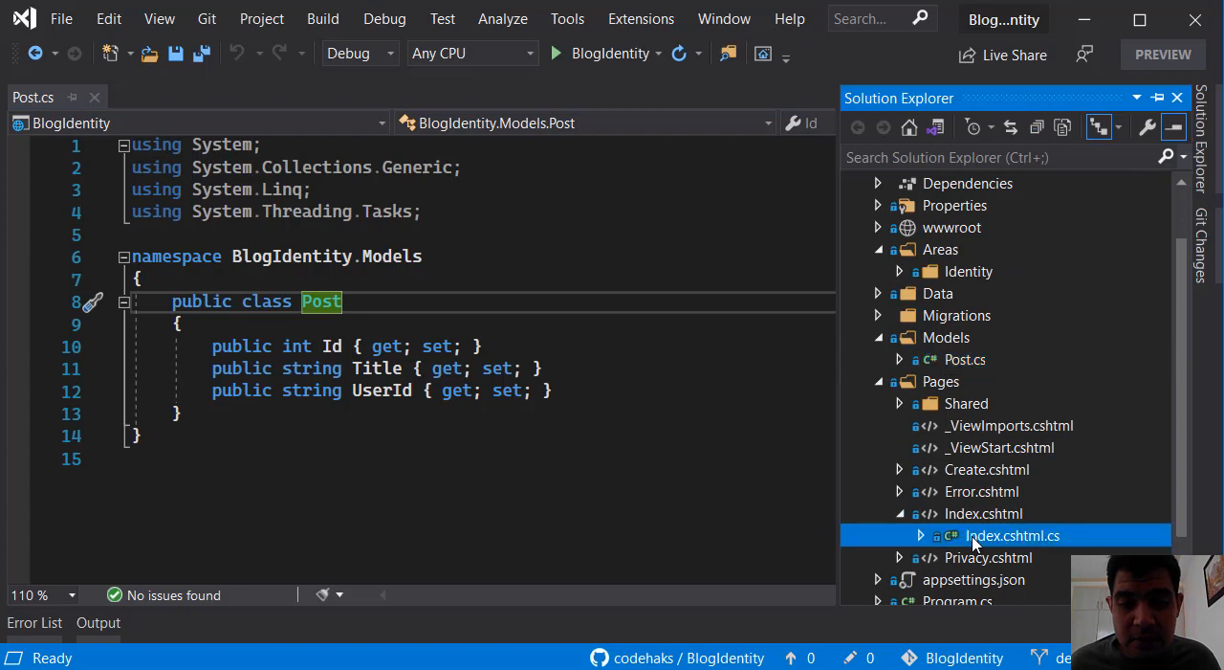
double_click(1012, 536)
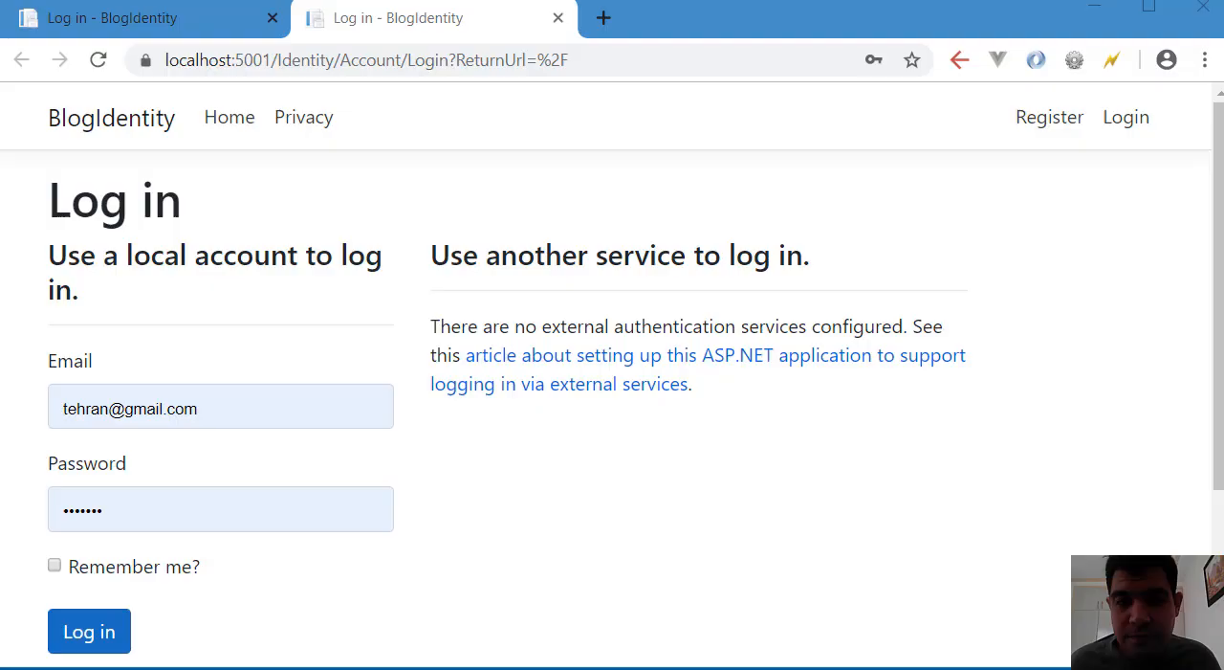
Register a new BlogIdentity account with email and password, then log in with it
left_click(1048, 117)
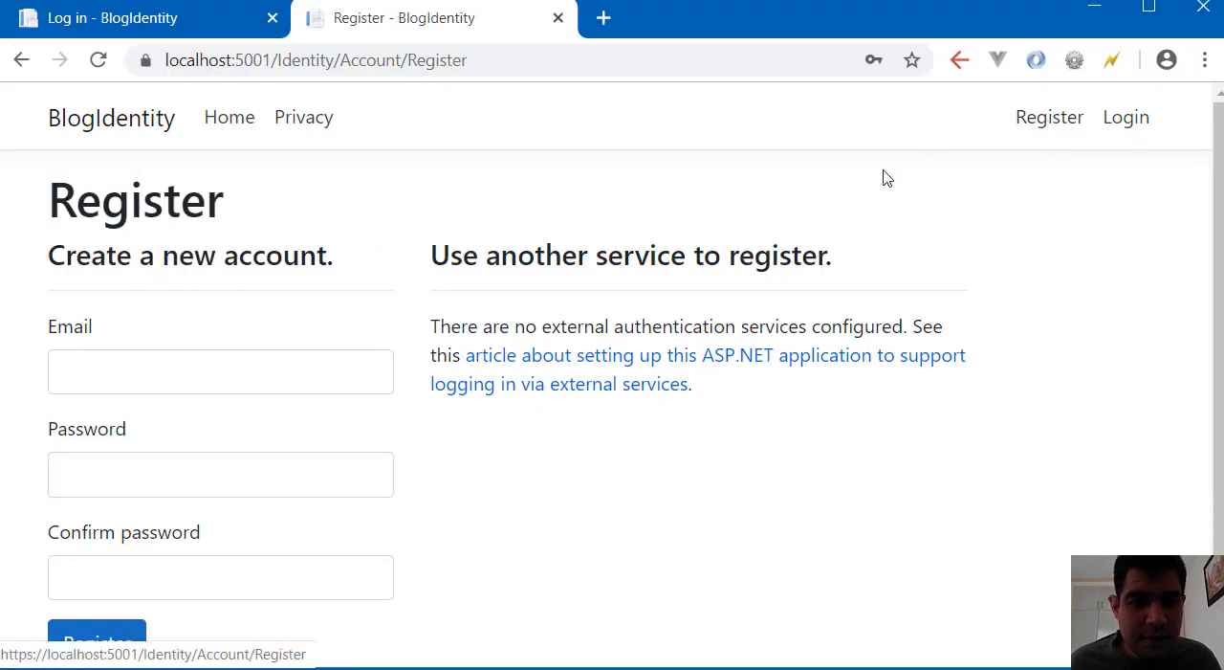
left_click(220, 372)
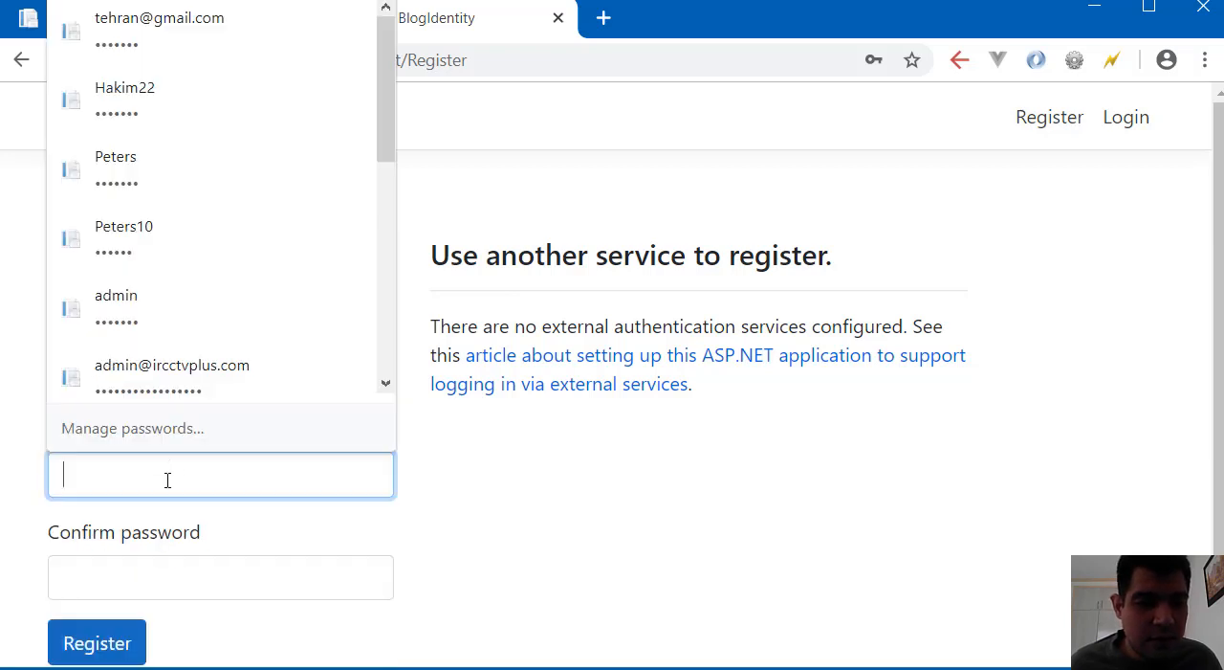
mouse_move(354, 429)
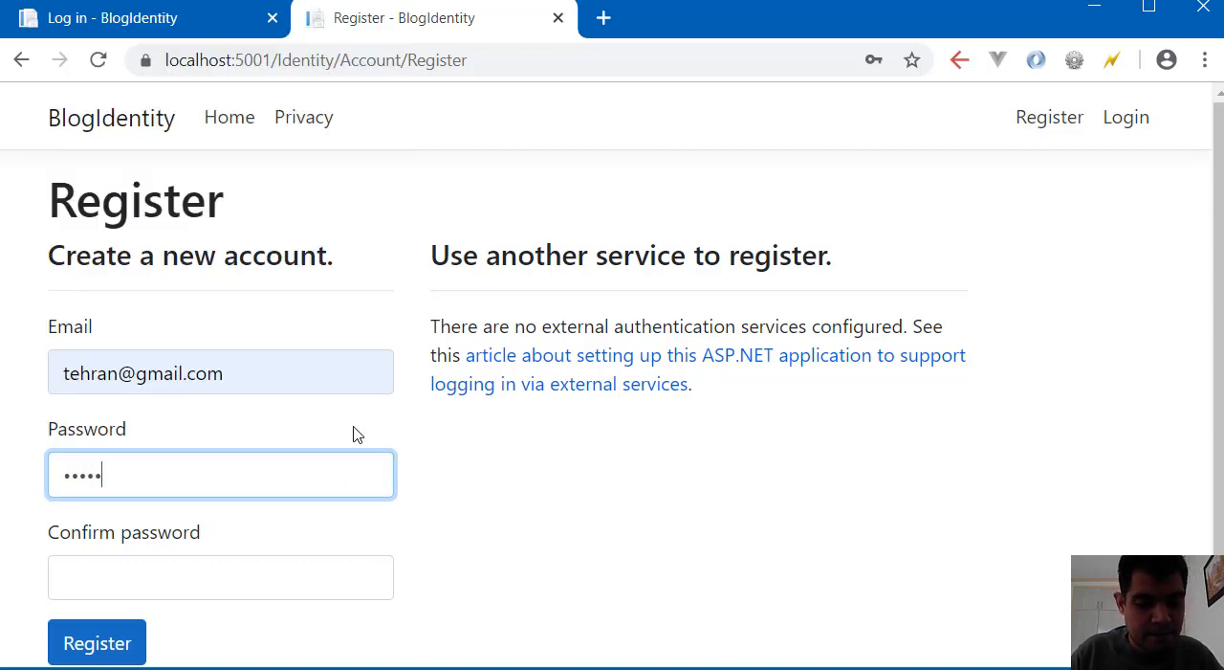
type("•••")
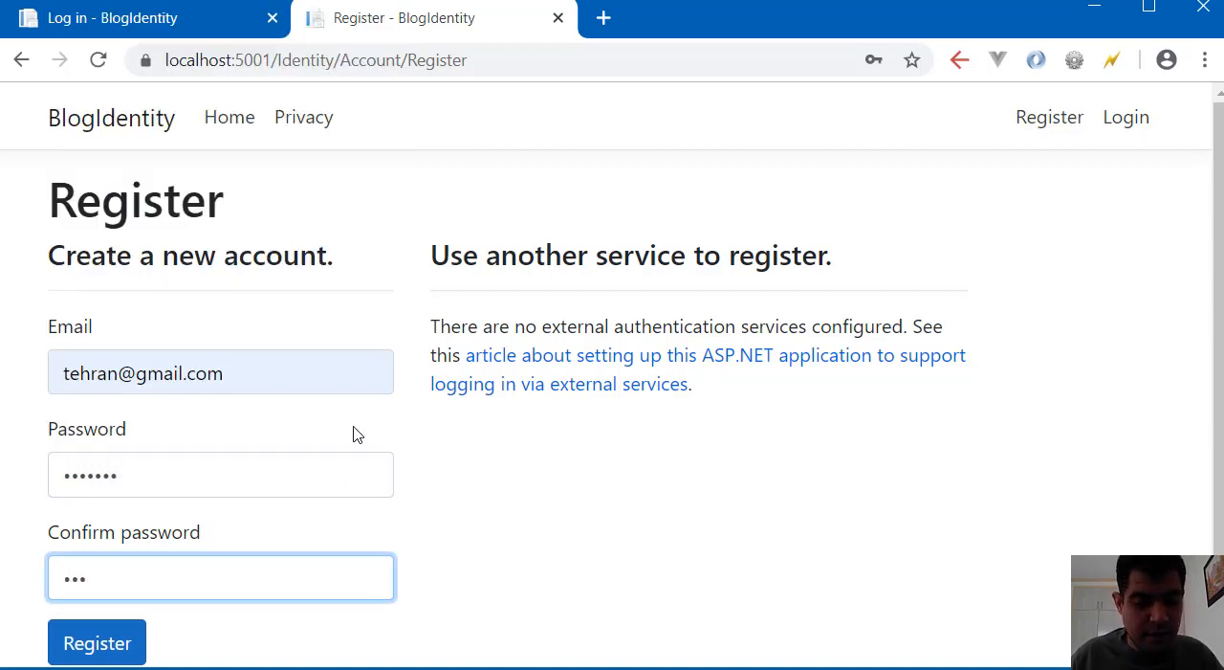
type("••••")
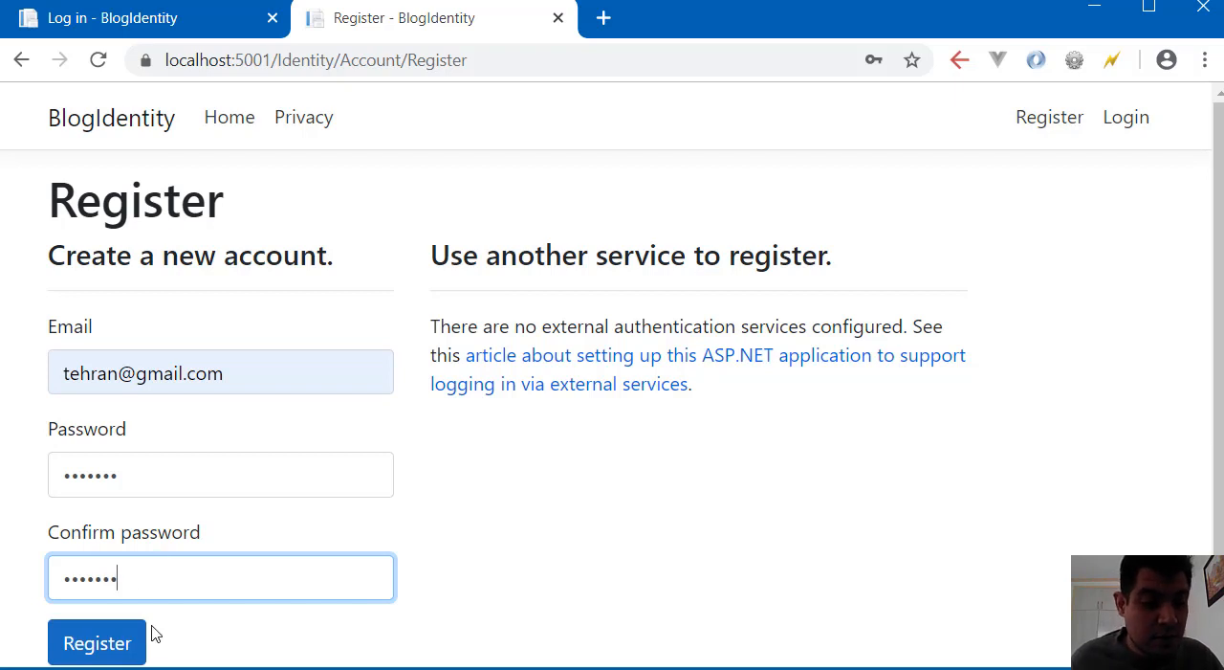
left_click(95, 643)
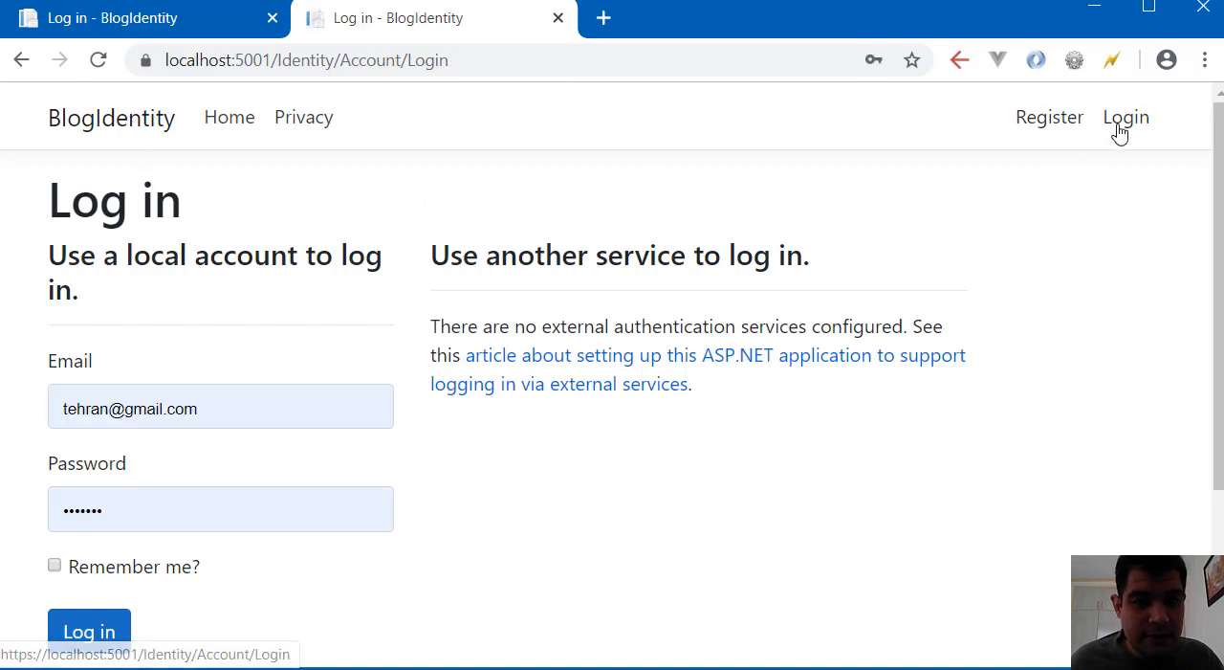
left_click(88, 631)
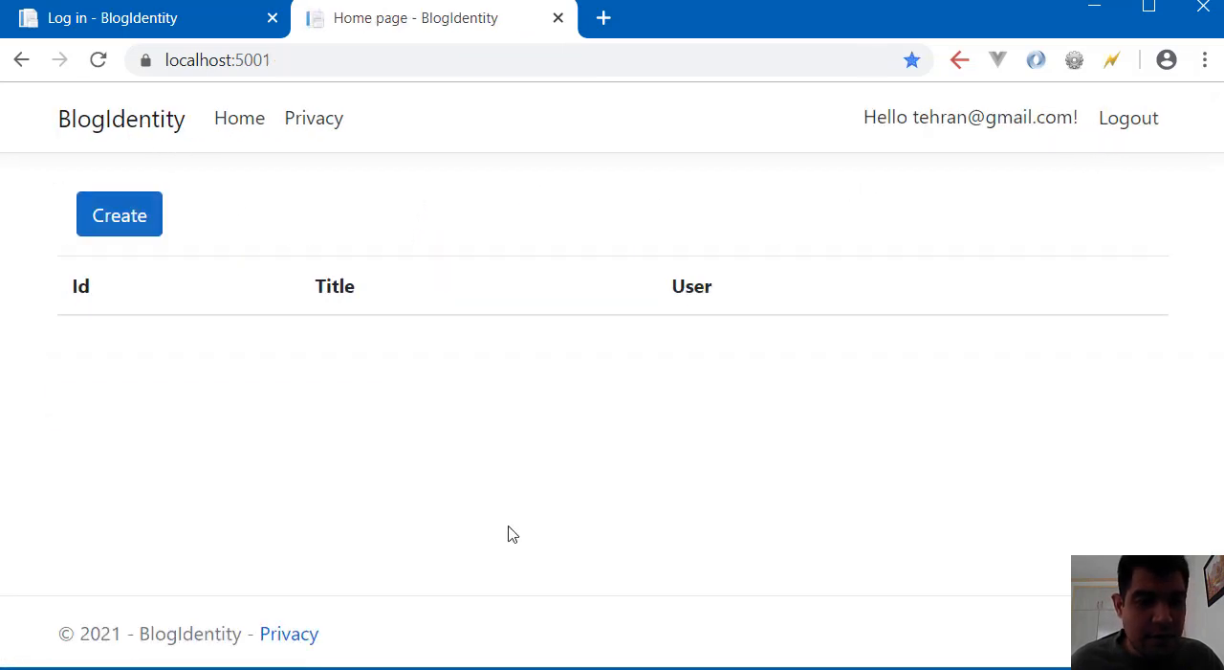
Create a post titled 'From Iran' and highlight its user id in the posts list
left_click(118, 214)
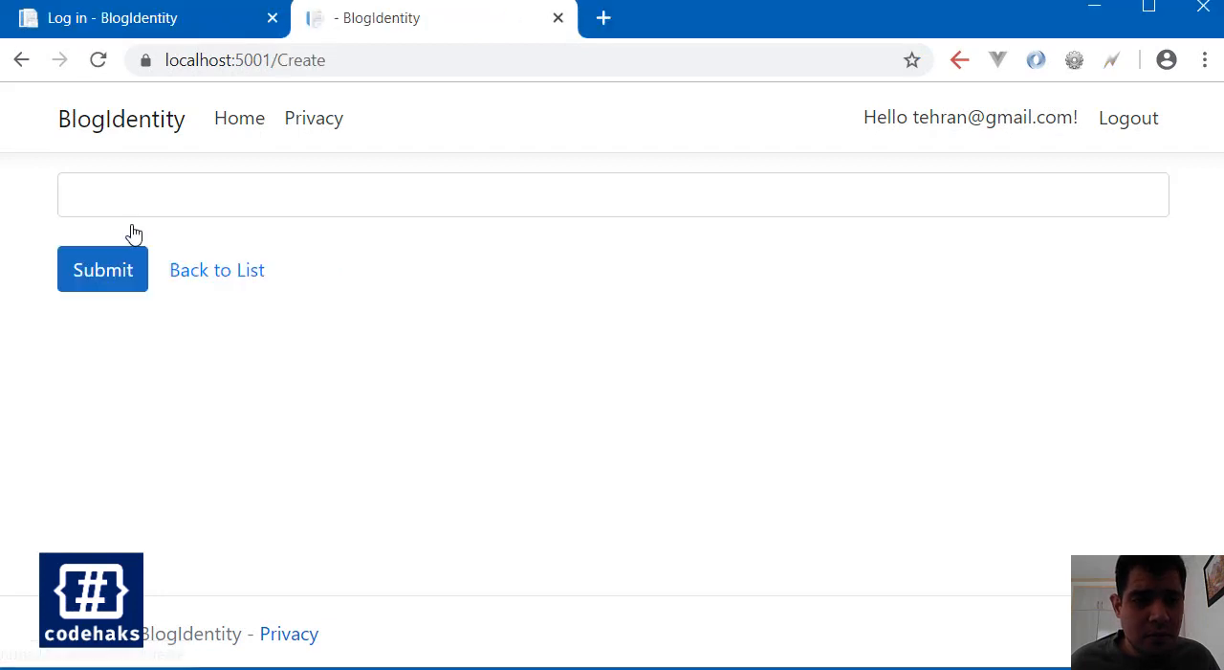
type("From Iran")
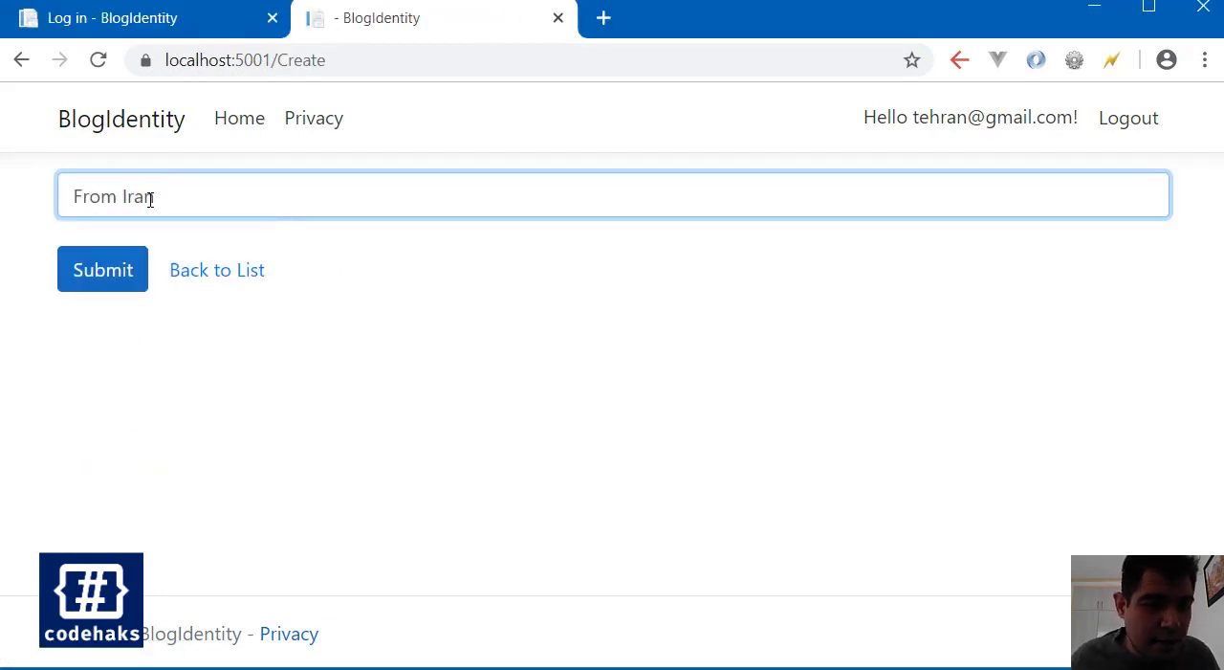
left_click(103, 267)
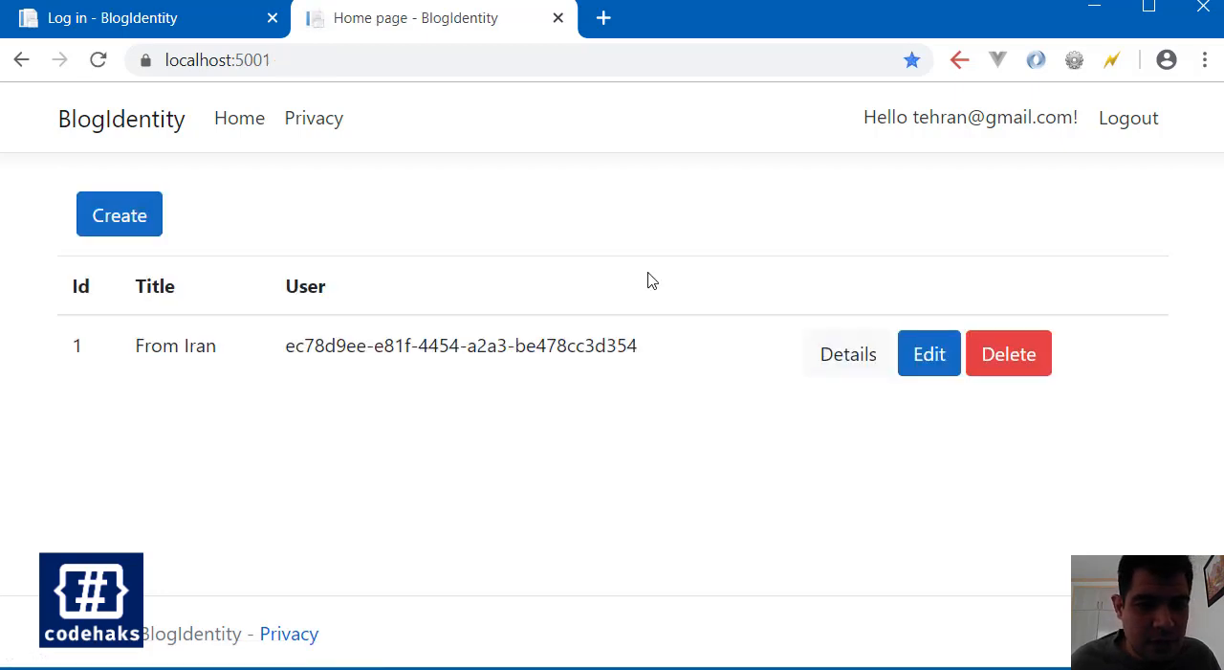
mouse_move(251, 353)
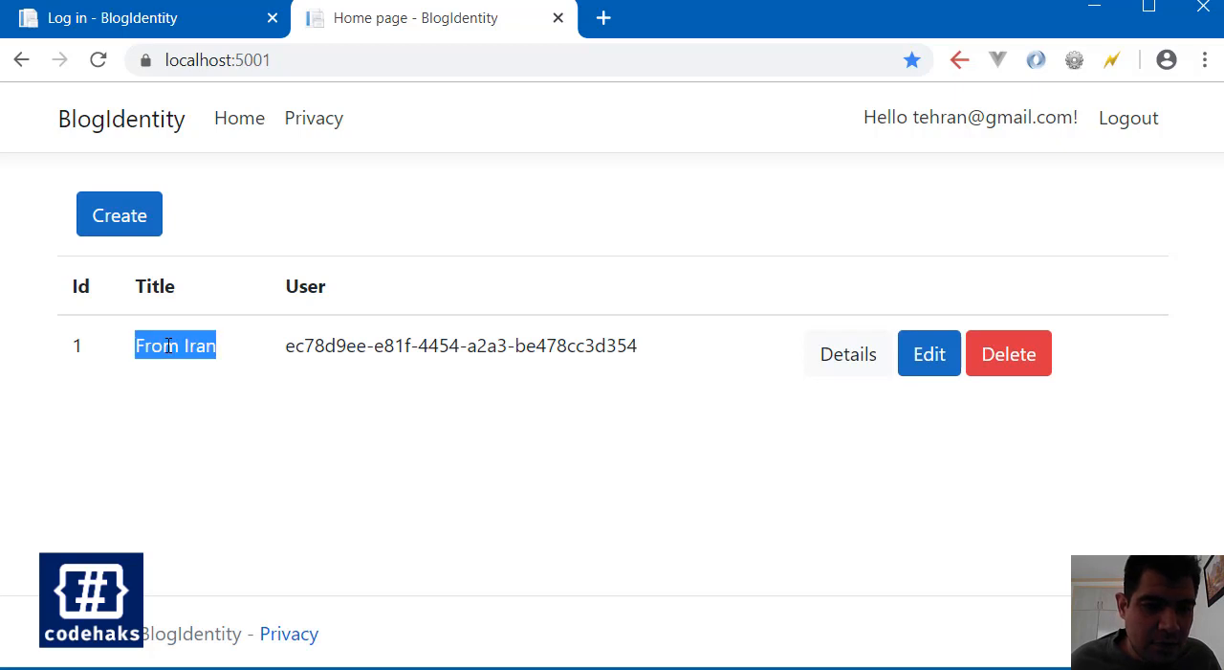
left_click_drag(283, 344, 555, 344)
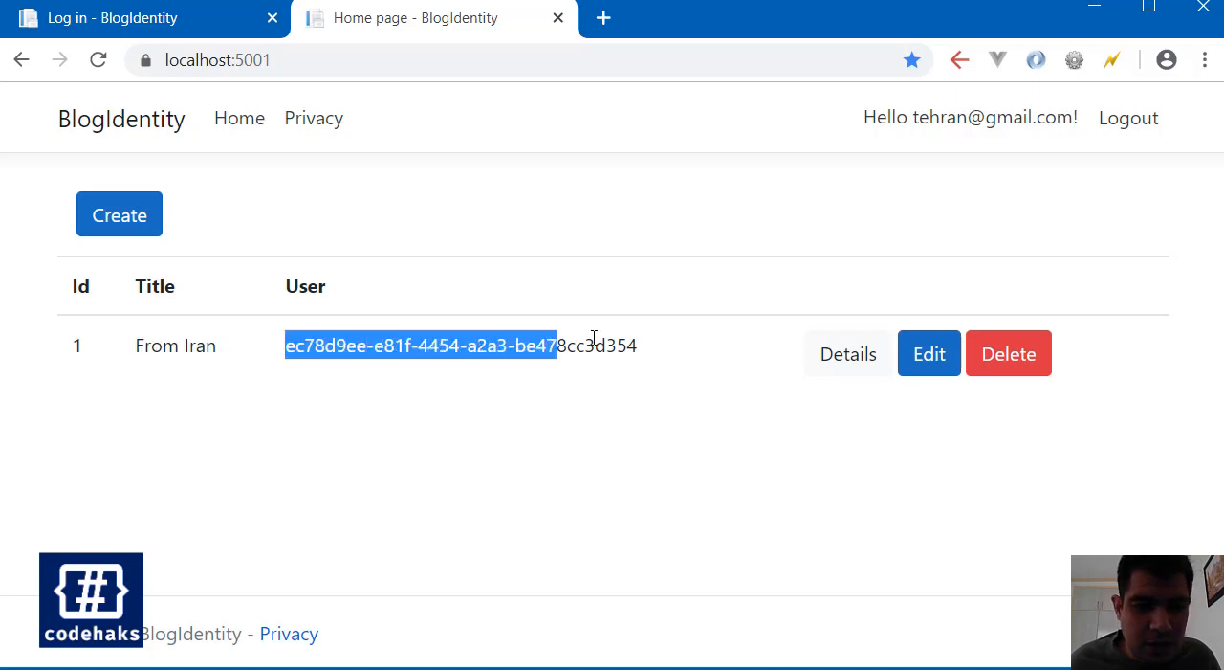
left_click(693, 355)
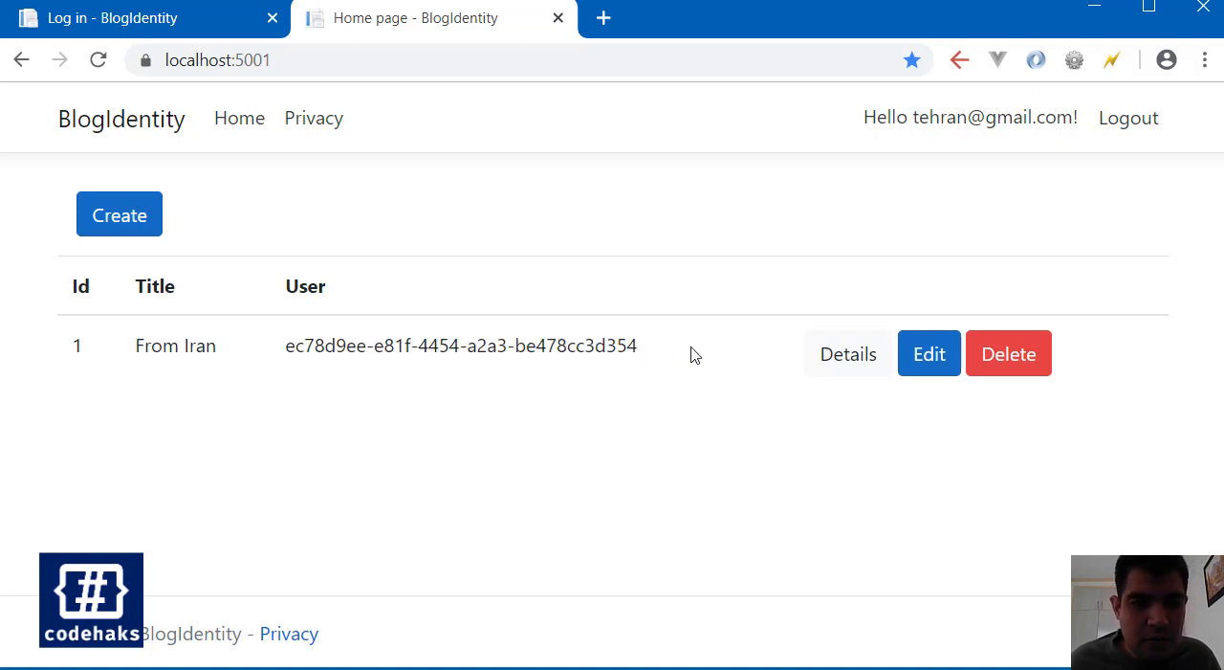
mouse_move(784, 267)
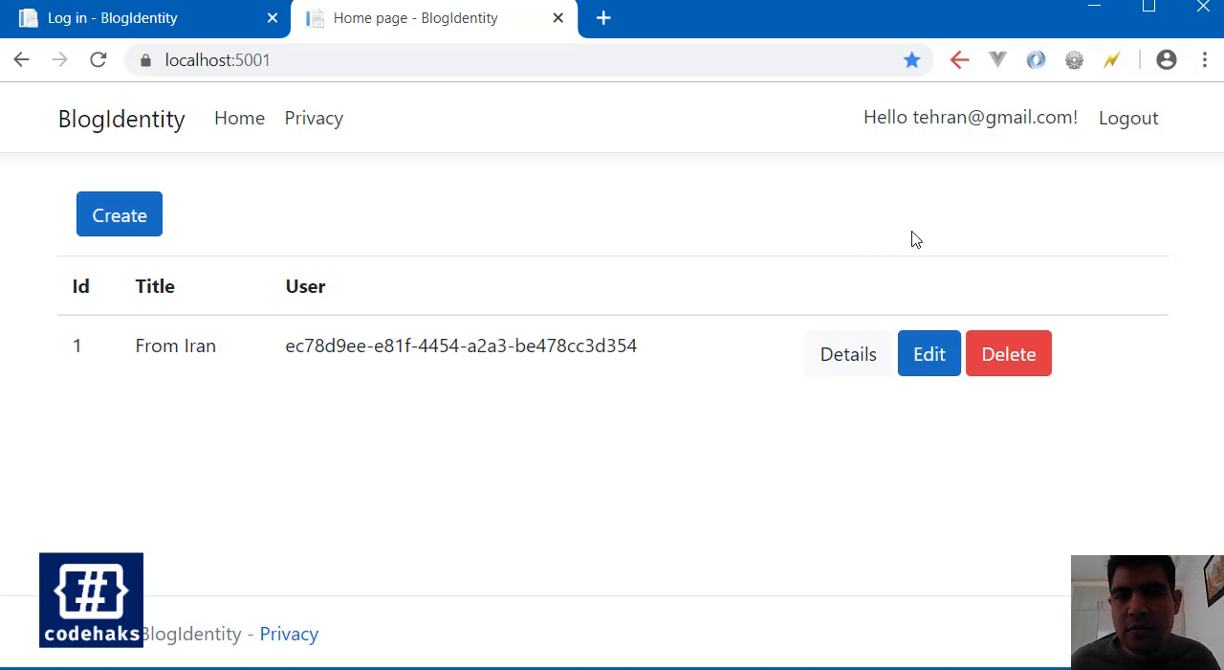
mouse_move(1108, 130)
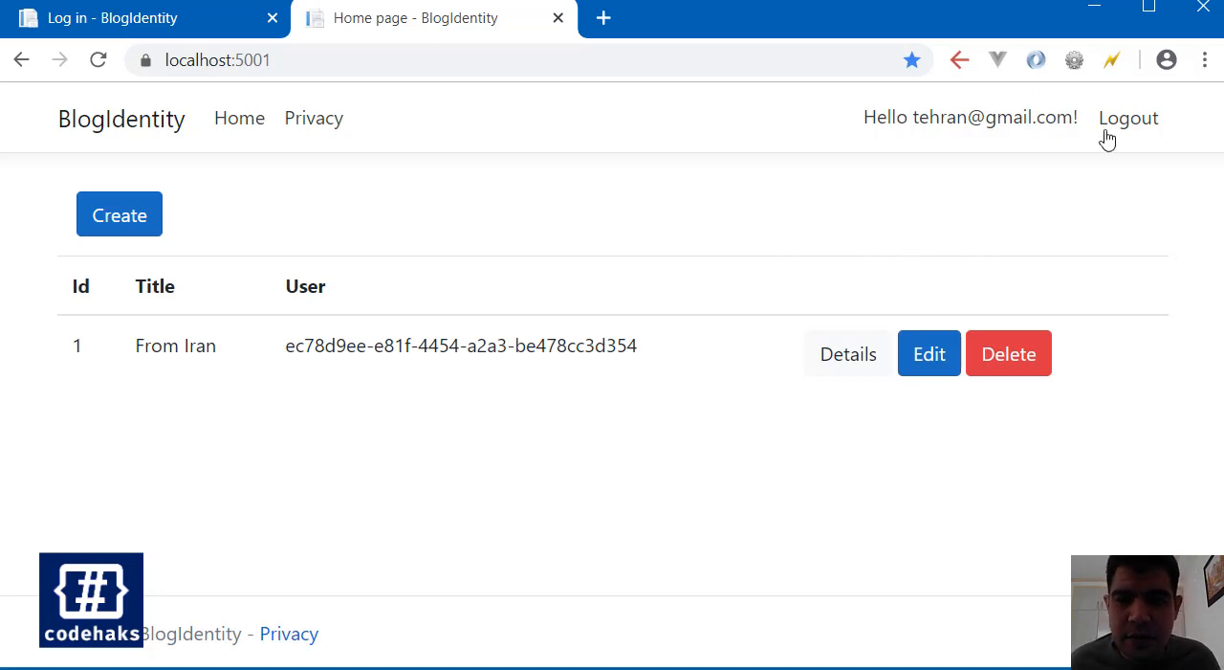
Log out, register a second account with the saved email, and confirm it
left_click(1129, 116)
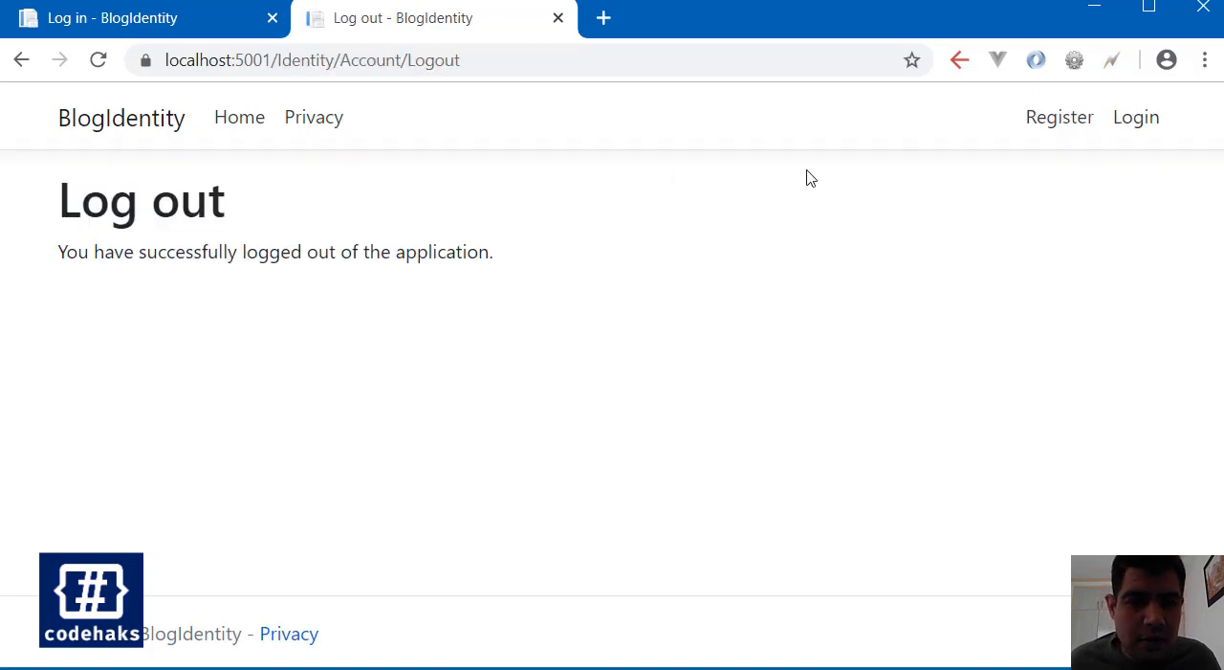
left_click(1060, 116)
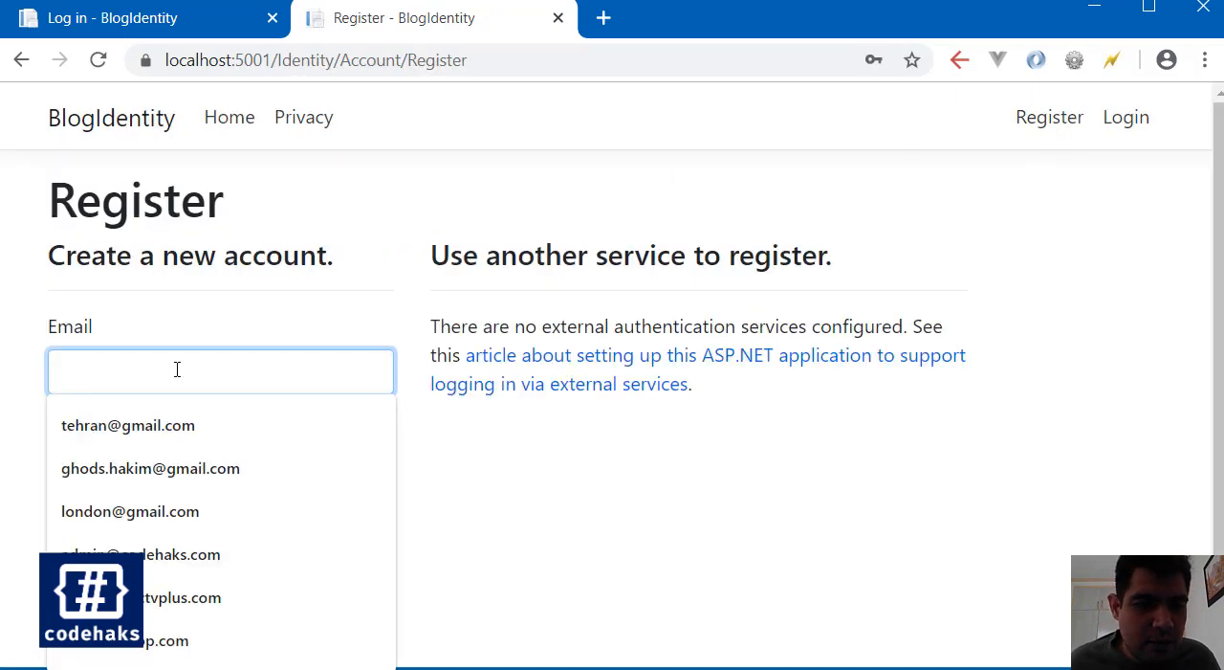
left_click(131, 511)
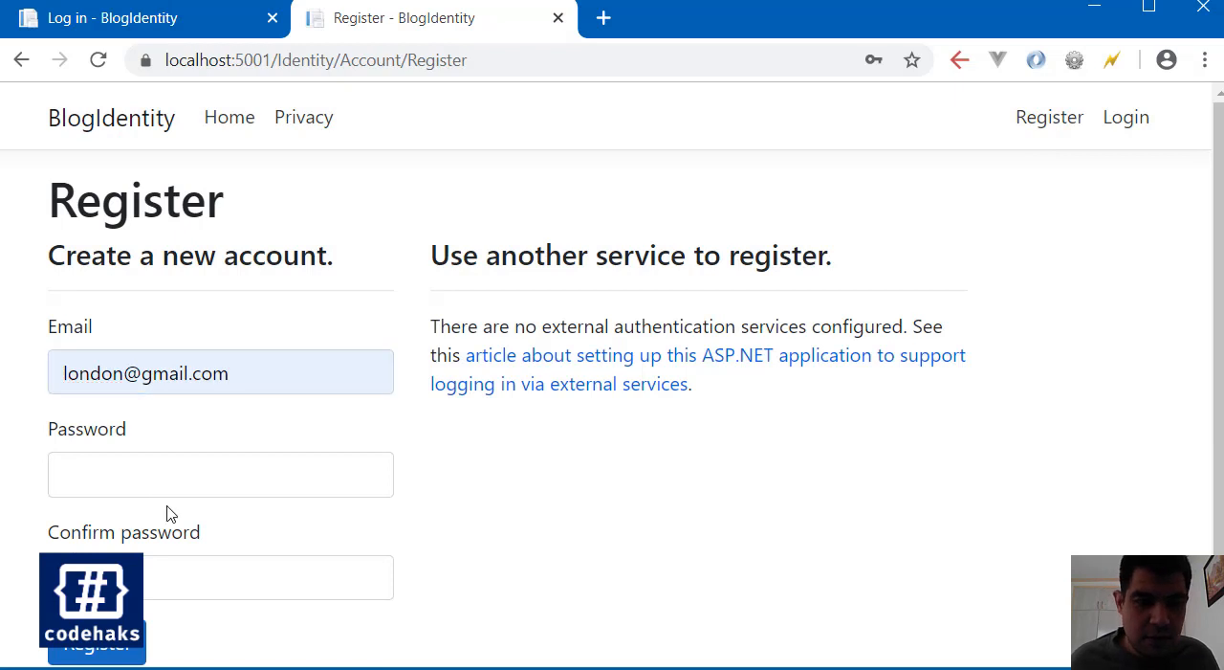
type("•••")
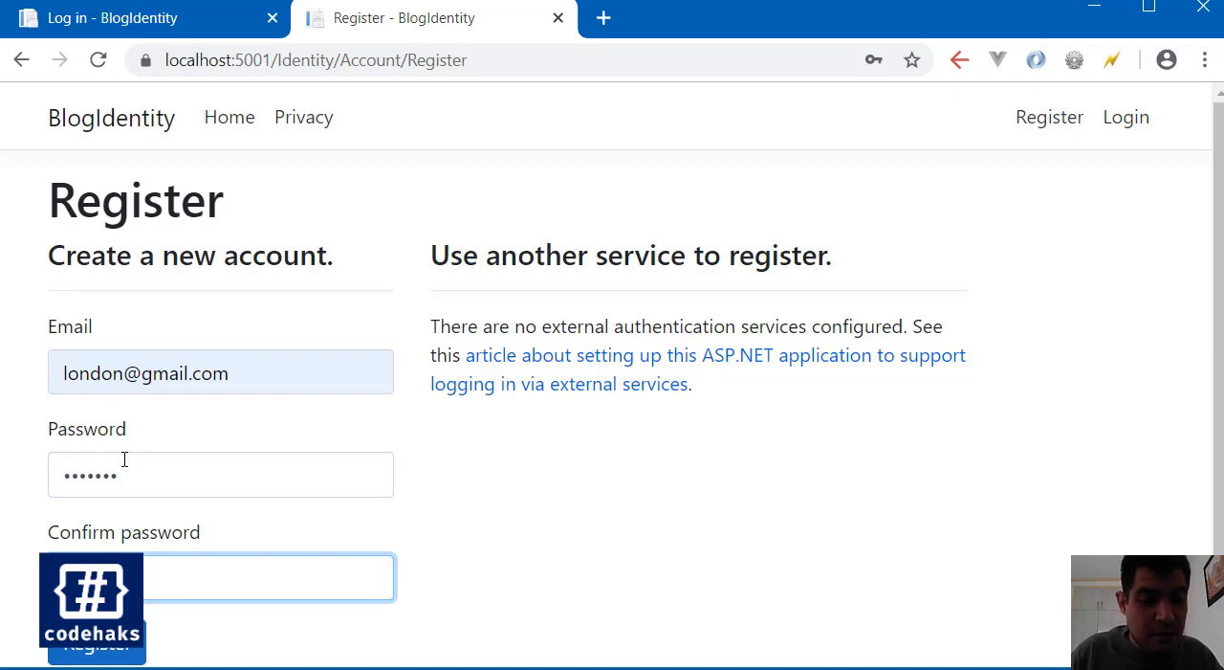
left_click(95, 643)
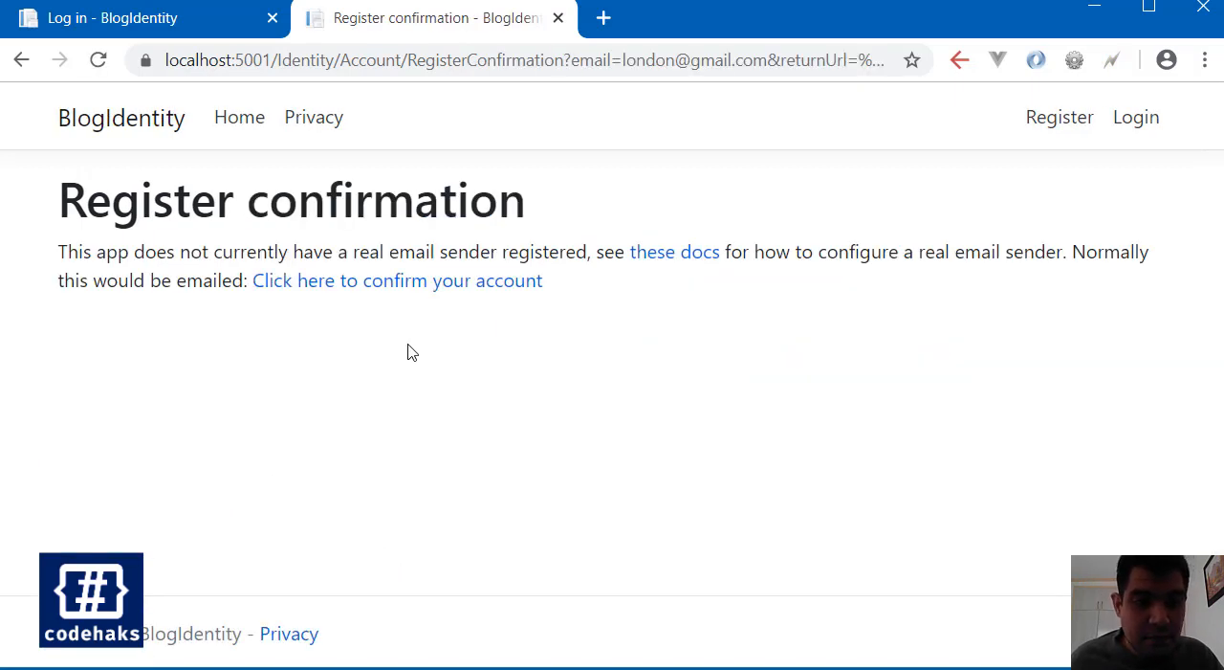
left_click(398, 280)
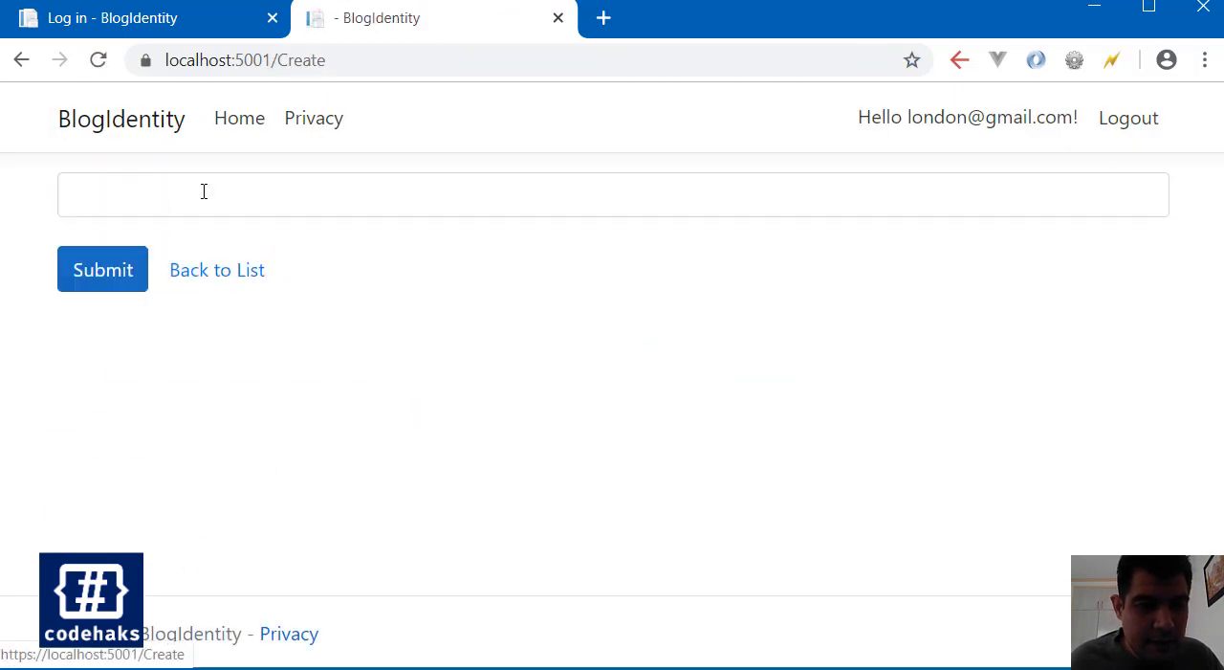
Create a post titled 'From UK' under the second account
left_click(203, 196)
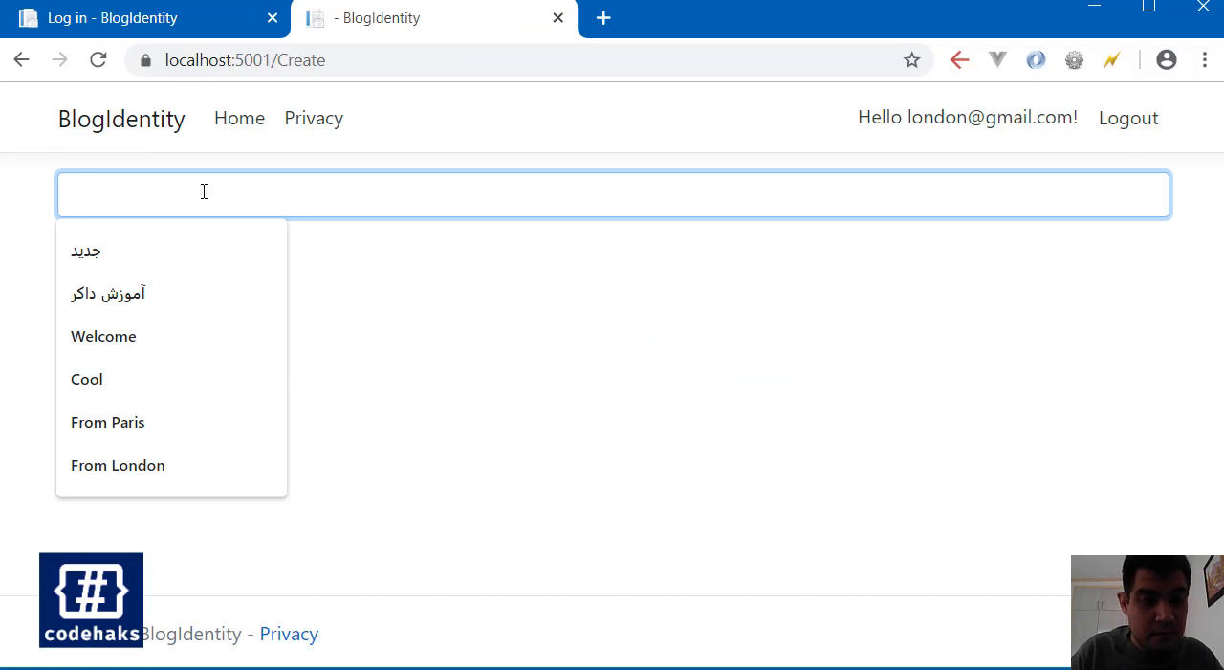
type("From")
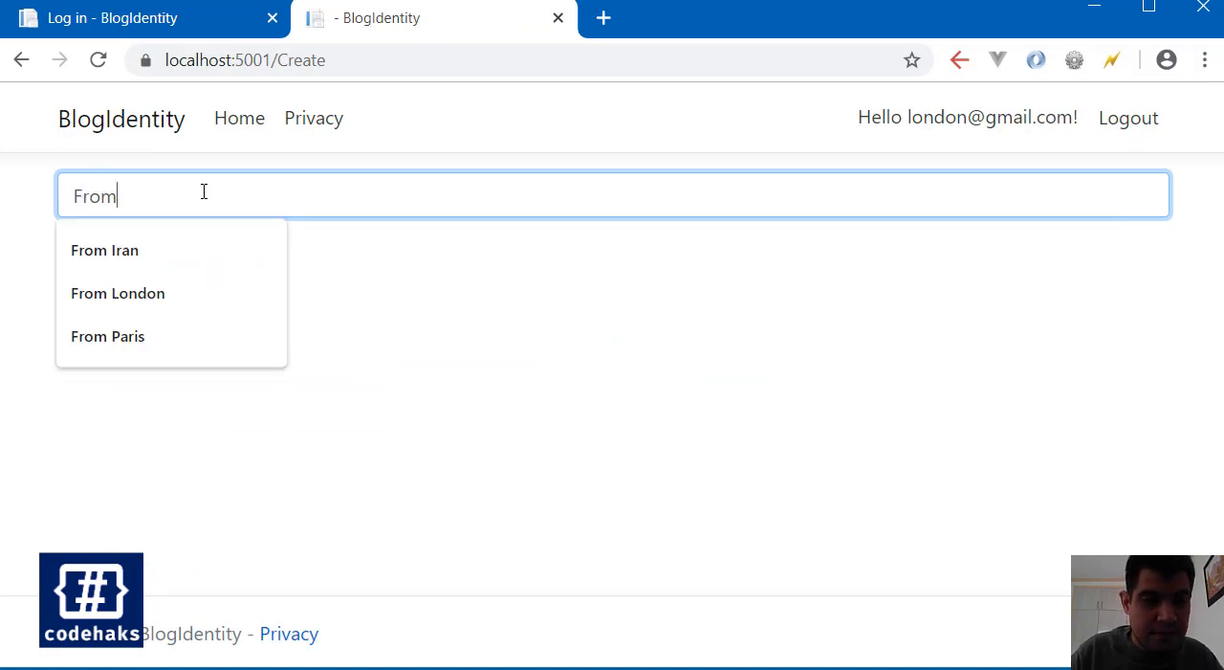
left_click(103, 268)
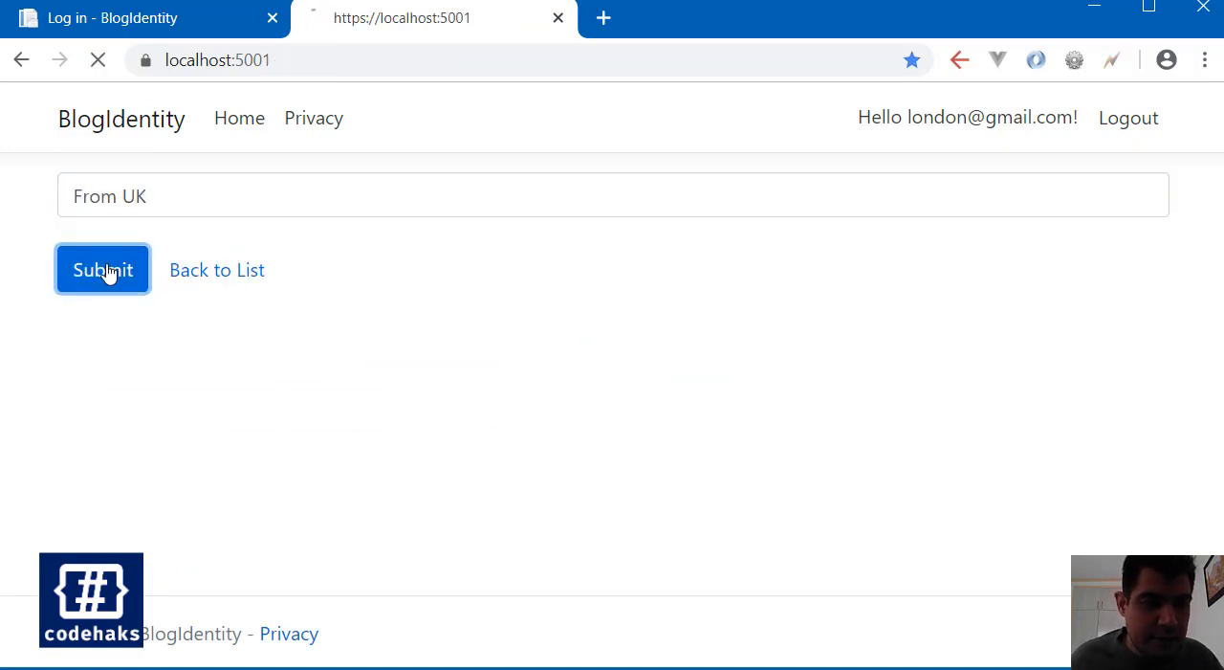
left_click(101, 268)
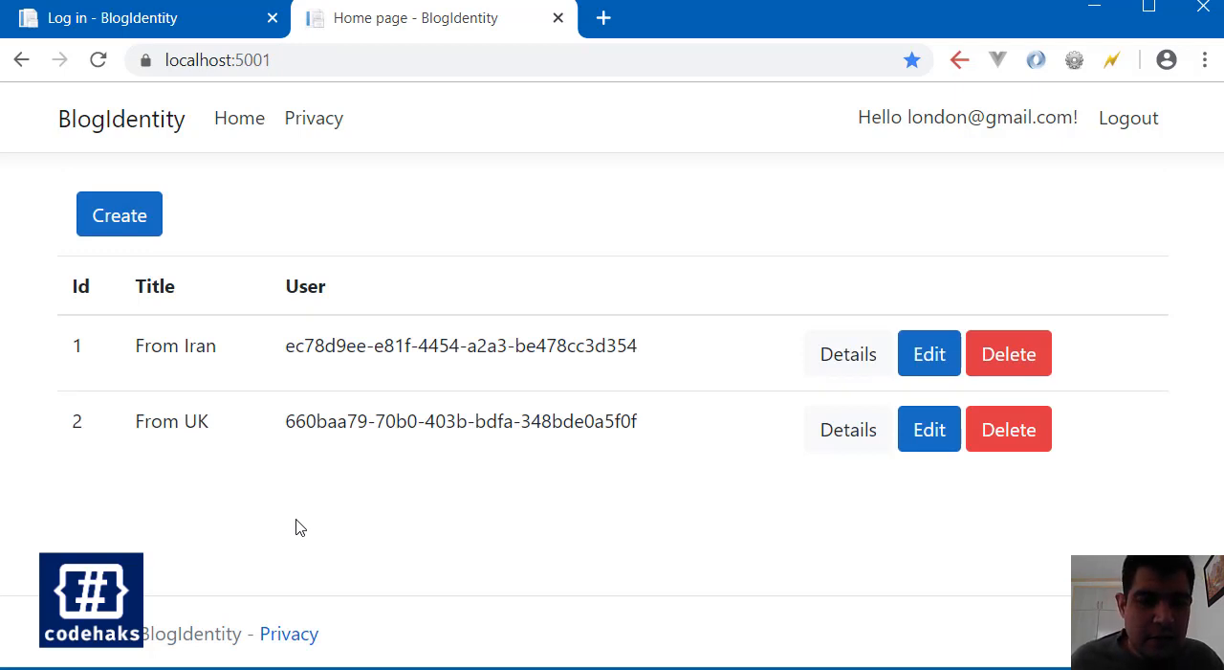
mouse_move(300, 519)
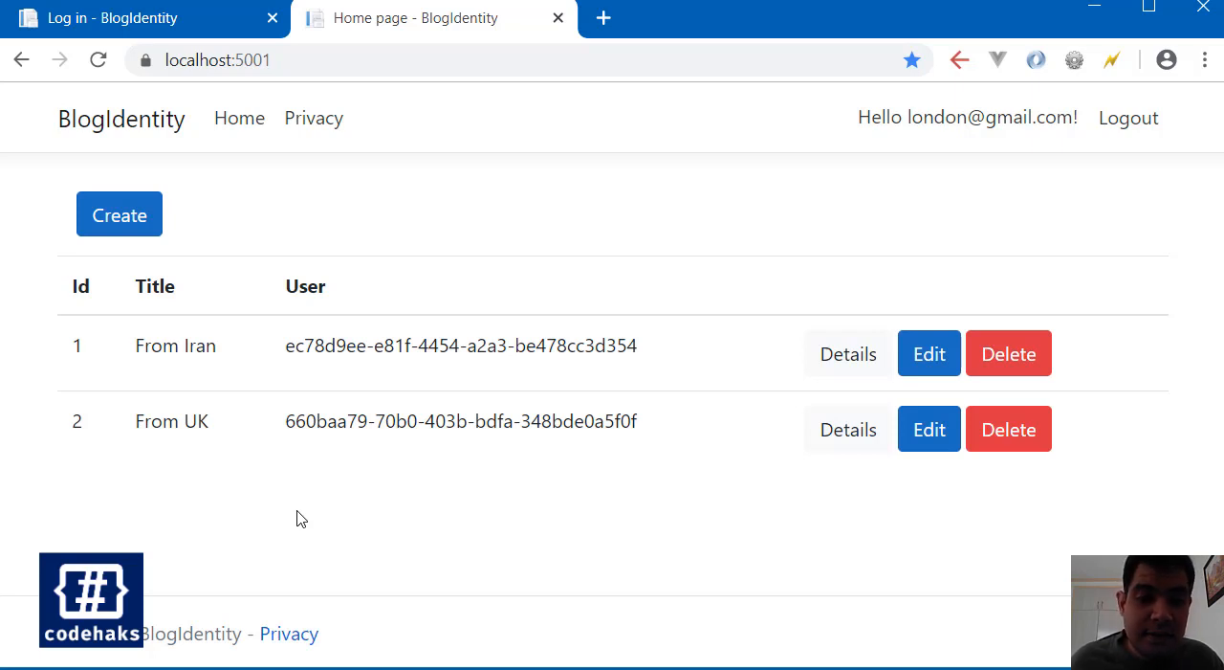
mouse_move(478, 383)
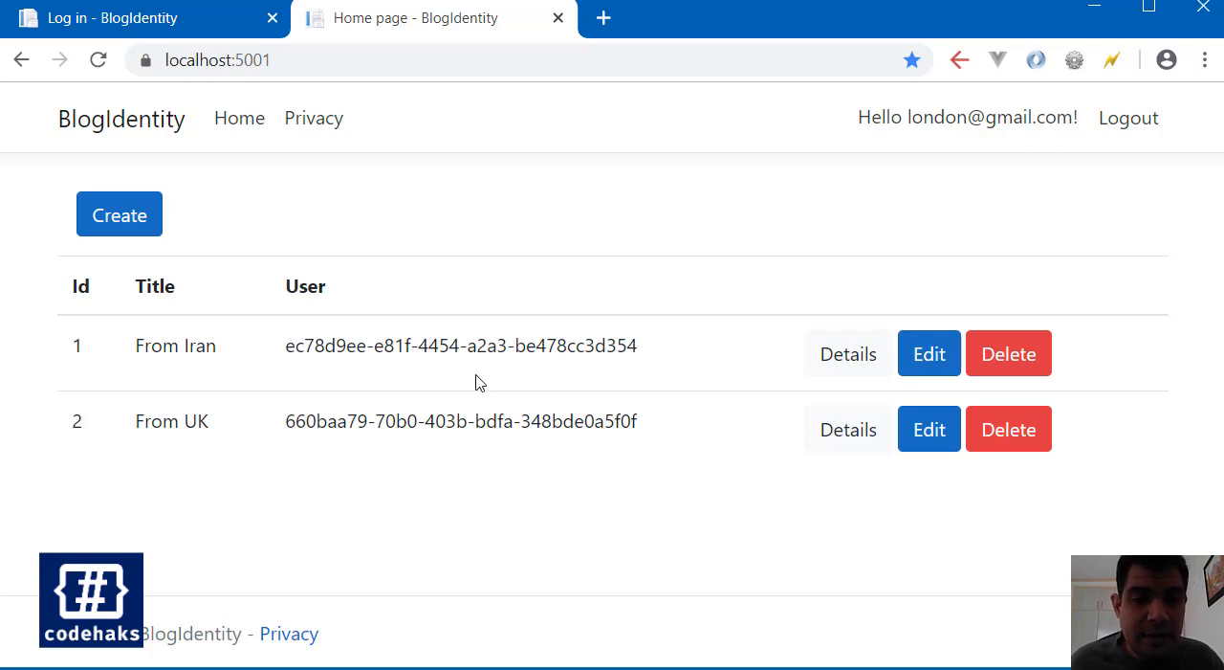
mouse_move(570, 390)
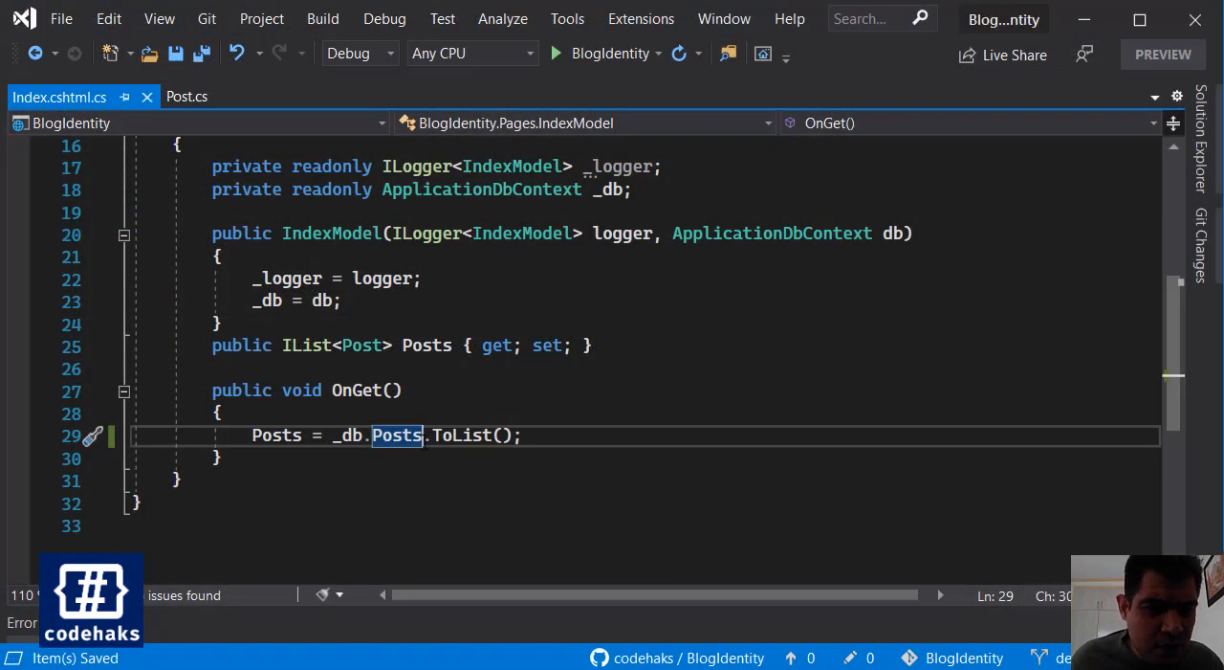
Filter the Posts query in OnGet with Where(p => p.UserId == ...)
type(".")
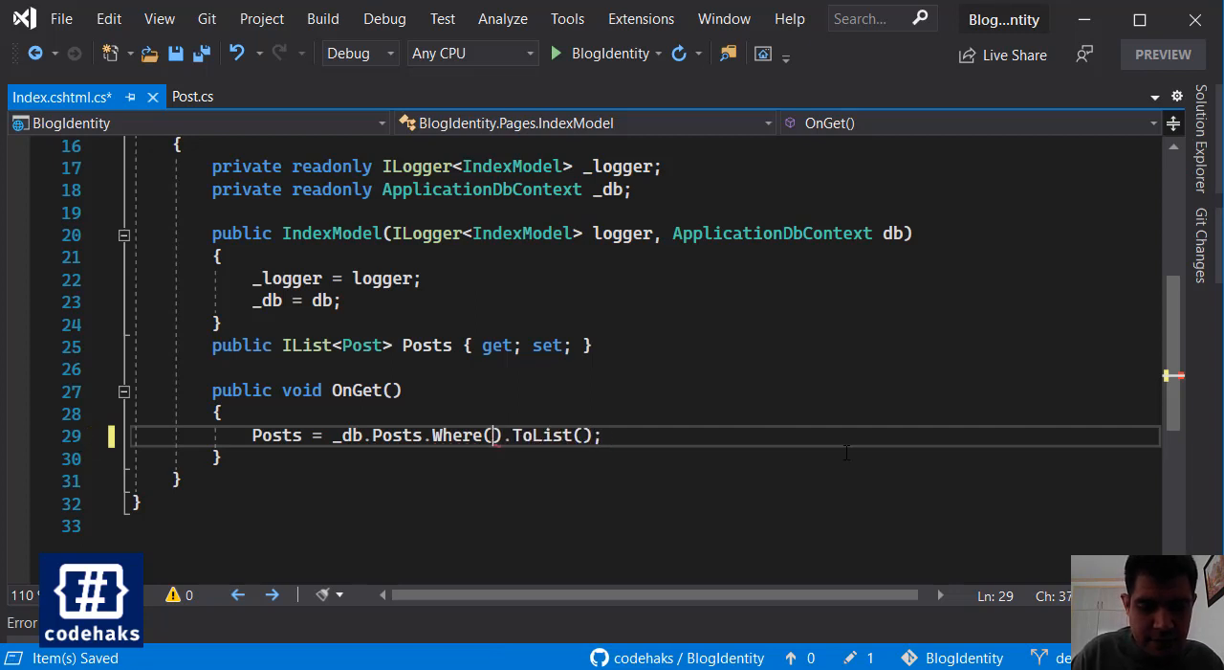
type("p=>")
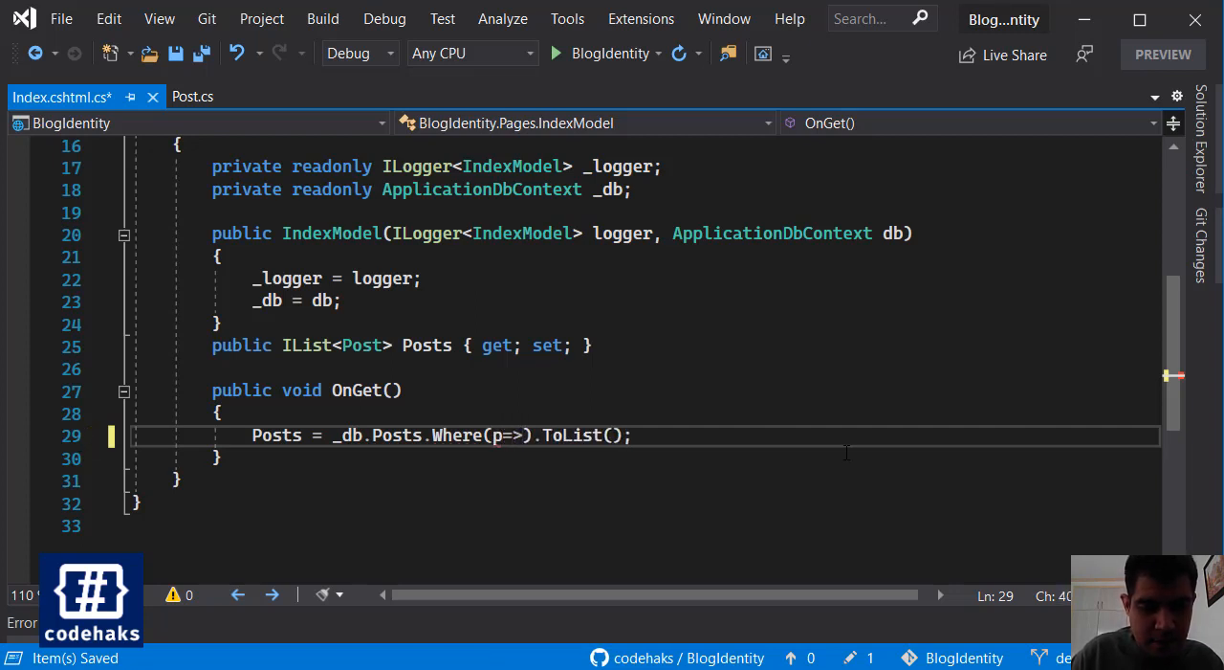
type(".UserId")
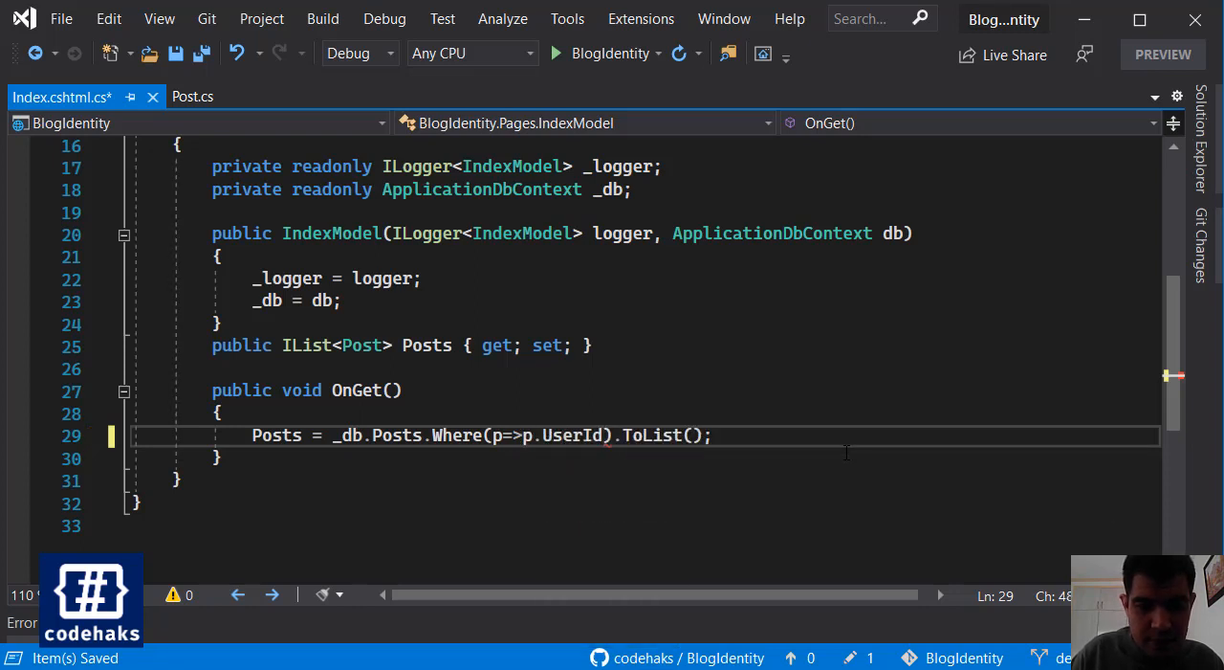
type("==")
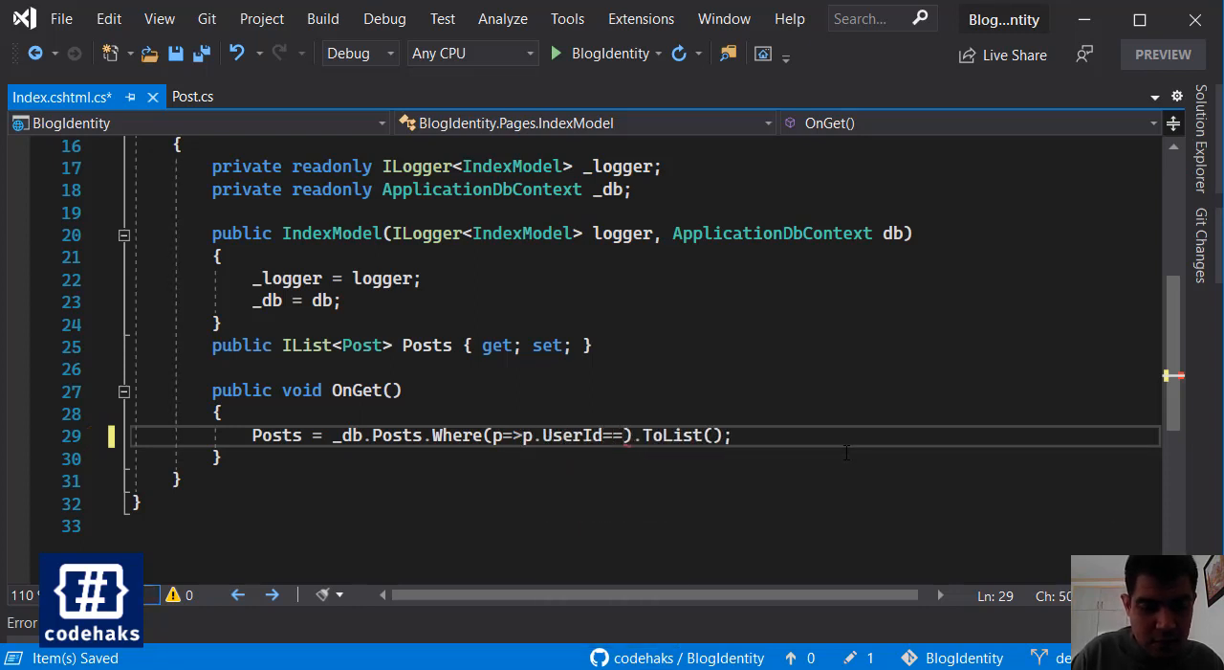
type("User.Identity")
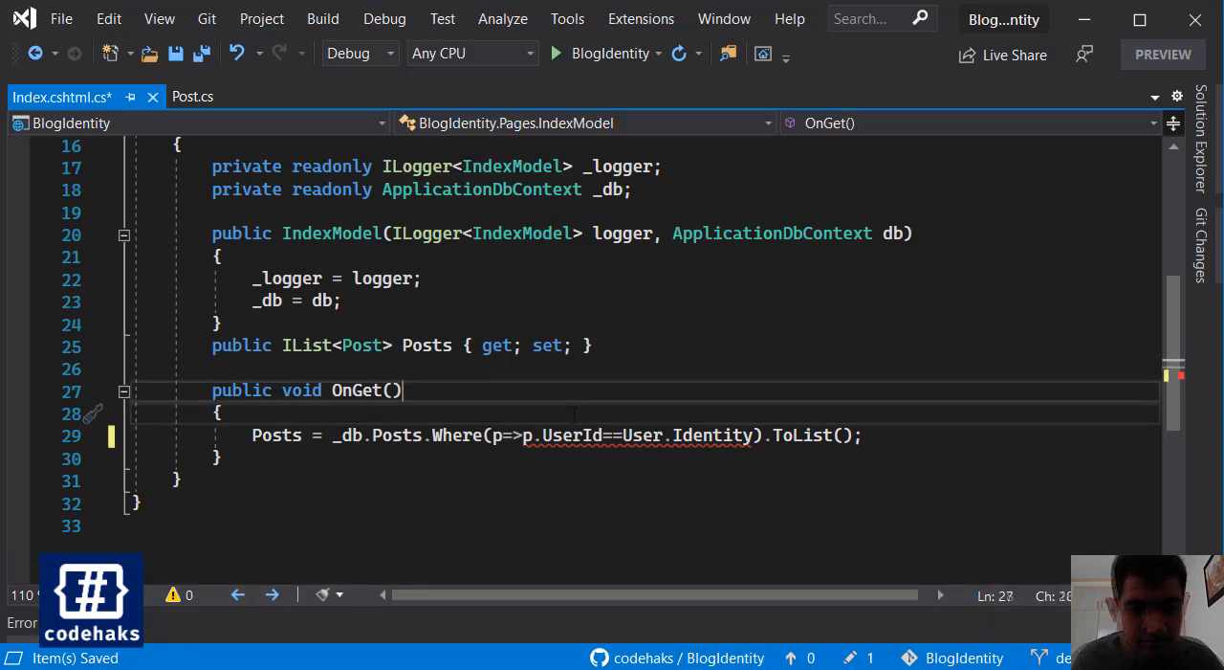
Add var userId = User.FindFirstValue(ClaimTypes.NameIdentifier) and compare UserId against userId
type("var u")
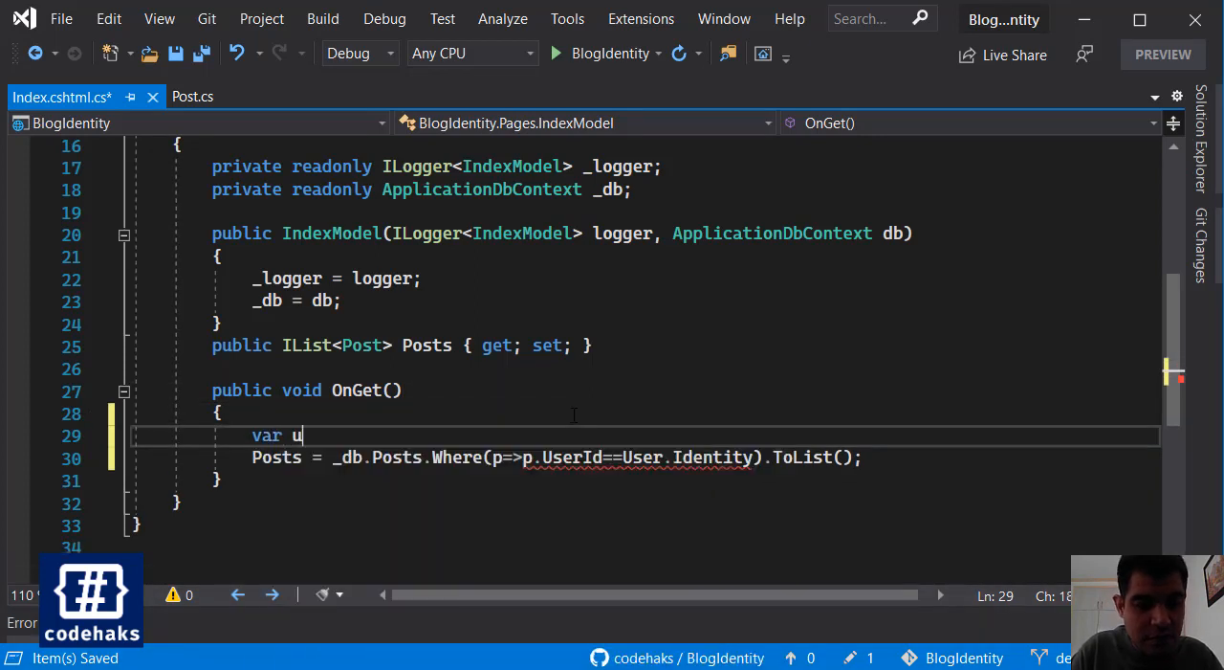
type("serId")
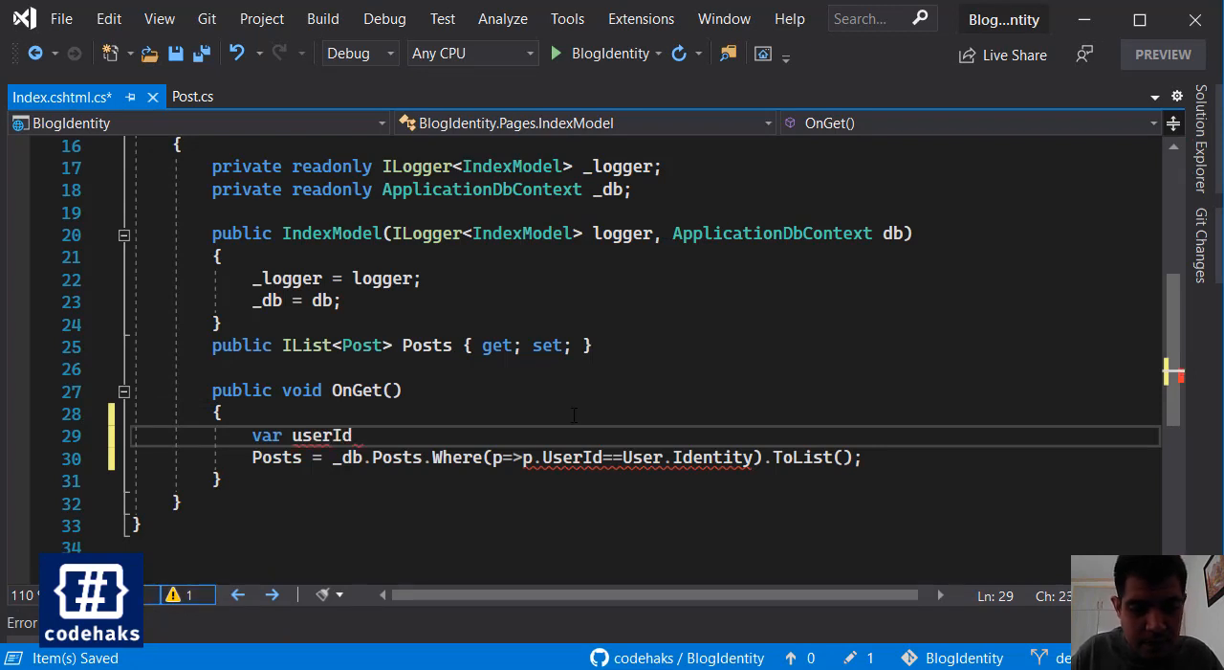
type("=")
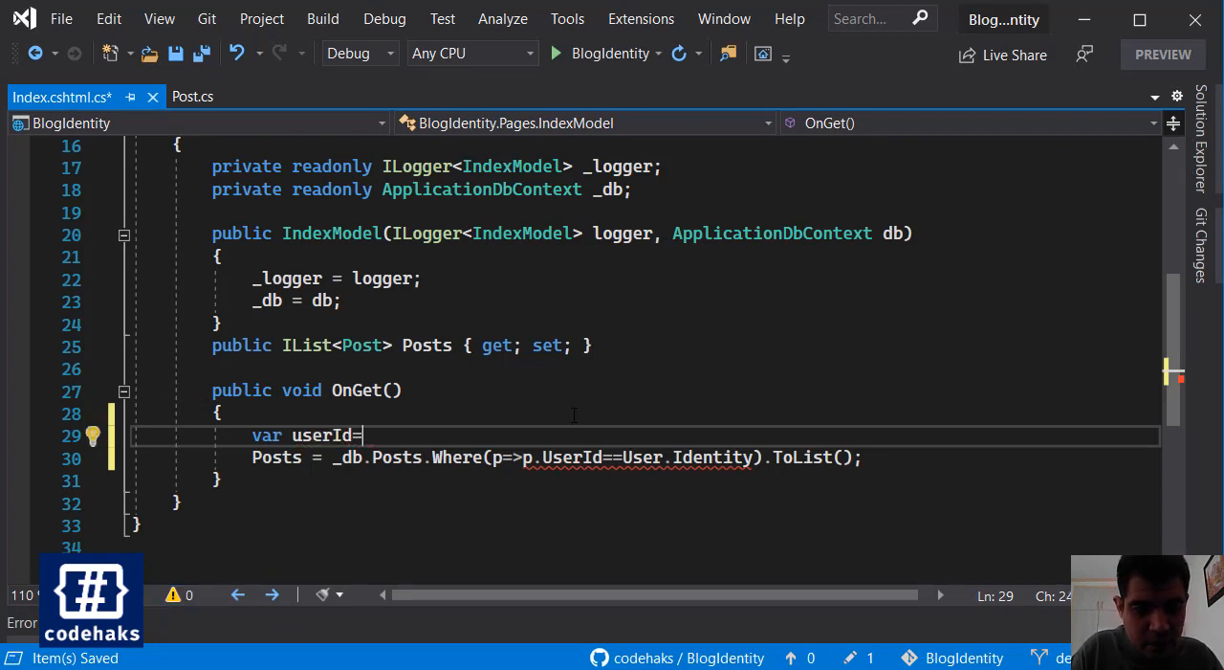
type("User.")
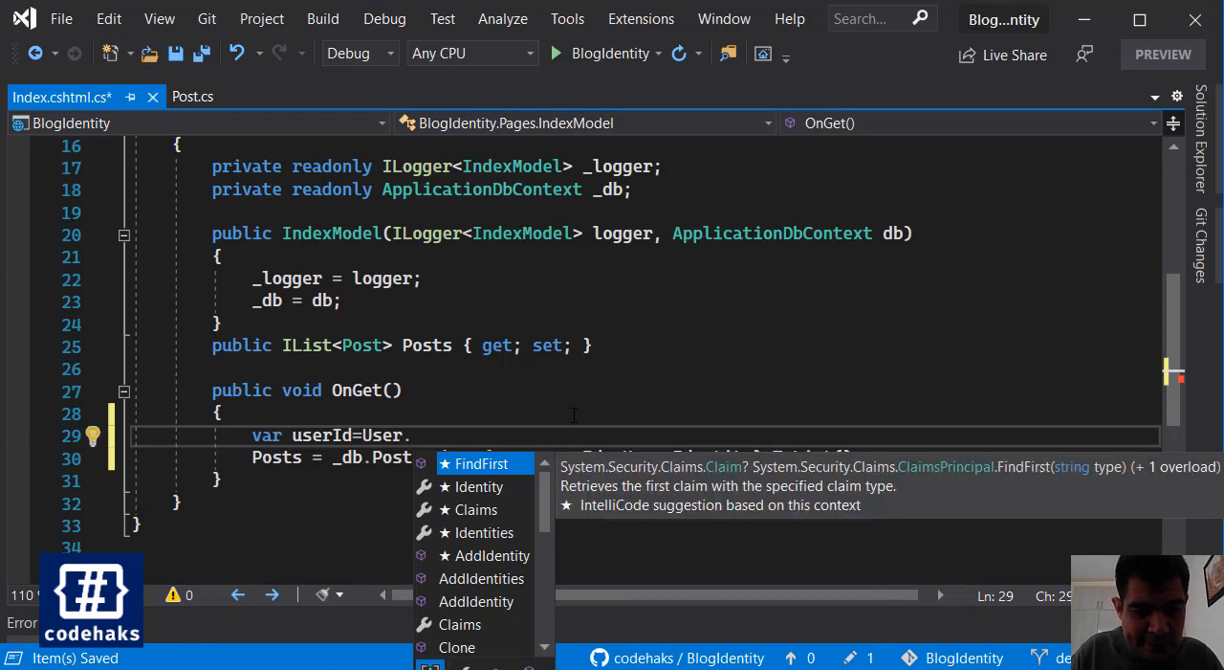
type("FindFirstValue(")
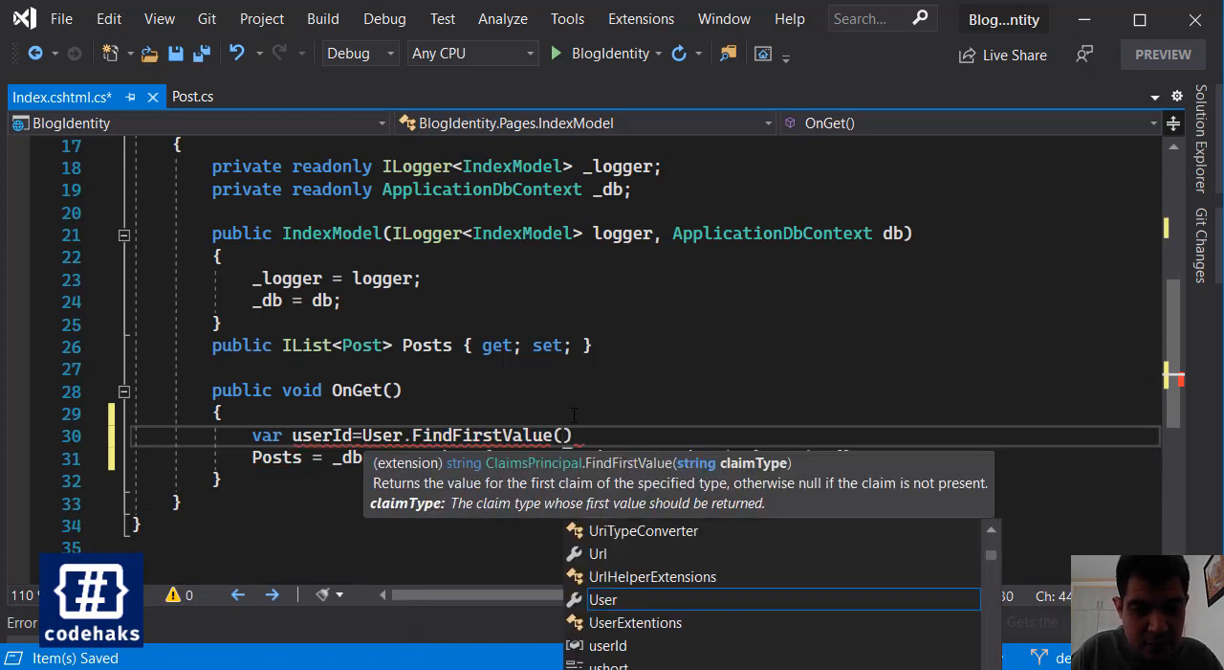
type("CLai")
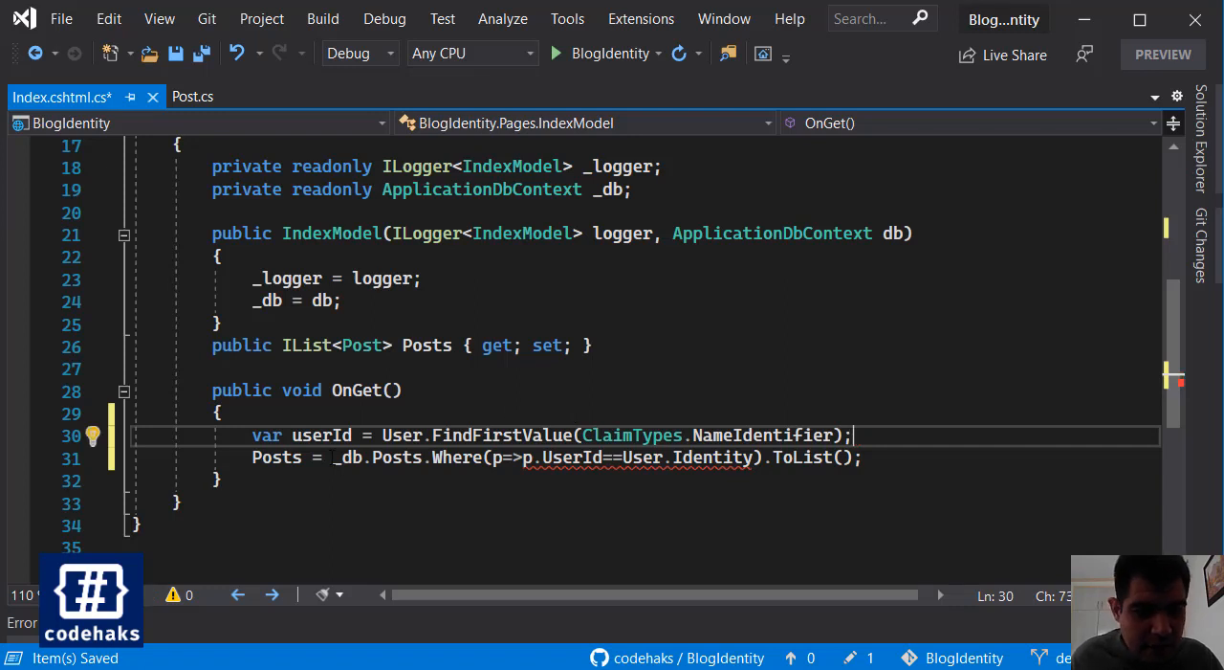
double_click(321, 436)
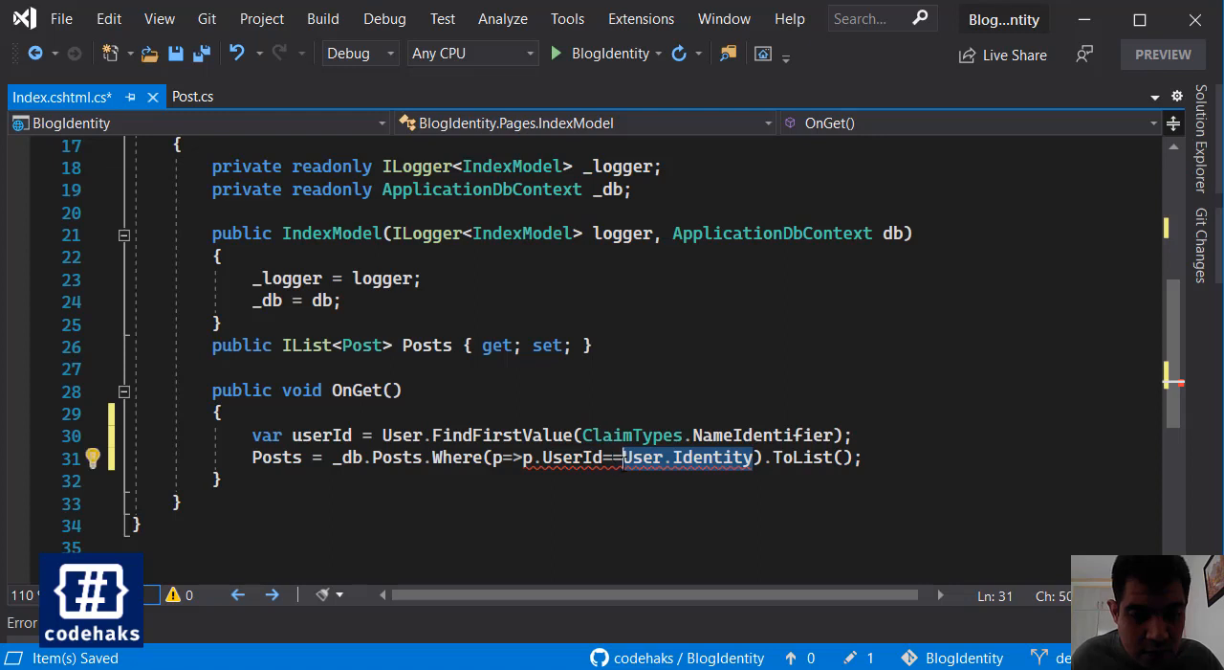
type("userId")
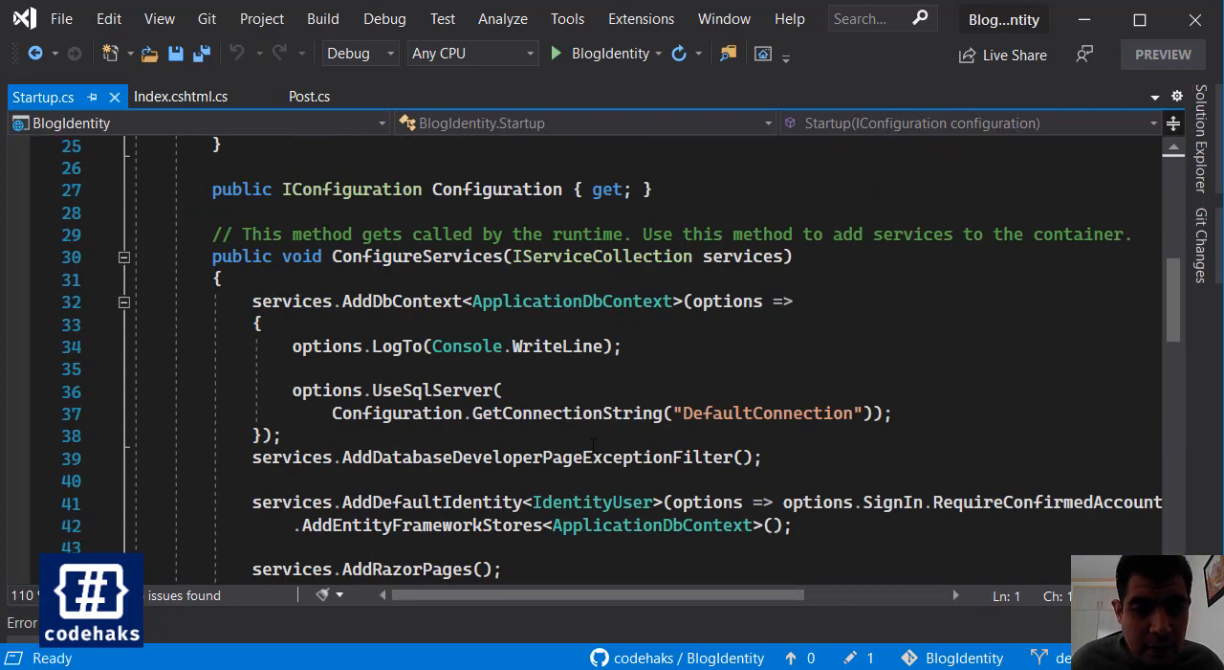
mouse_move(559, 369)
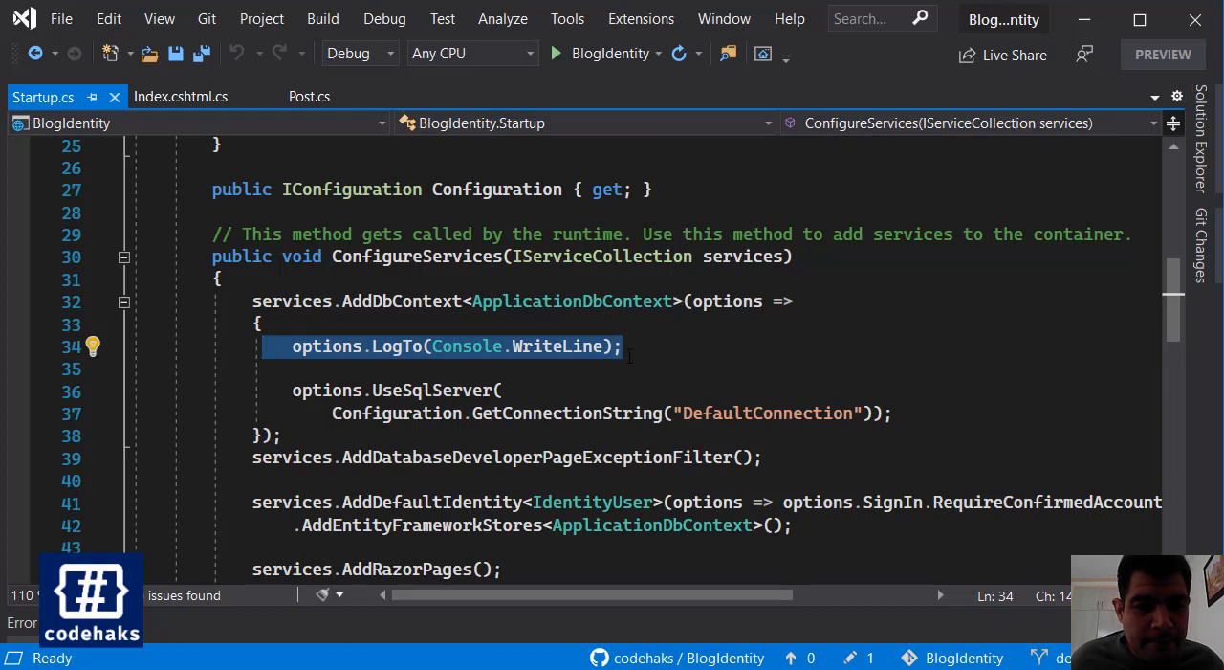
mouse_move(572, 301)
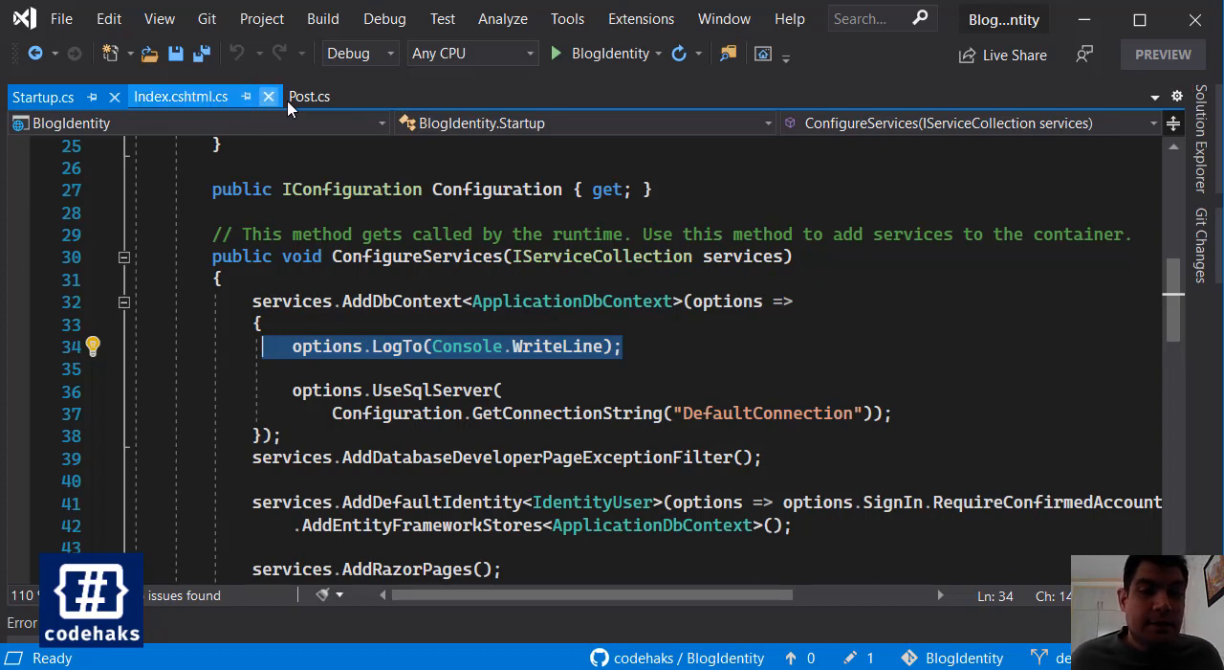
Select the Where(...) filter clause in the OnGet posts query
left_click(179, 96)
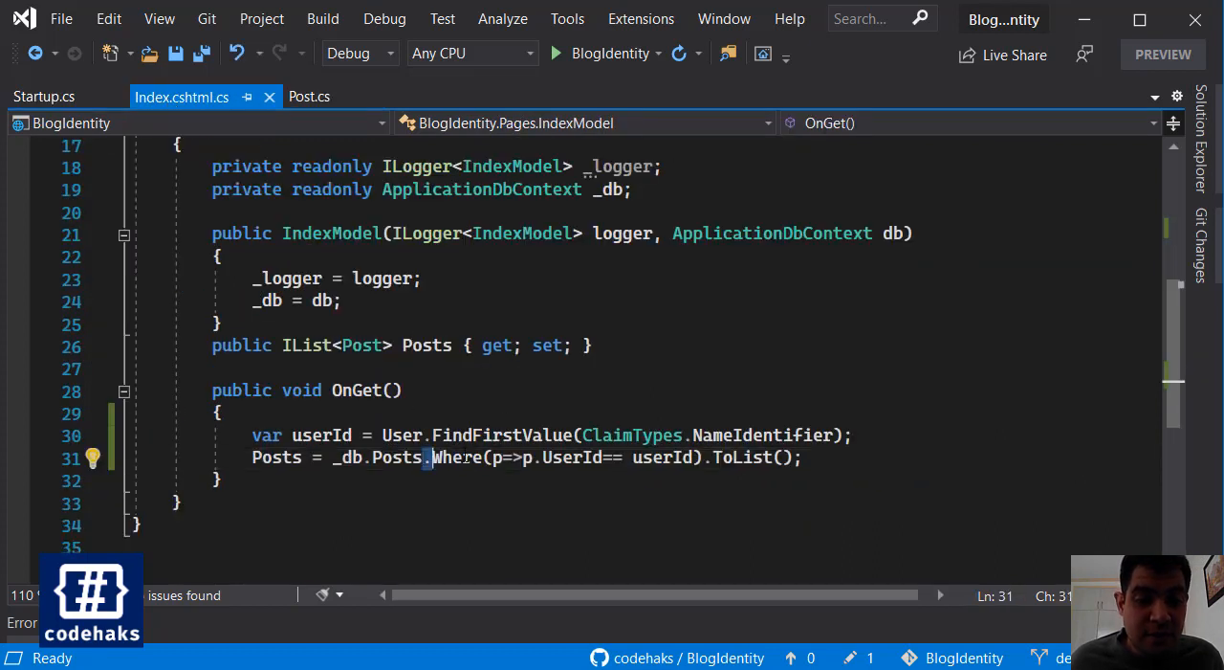
left_click_drag(428, 457, 701, 458)
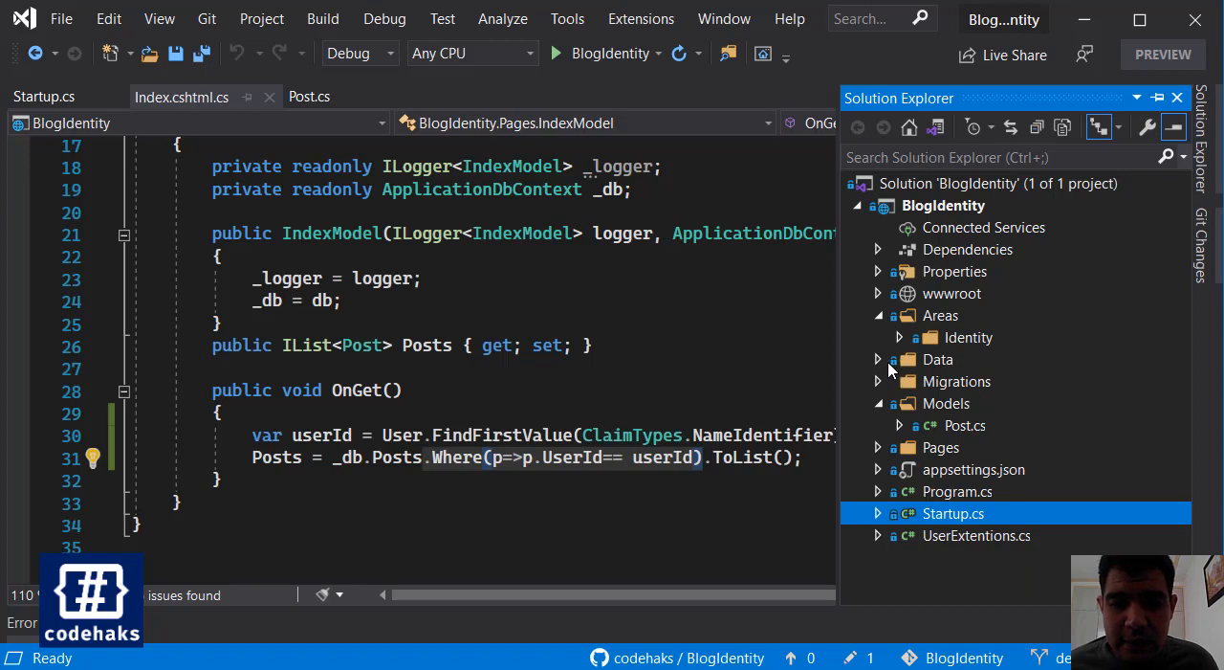
Open ApplicationDbContext.cs and insert an OnModelCreating override
double_click(1021, 380)
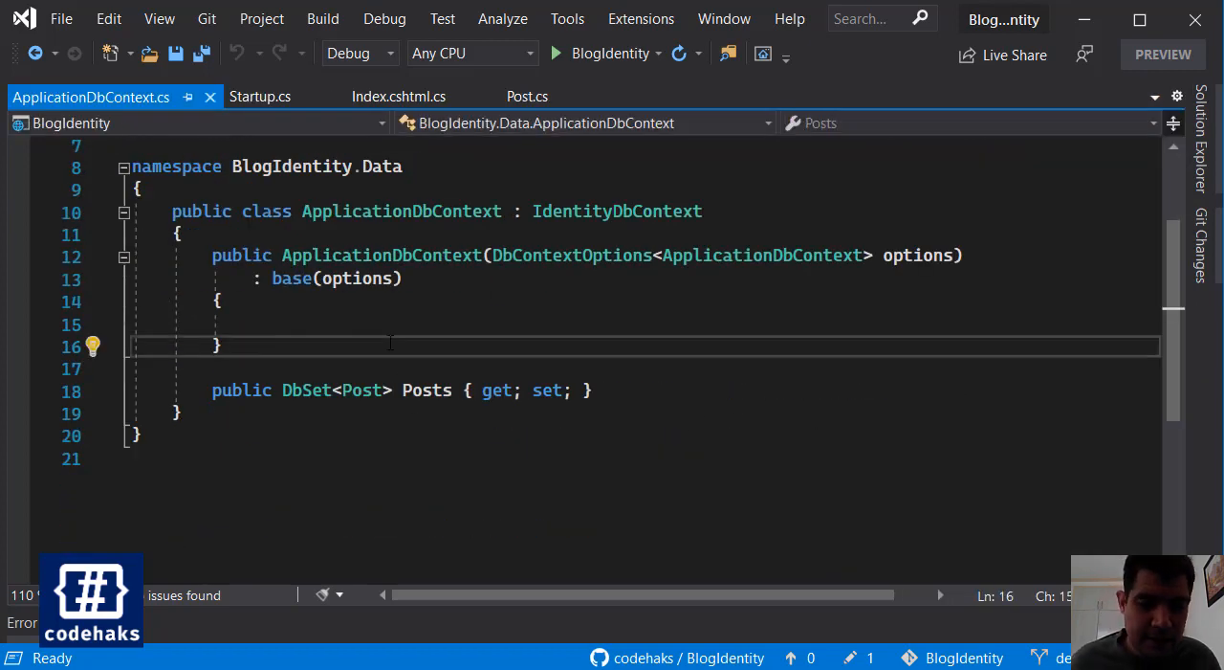
type("override on")
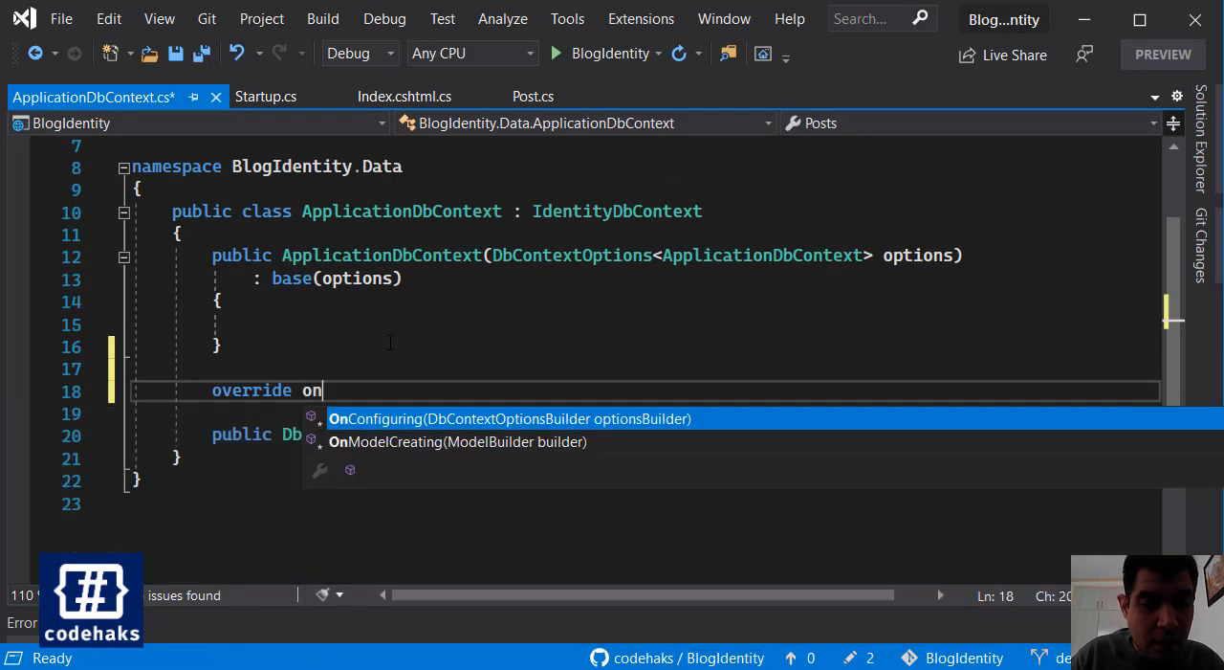
left_click(457, 440)
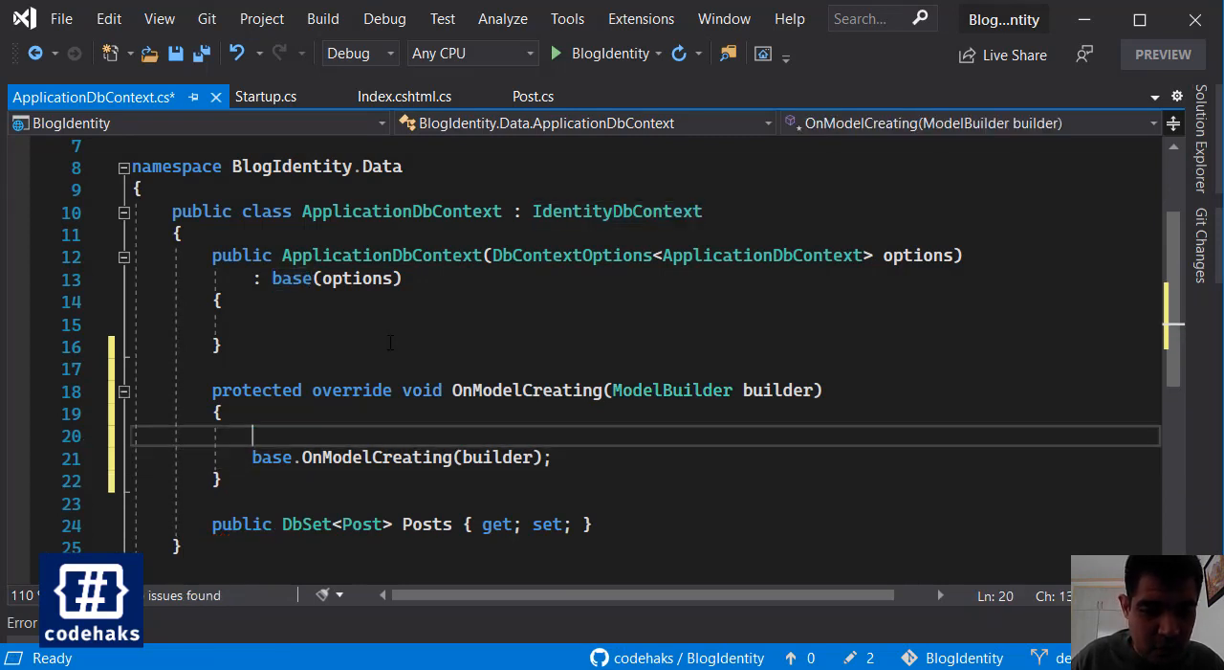
Add builder.Entity<Post>().HasQueryFilter(p => p.UserId == "660baa79-70b0-403b-bdfa-348bde0a5f0f")
type("builder.Entity<>")
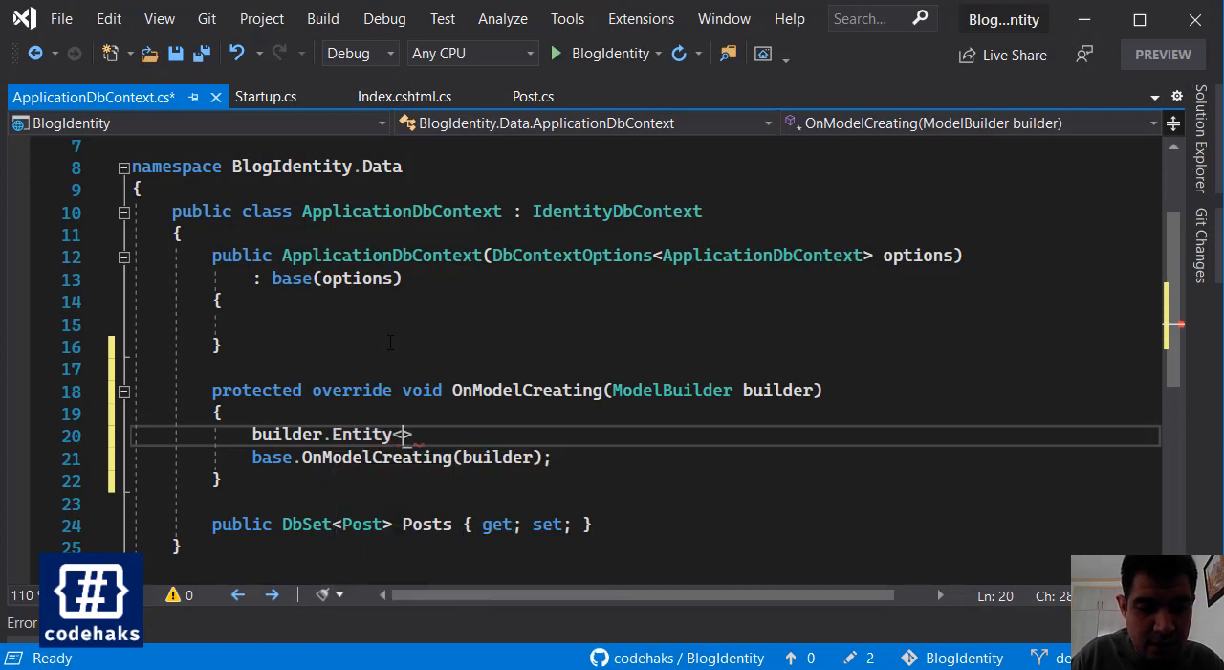
type("Ps")
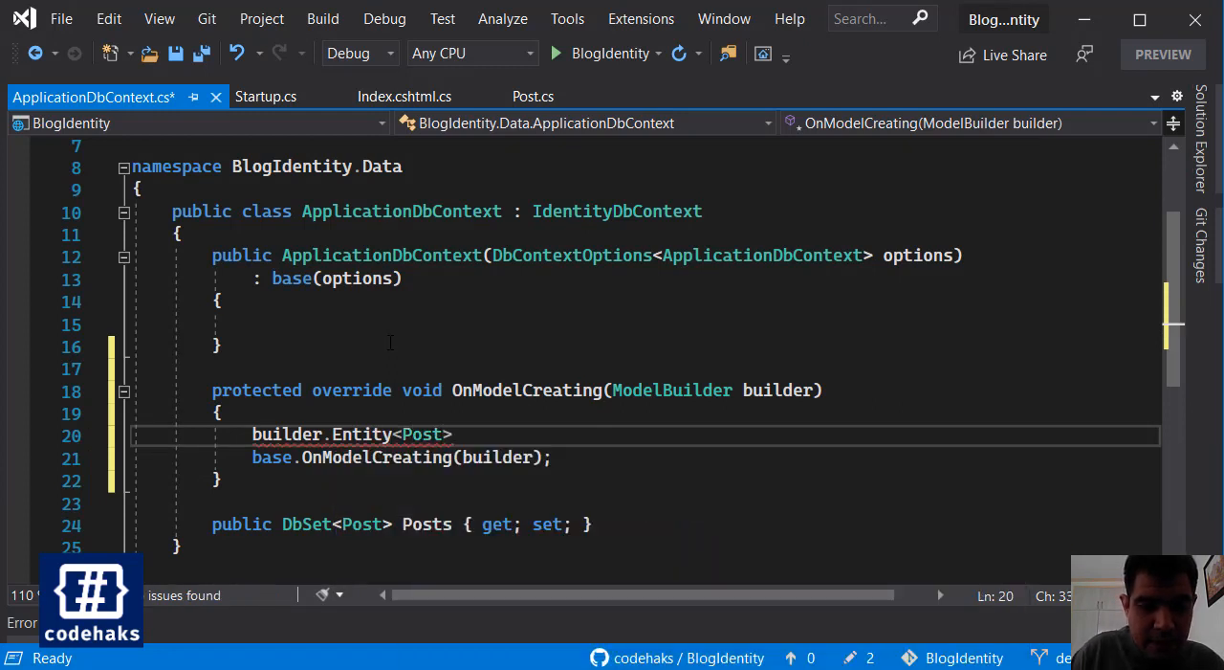
type("().Has")
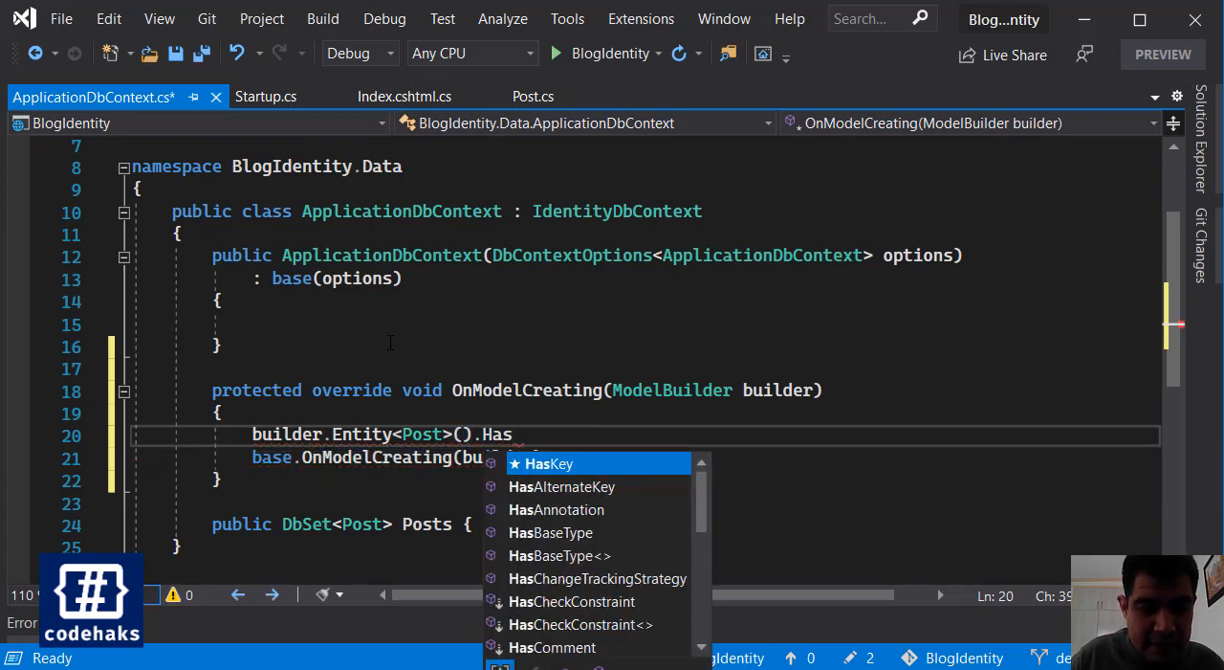
type("qy")
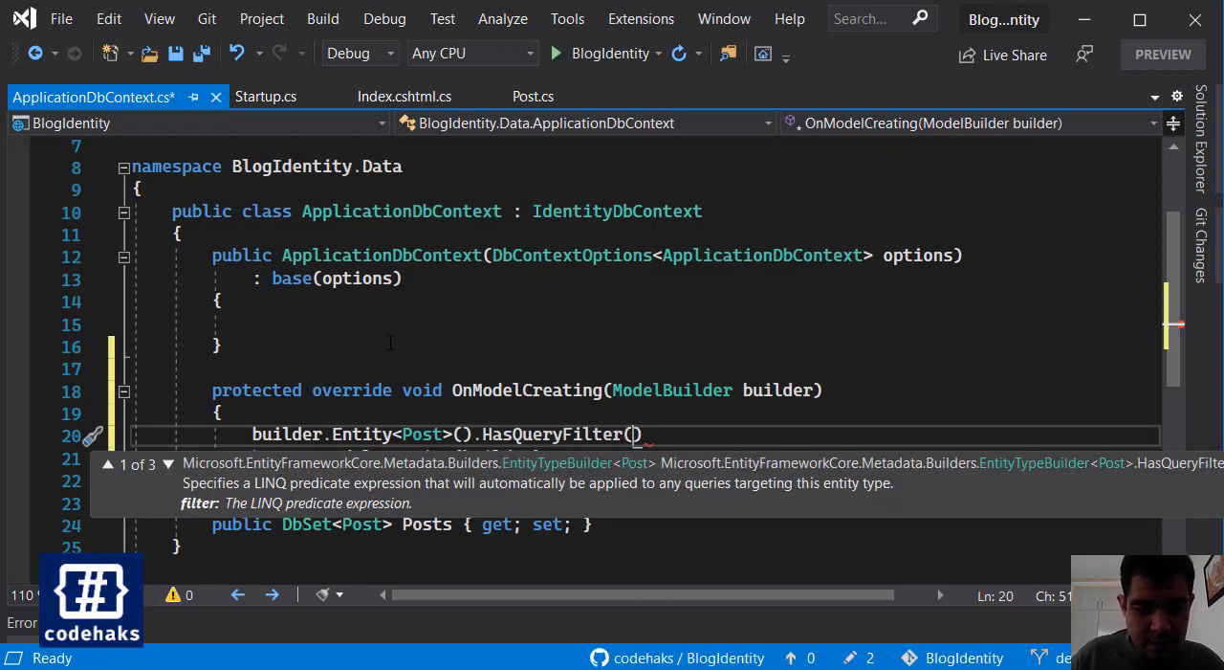
type("p=")
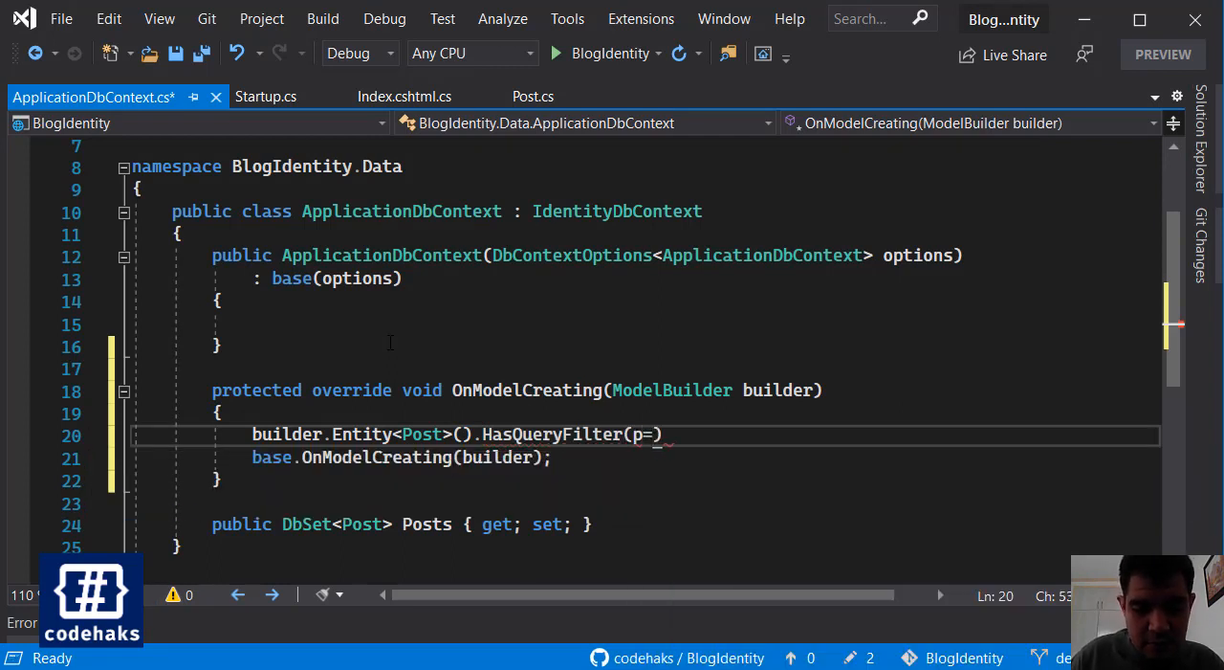
type(">")
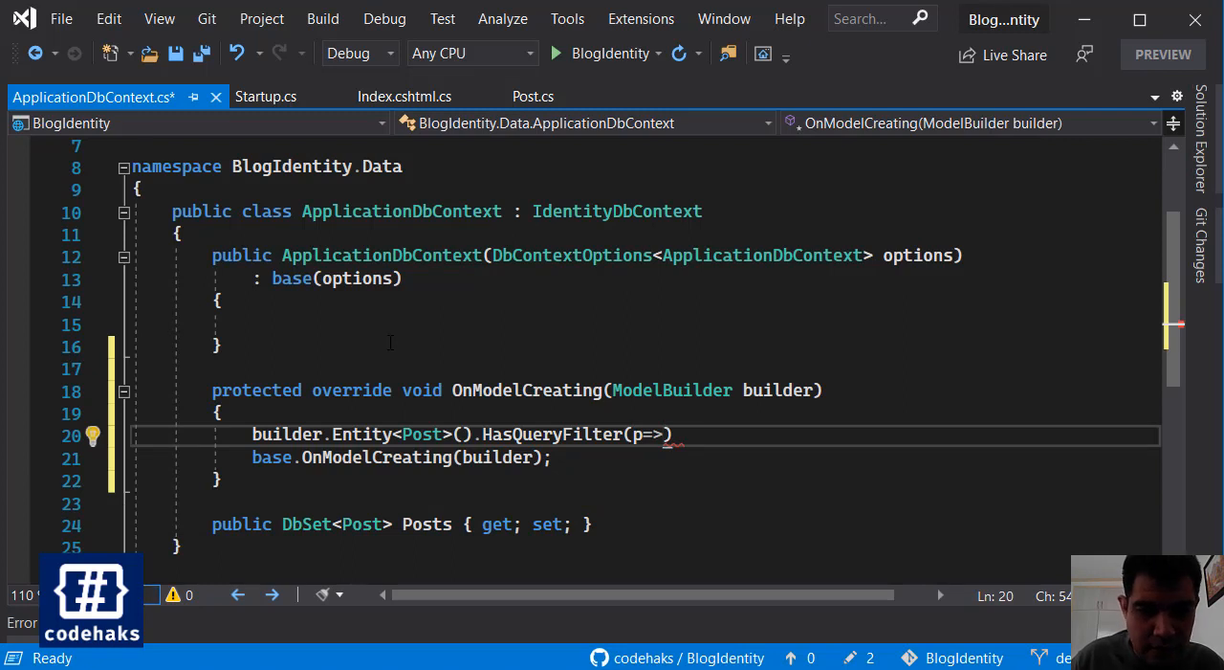
type("p")
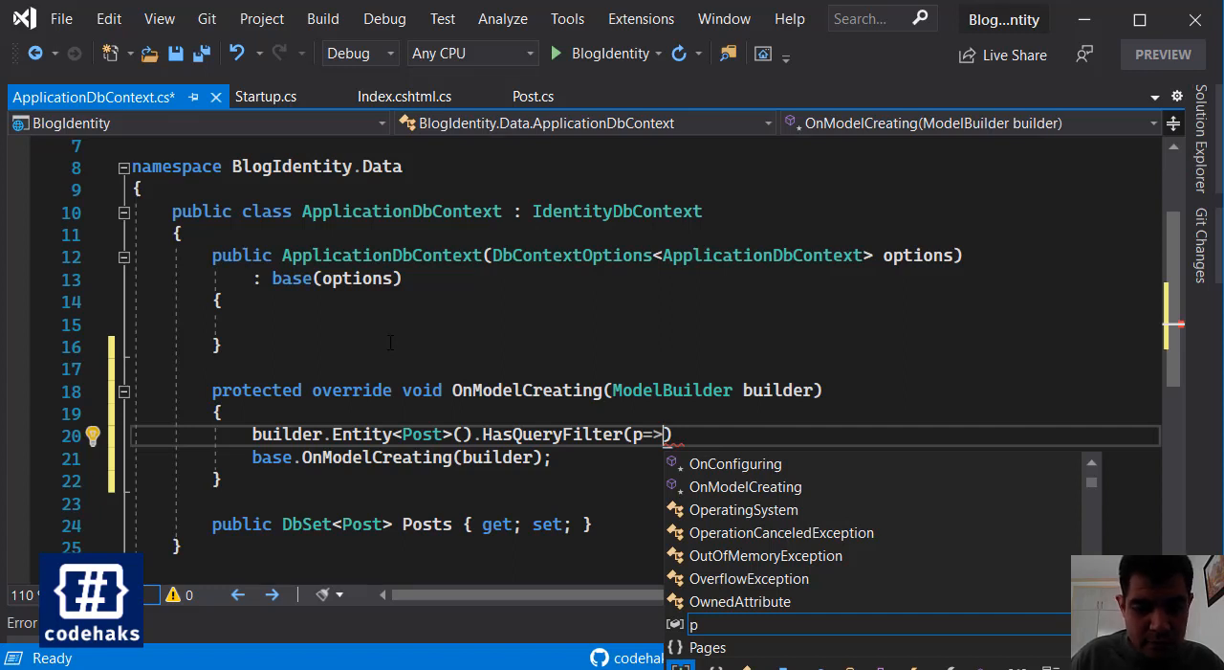
type("p.us")
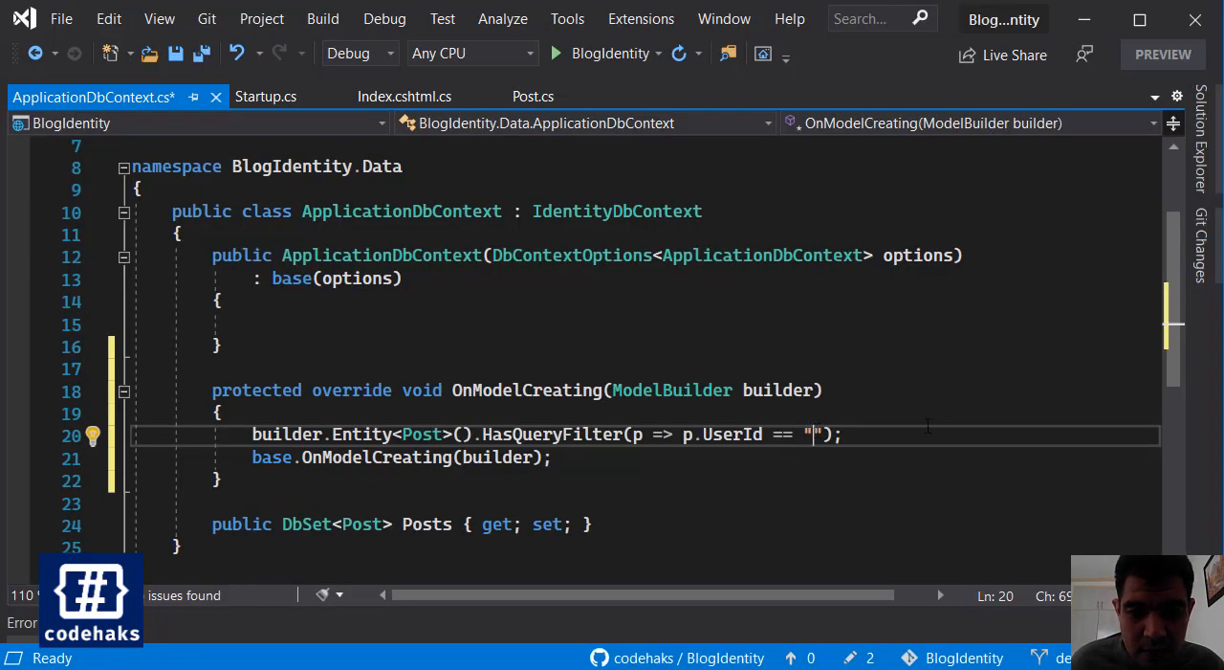
type("660baa79-70b0-403b-bdfa-348bde0a5f0f")
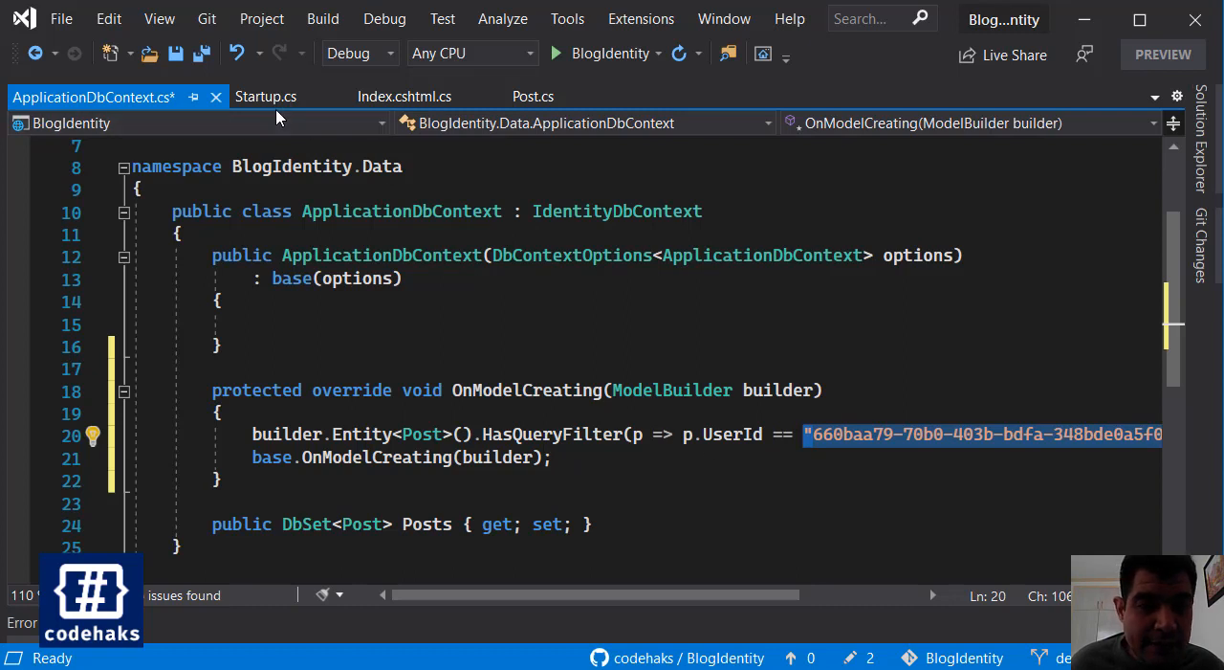
Delete the .Where(...) filter from Index.cshtml.cs OnGet and save the file
left_click(404, 96)
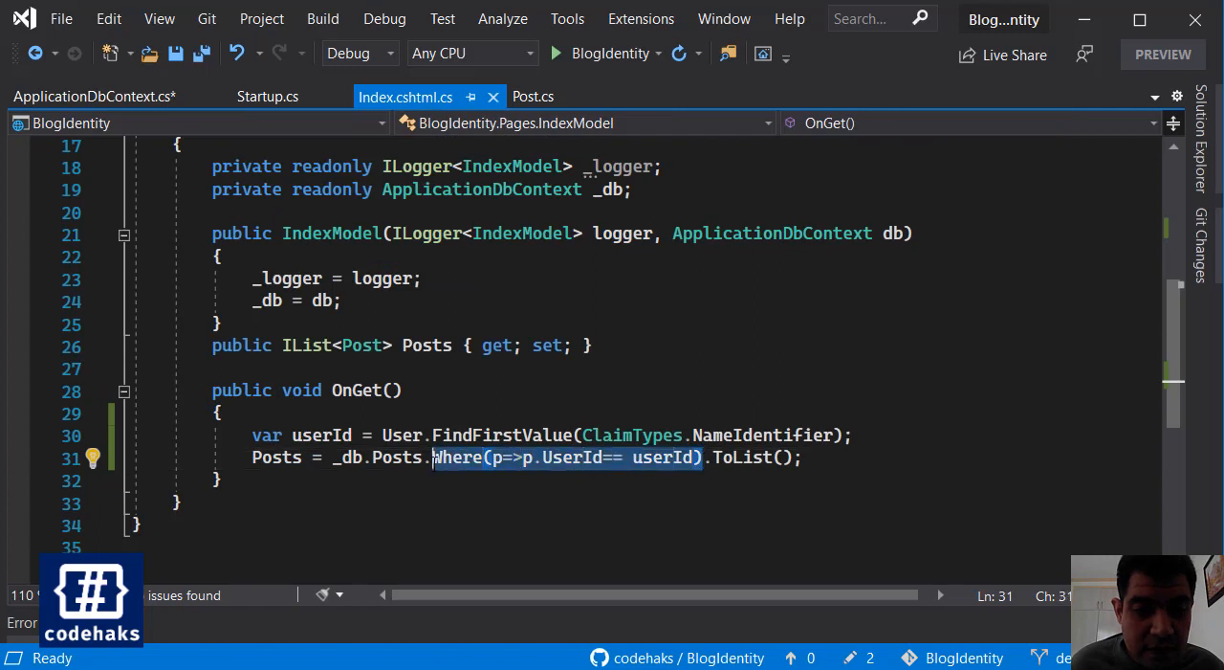
key("Delete")
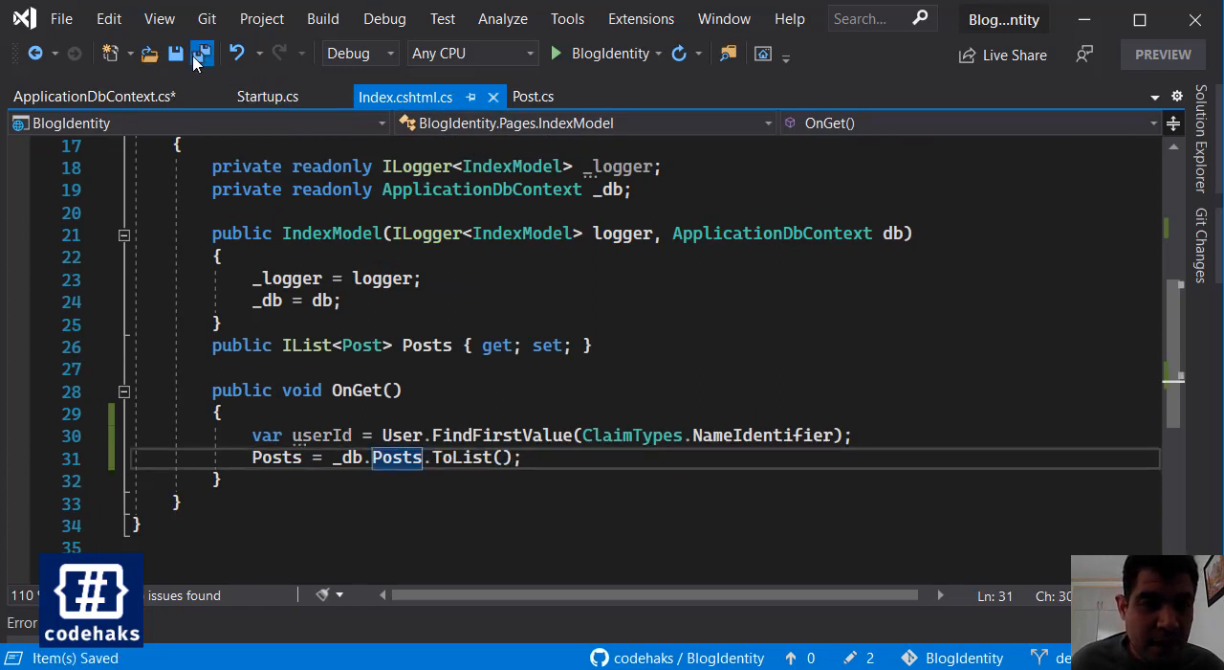
left_click(385, 19)
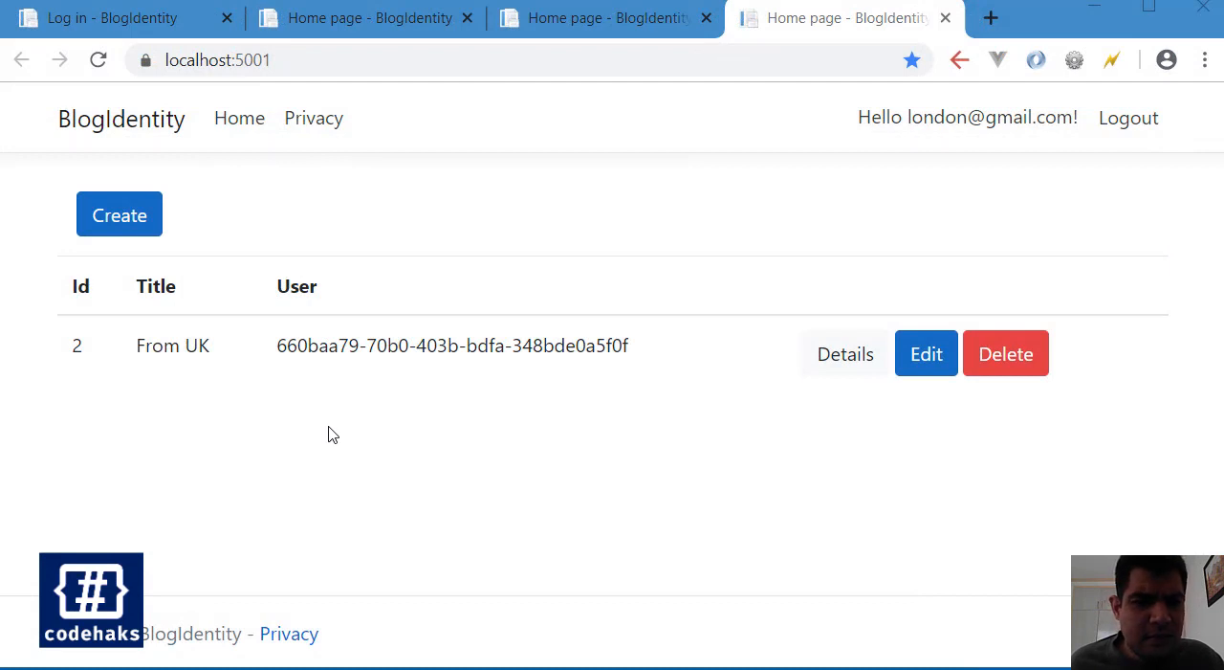
mouse_move(262, 402)
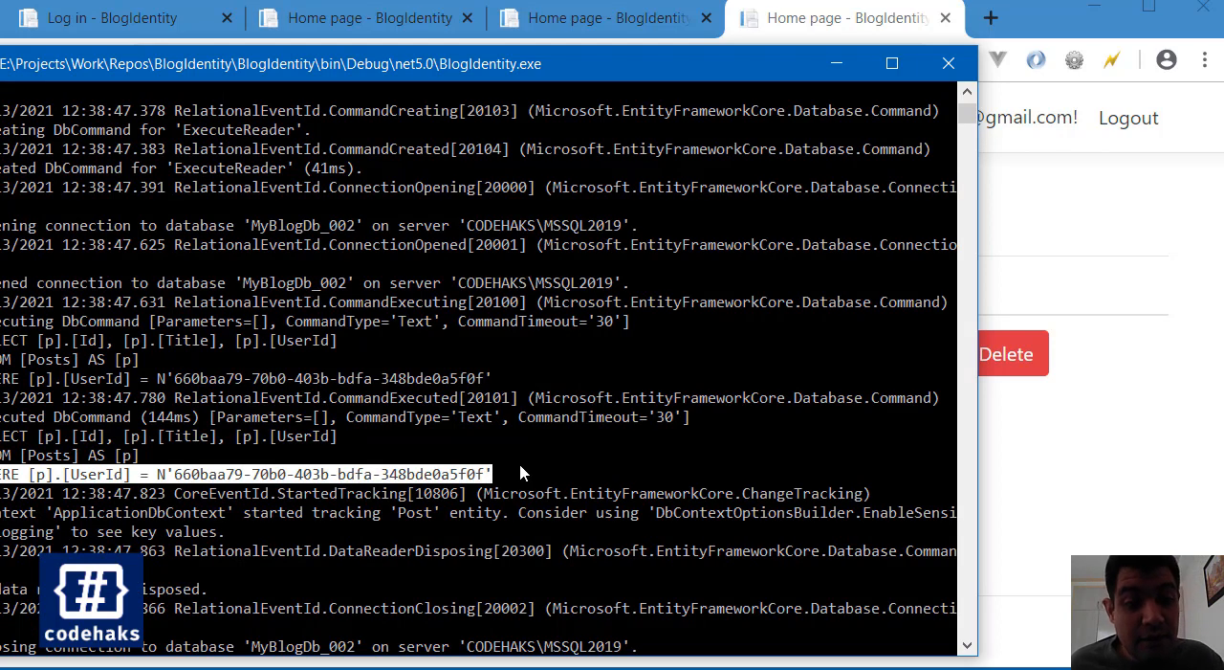
mouse_move(1094, 238)
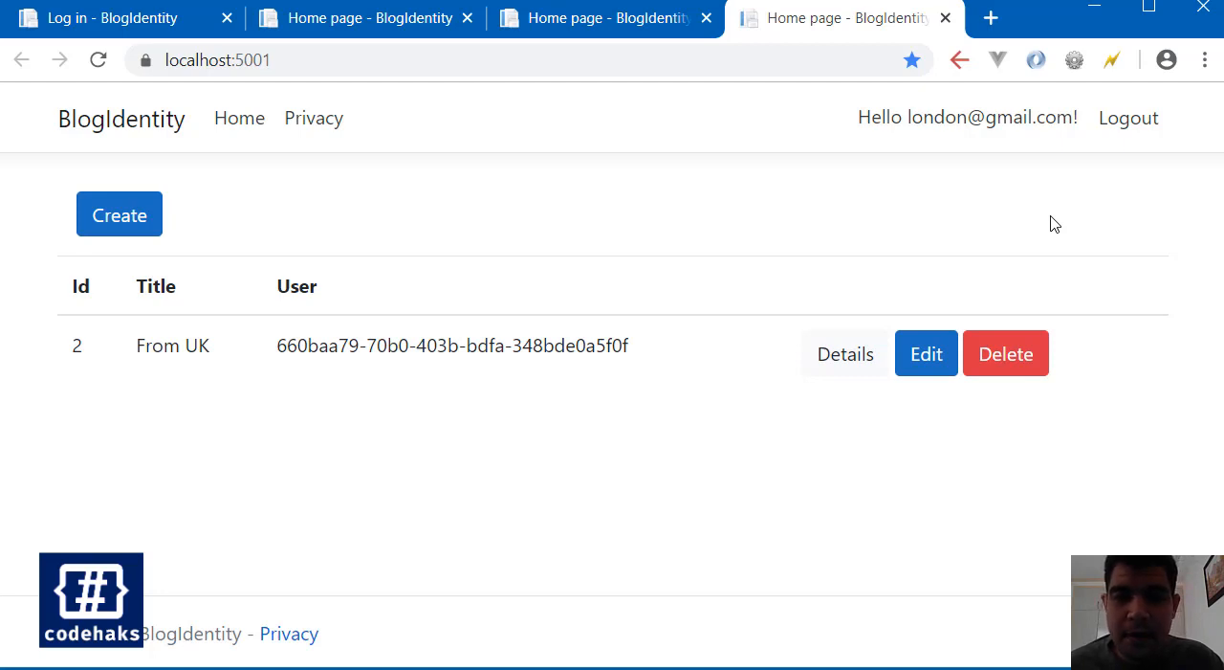
Reload the posts page as the other account, which still lists only 'From UK'
left_click(1129, 117)
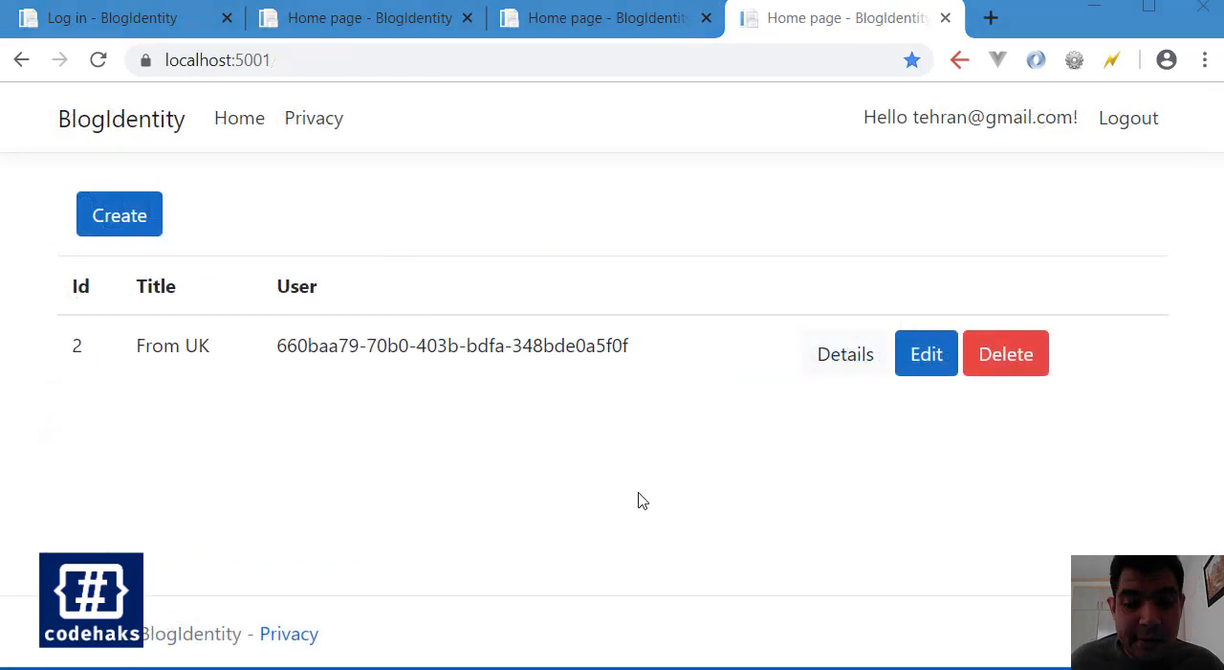
mouse_move(947, 168)
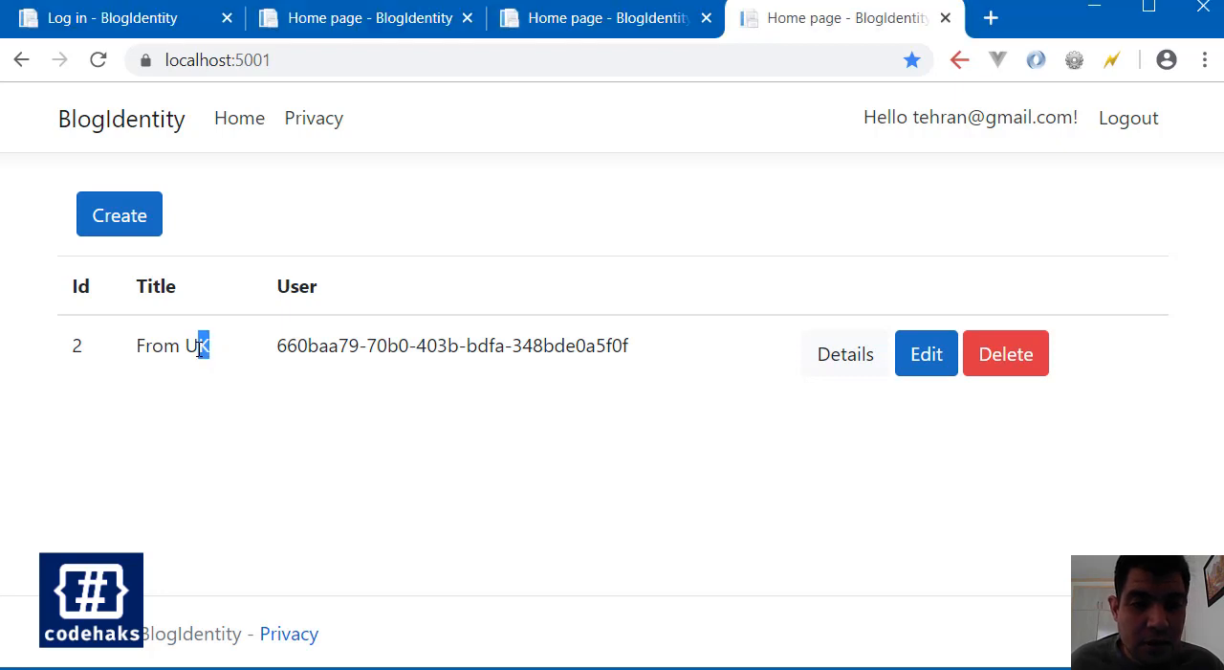
mouse_move(957, 117)
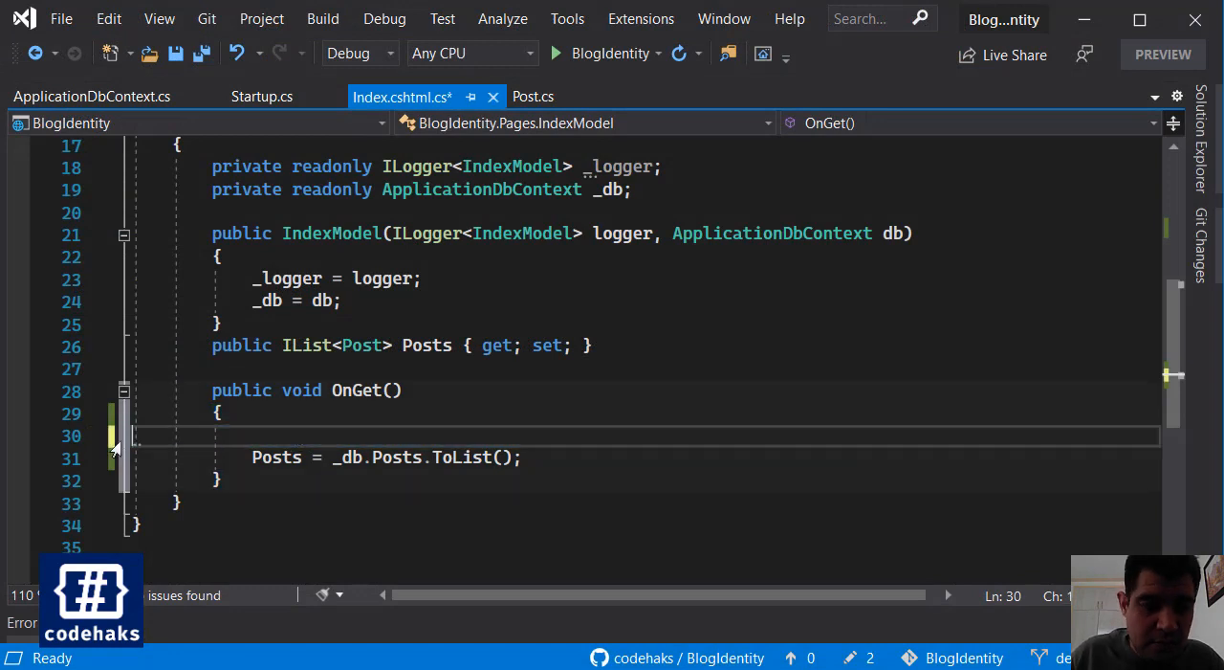
Save Index without the userId lookup, blank the filter's id in ApplicationDbContext, and add a Common folder
type("s")
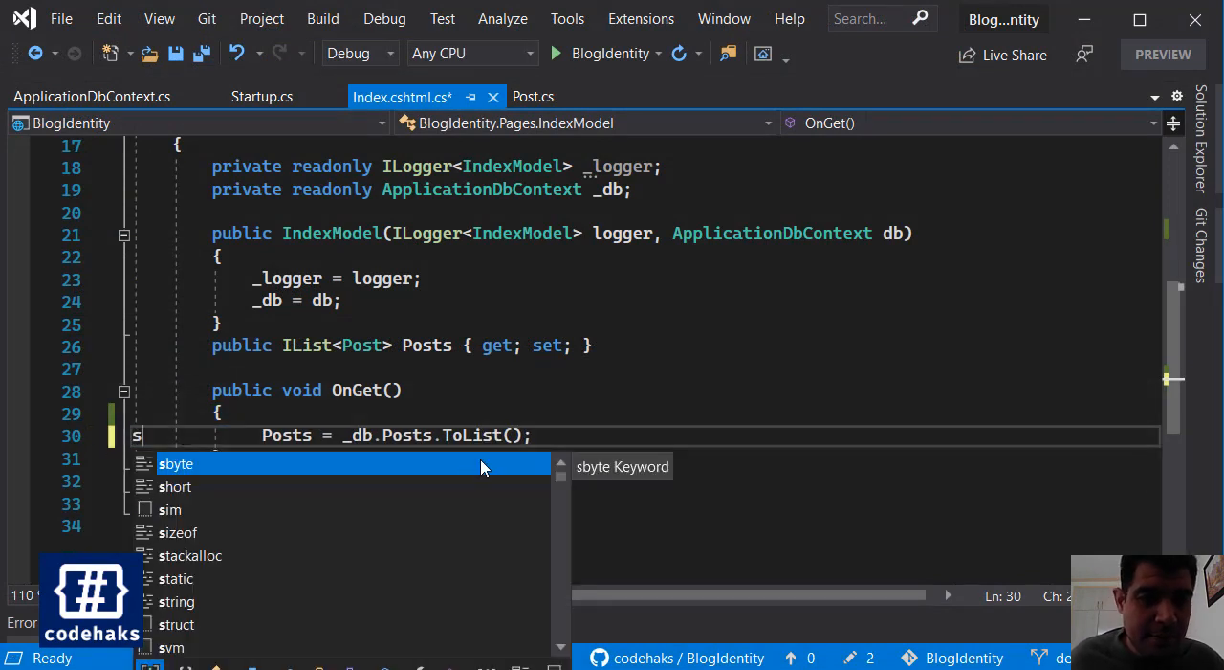
key("Escape")
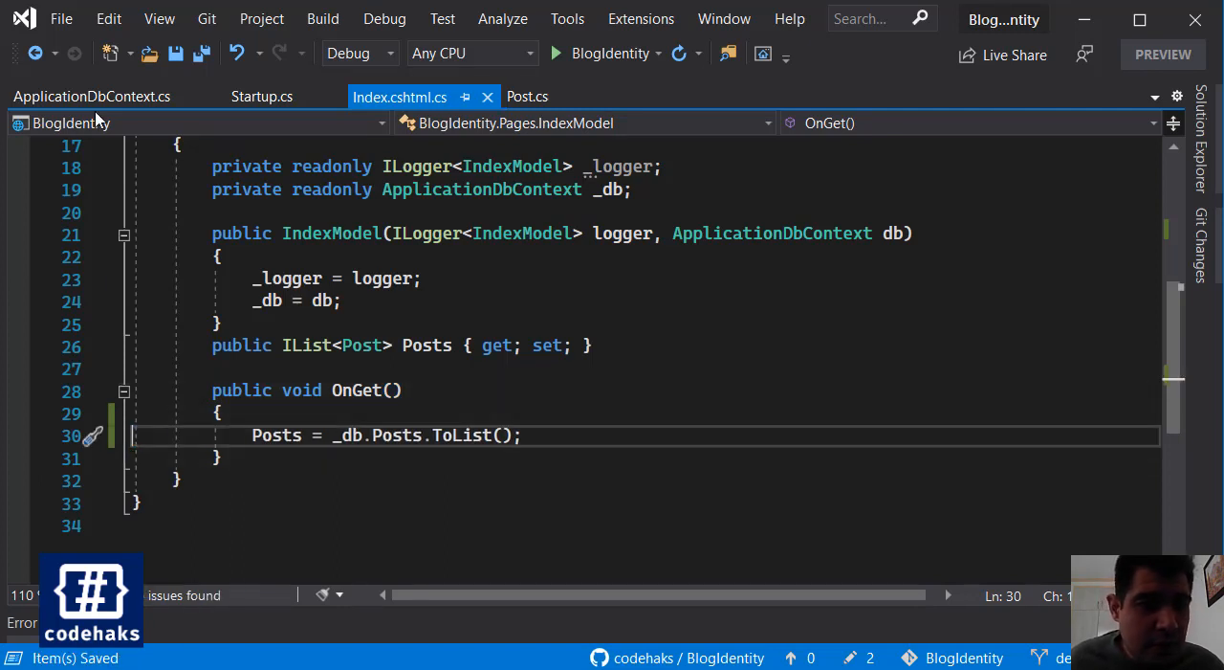
left_click(92, 95)
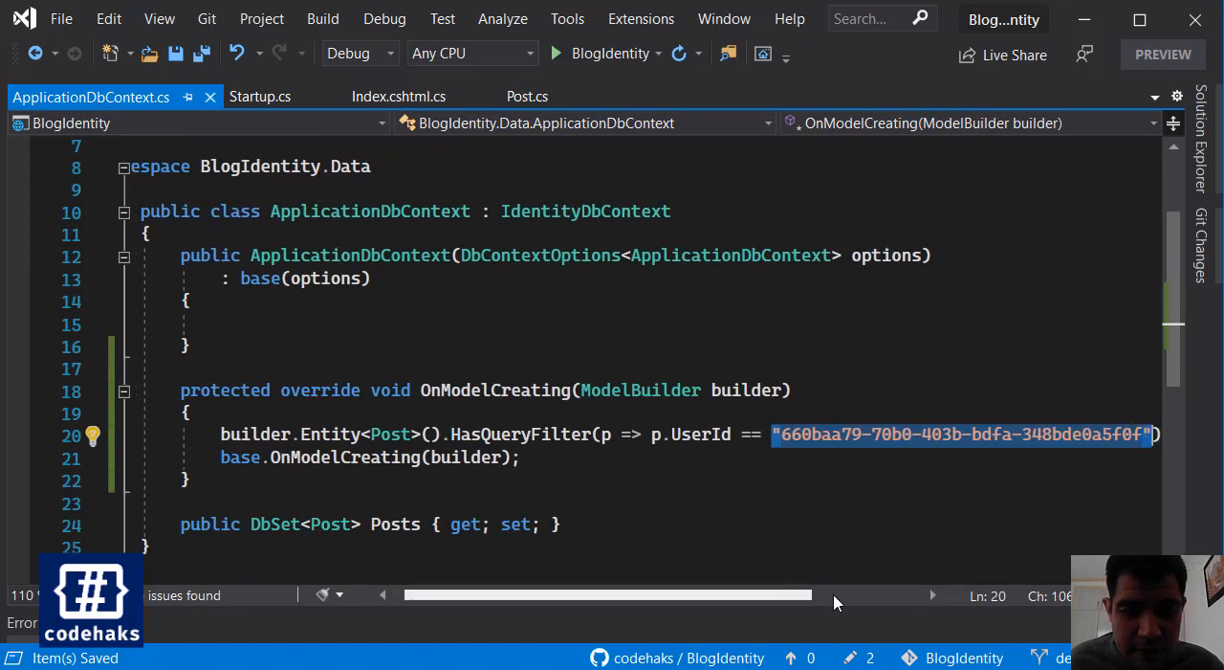
scroll("right", 3)
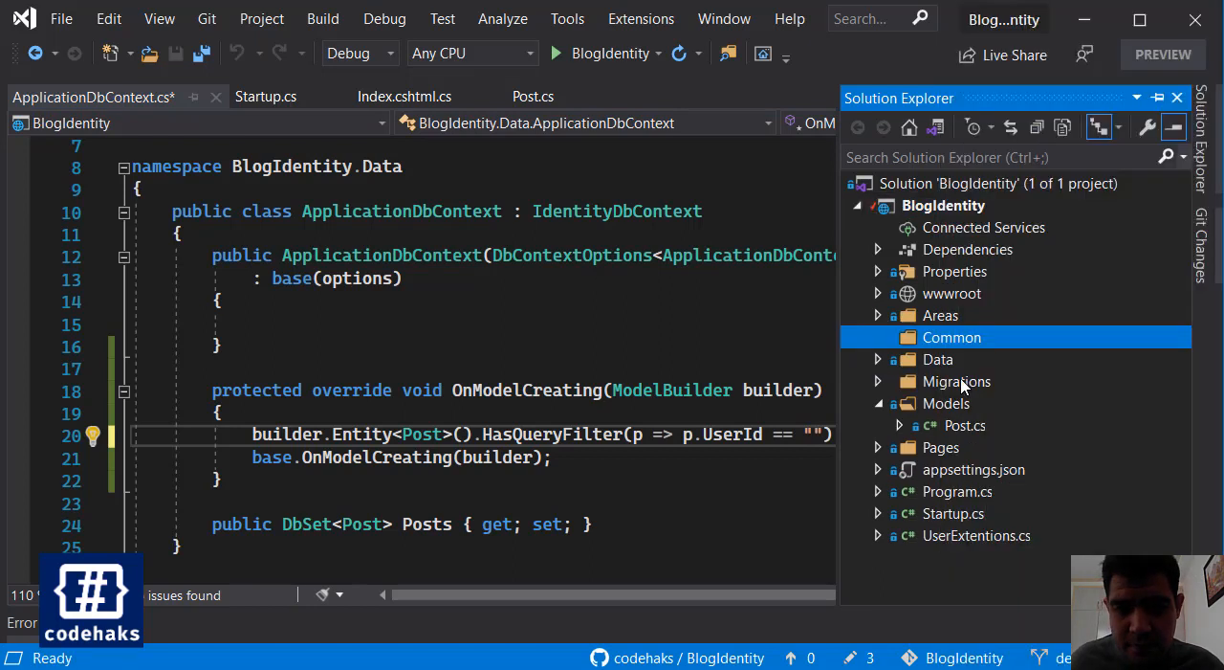
right_click(951, 337)
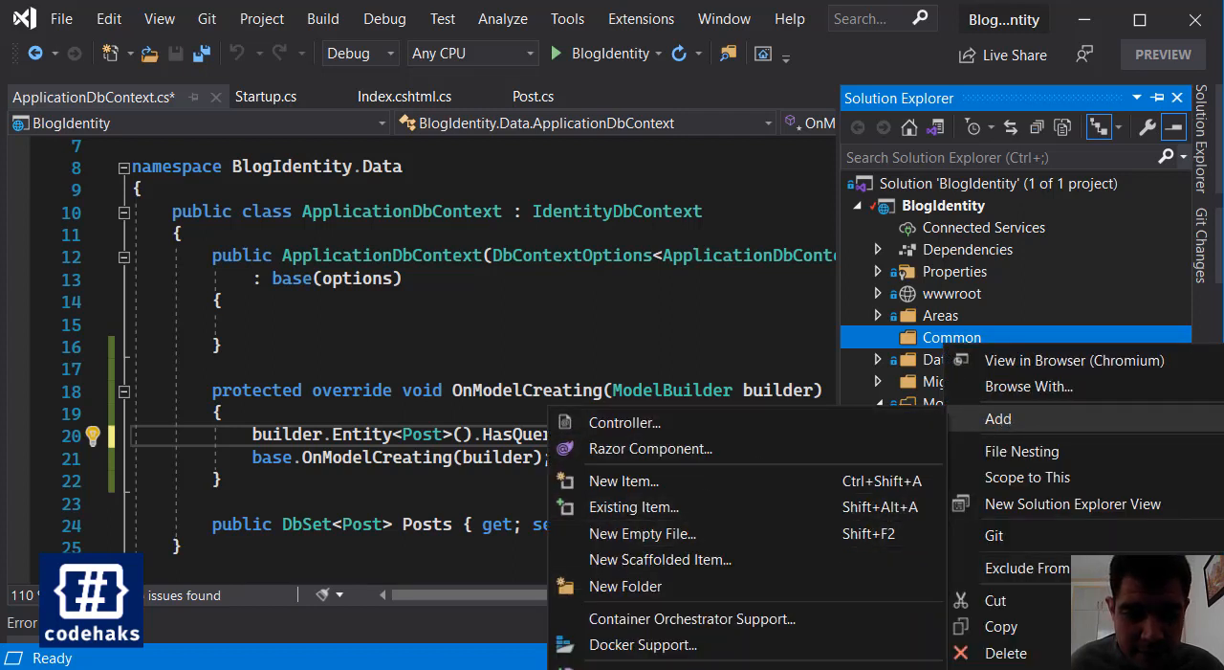
Add a new GetUserClaims class file to the Common folder
left_click(623, 480)
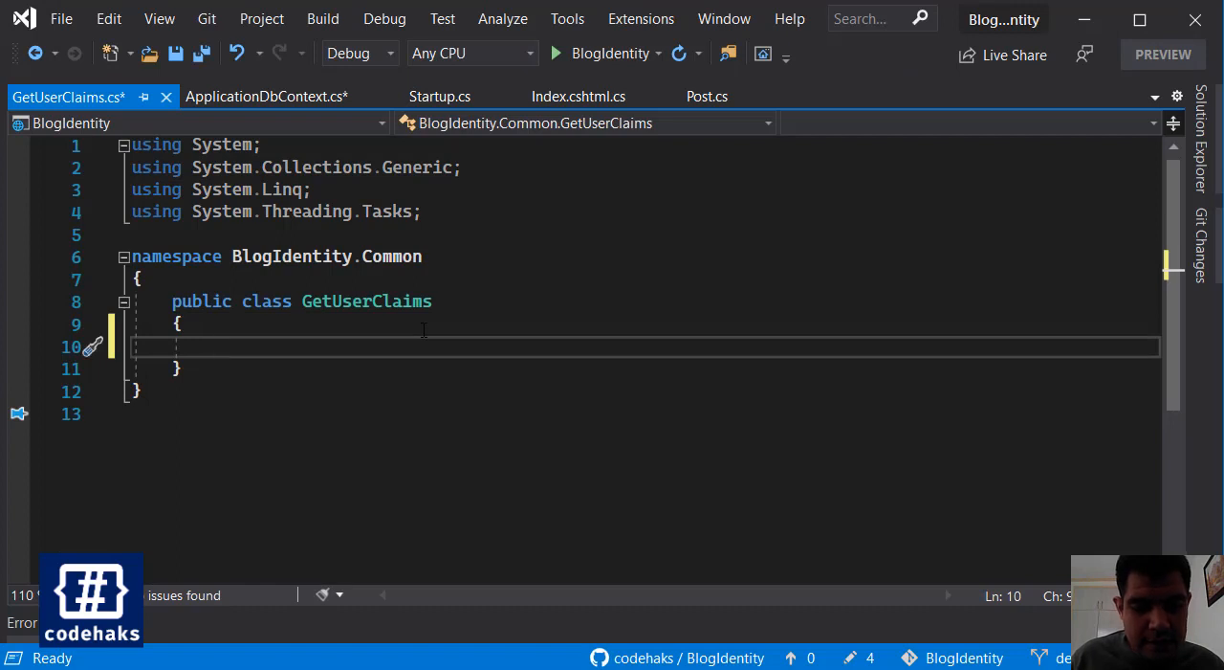
Declare a public string UserId property with get and set in GetUserClaims
type("prop")
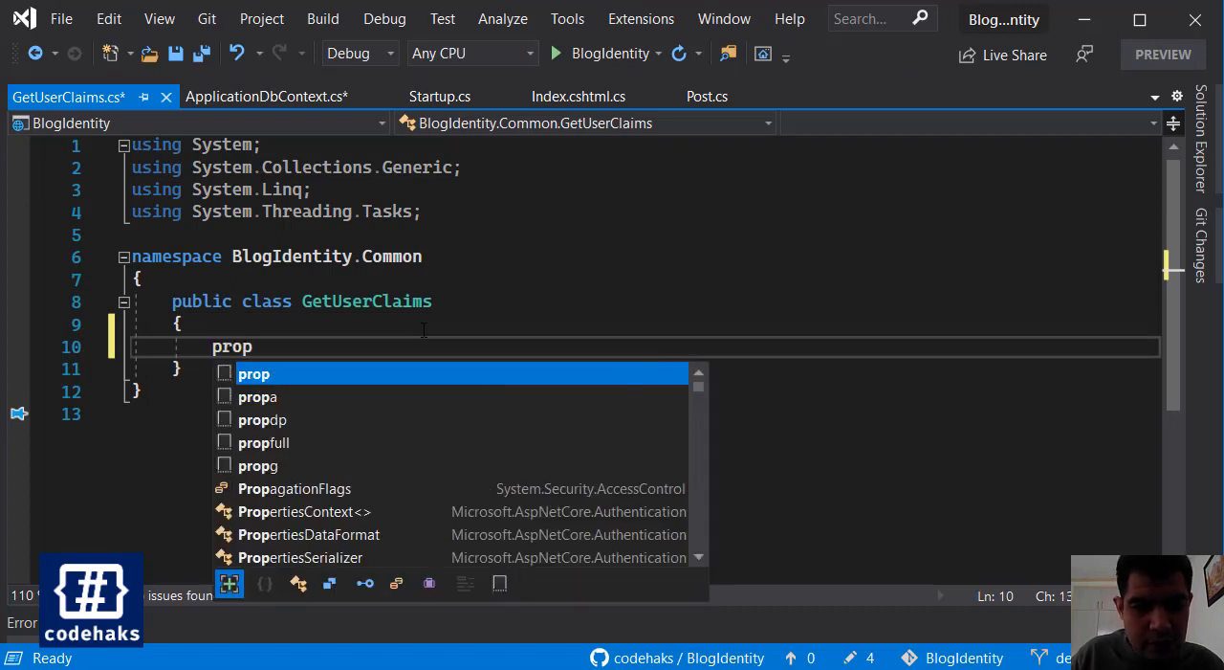
key("Escape")
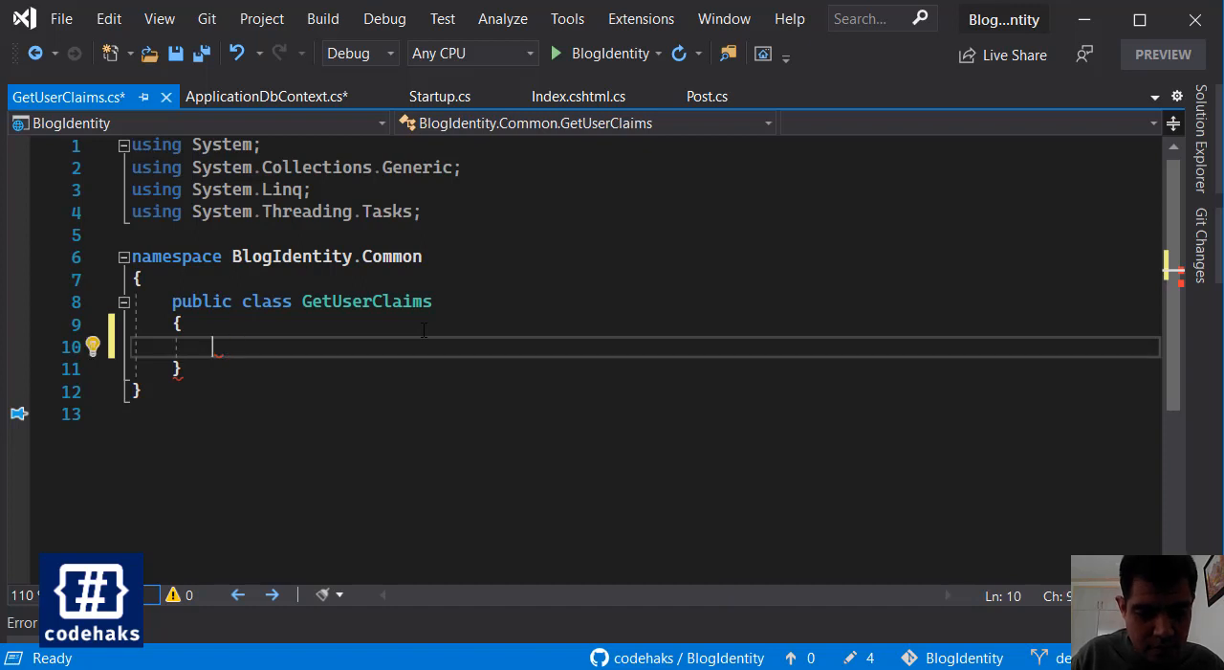
type("prop")
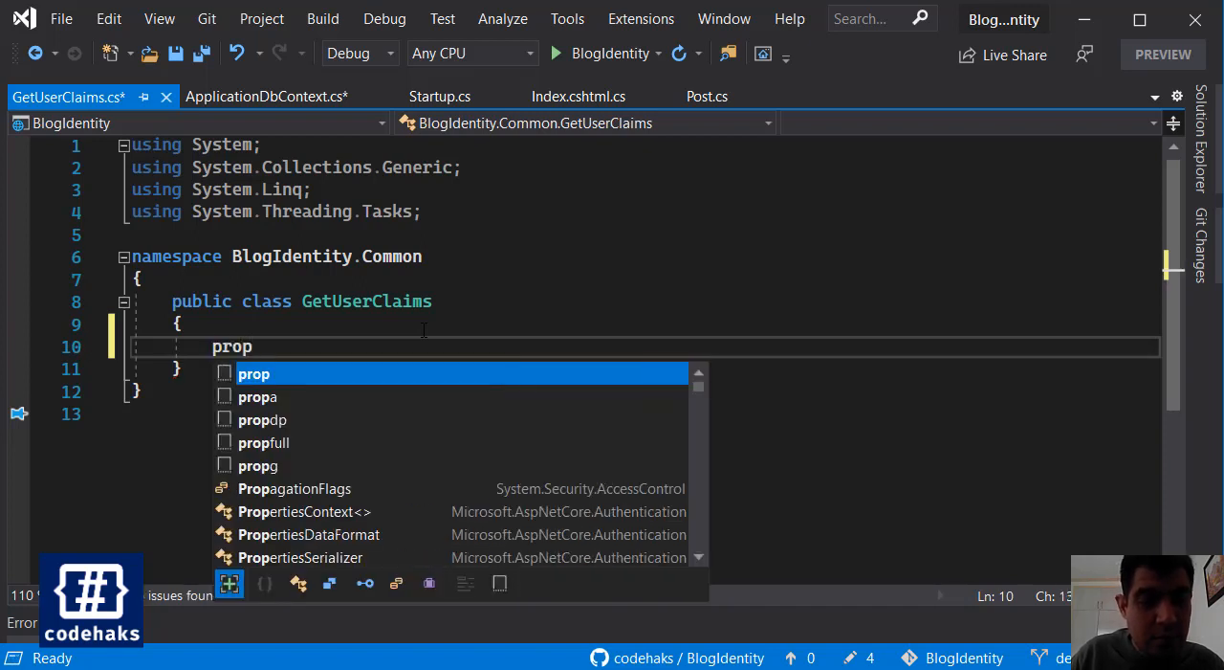
key("Tab")
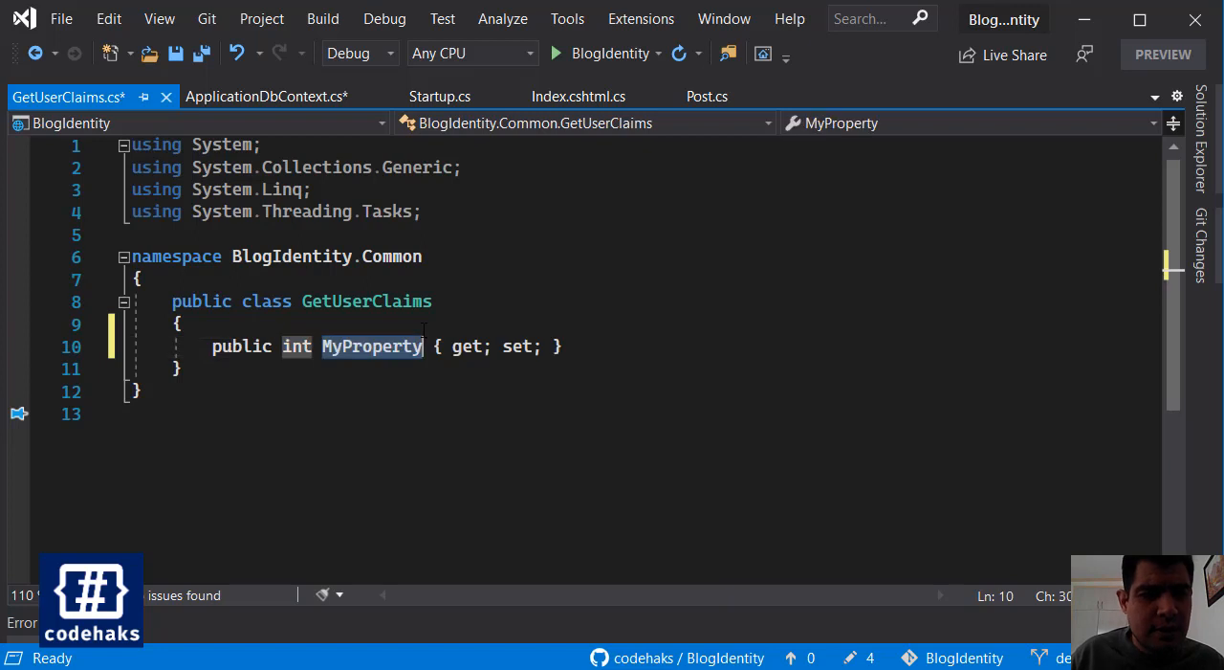
type("s")
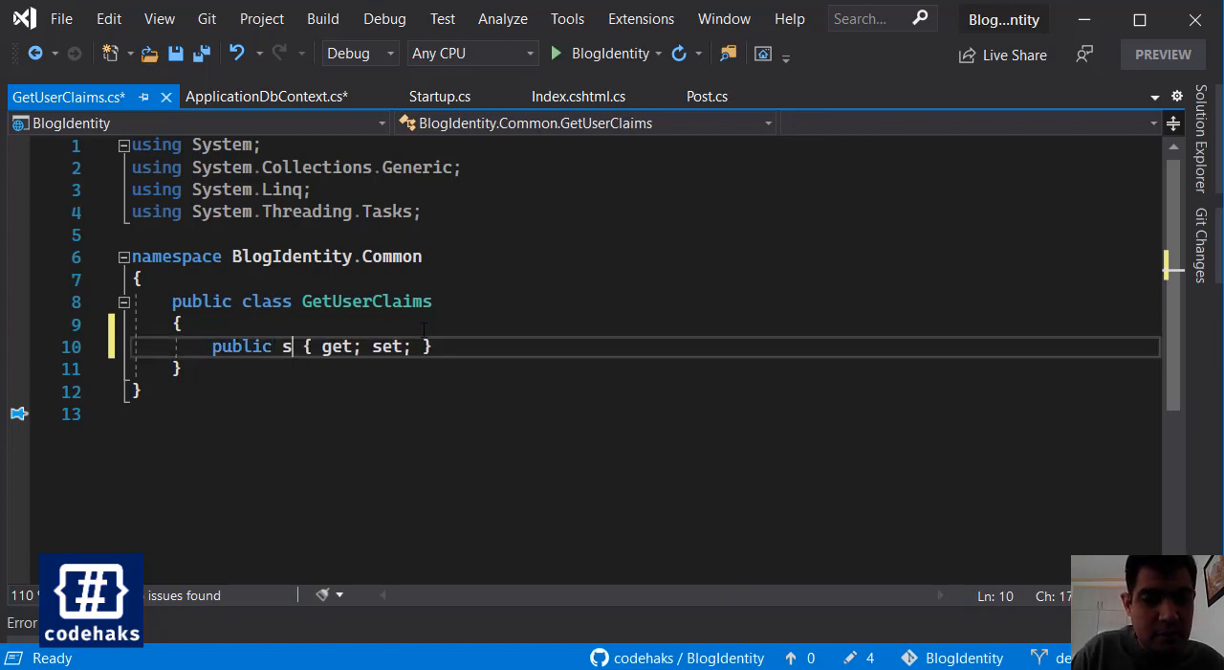
type("tring")
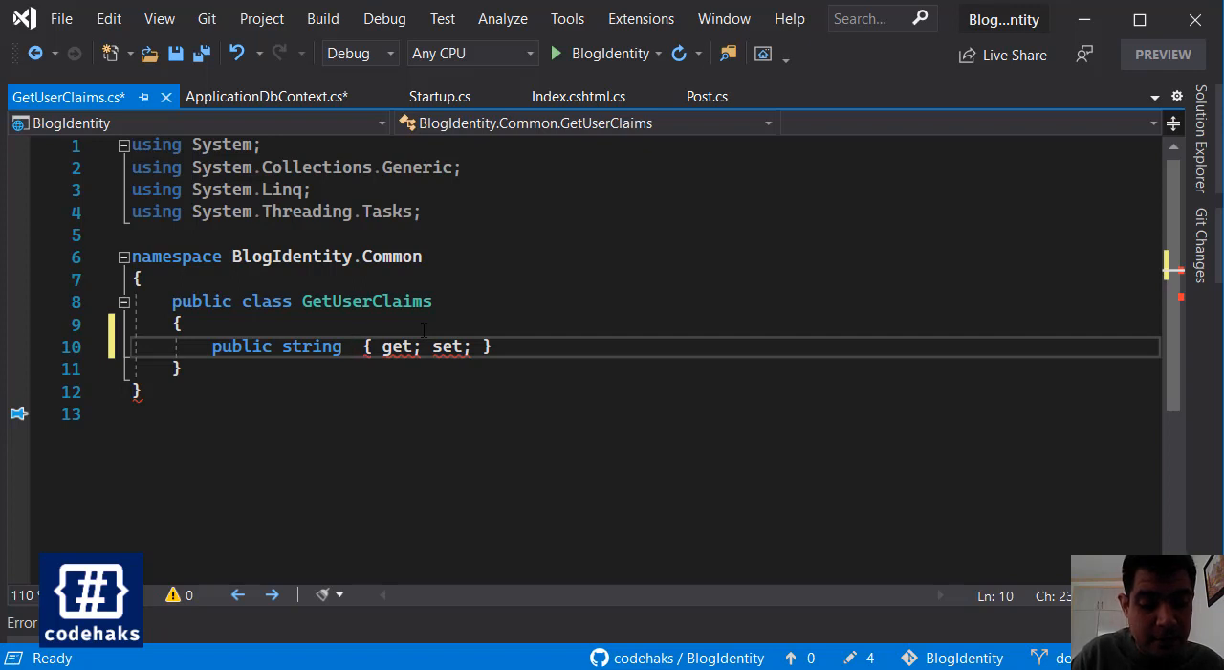
type("UserI")
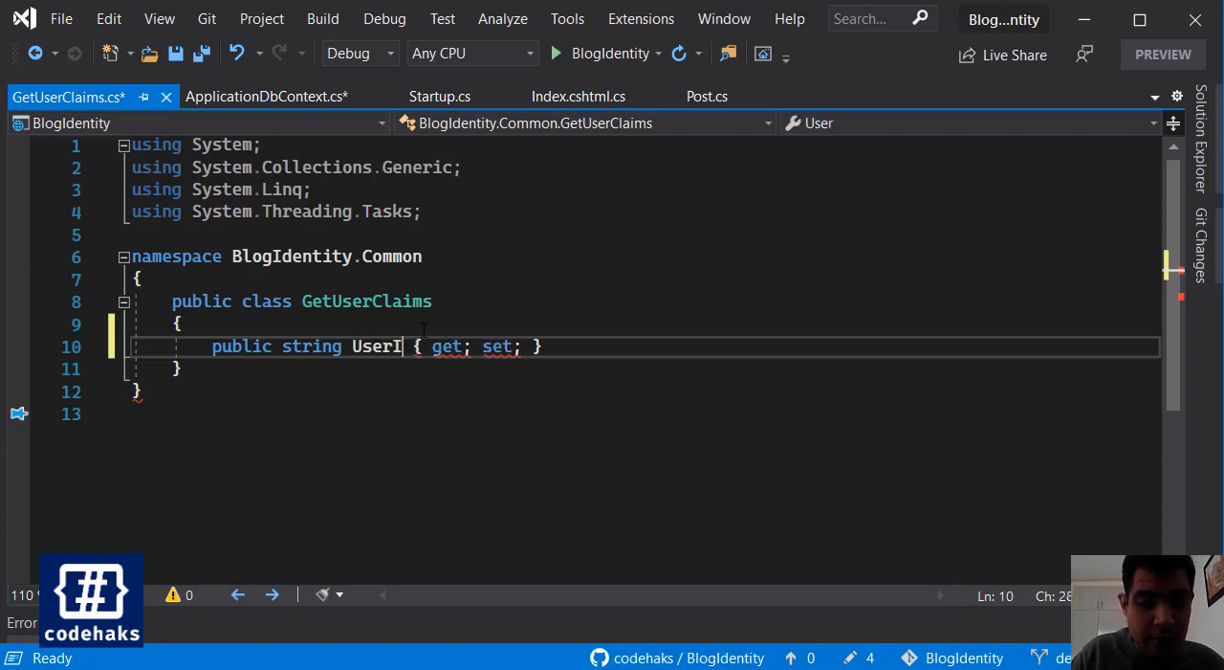
type("d")
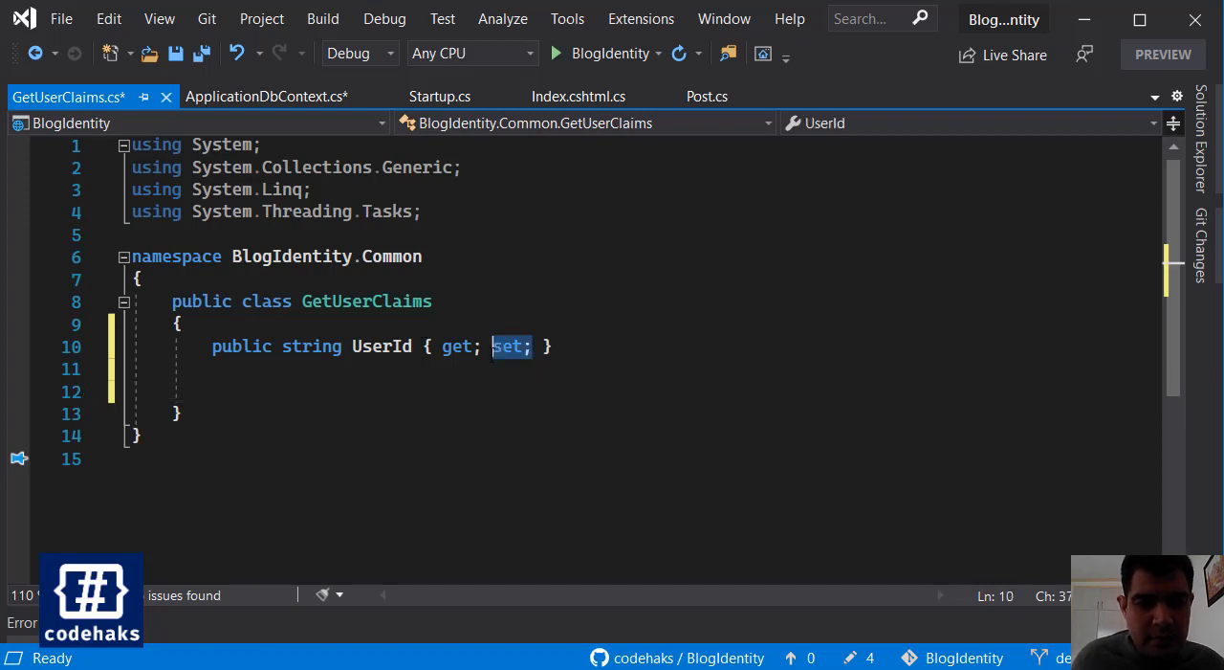
key("Delete")
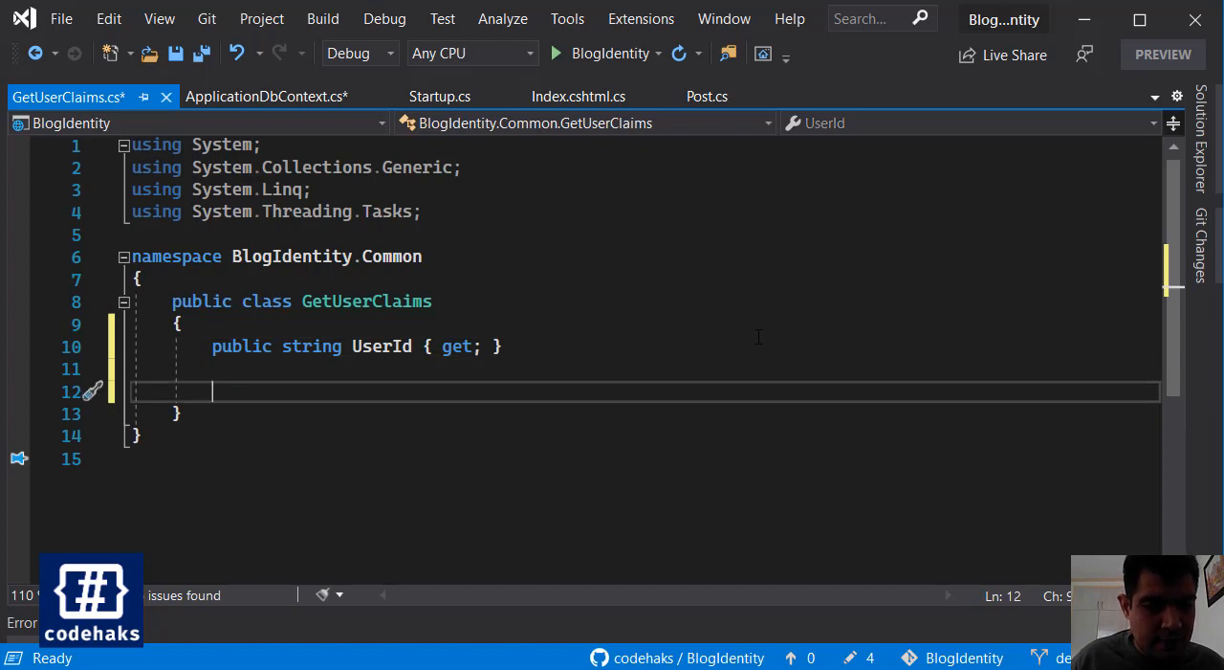
type("set;")
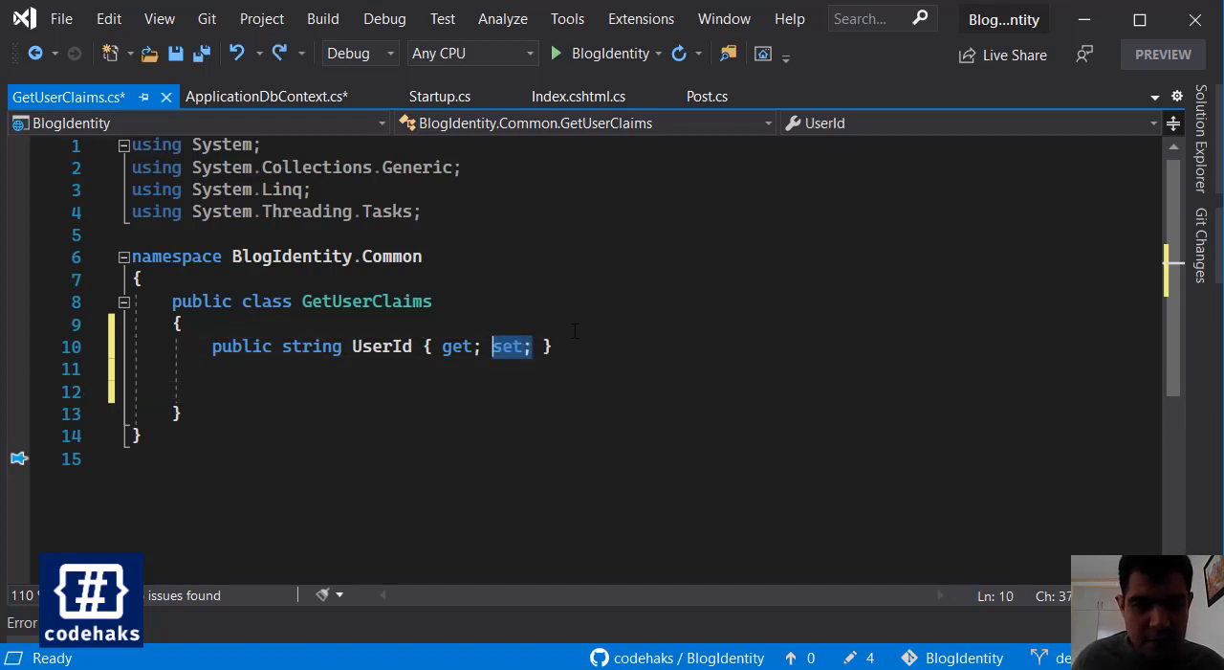
key("enter")
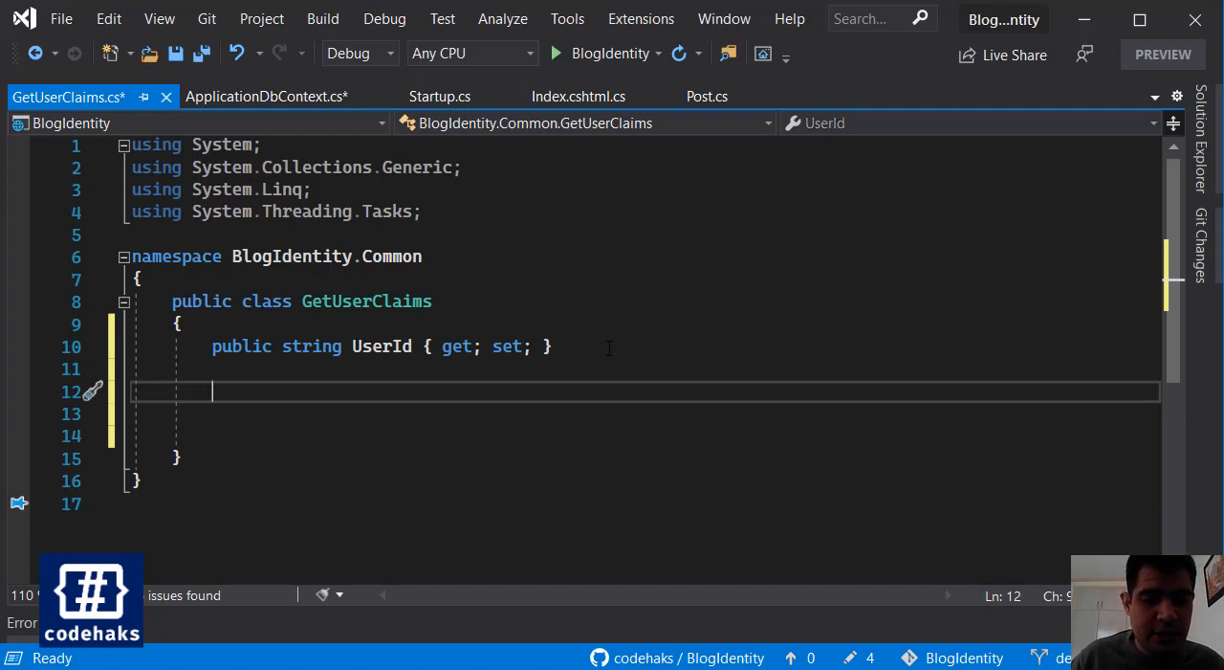
Declare a private readonly IHttpContextAccessor _accessor field, importing Microsoft.AspNetCore.Http
type("private readonly")
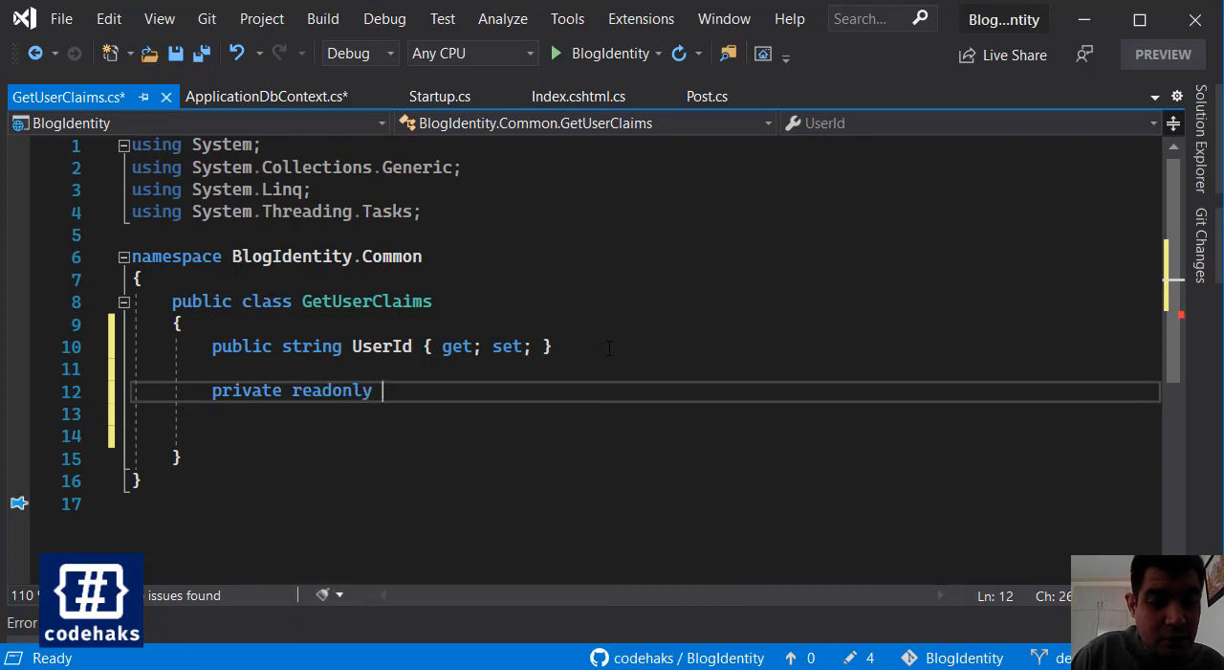
type("IHtt")
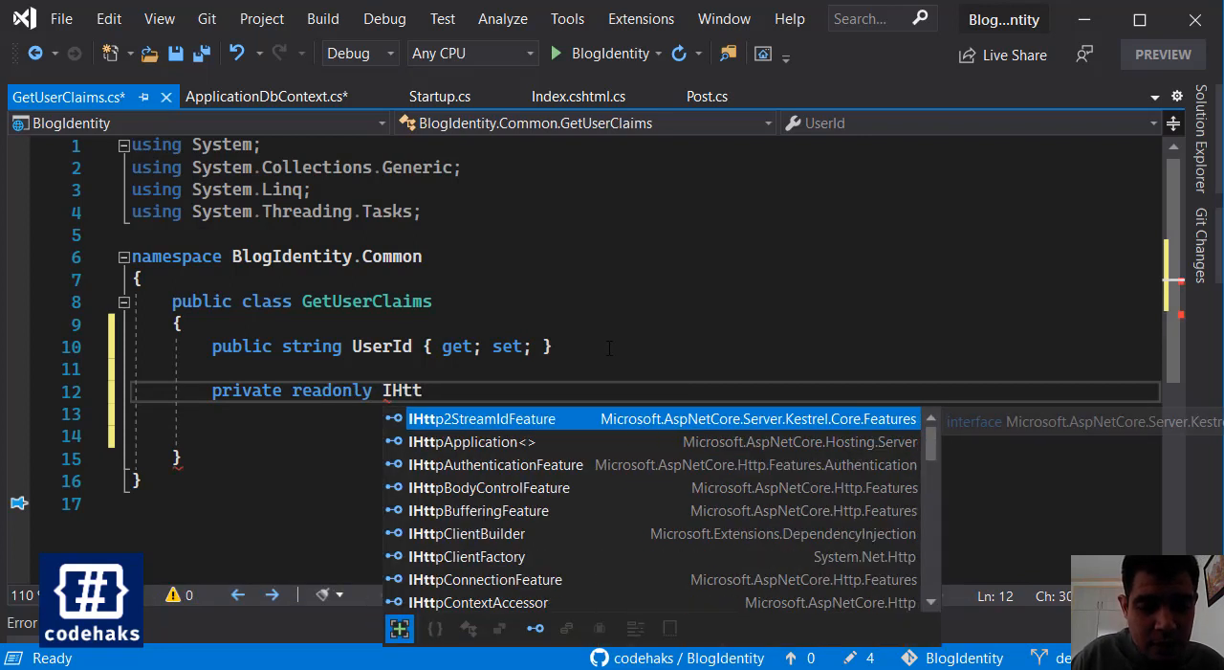
type("pCOn")
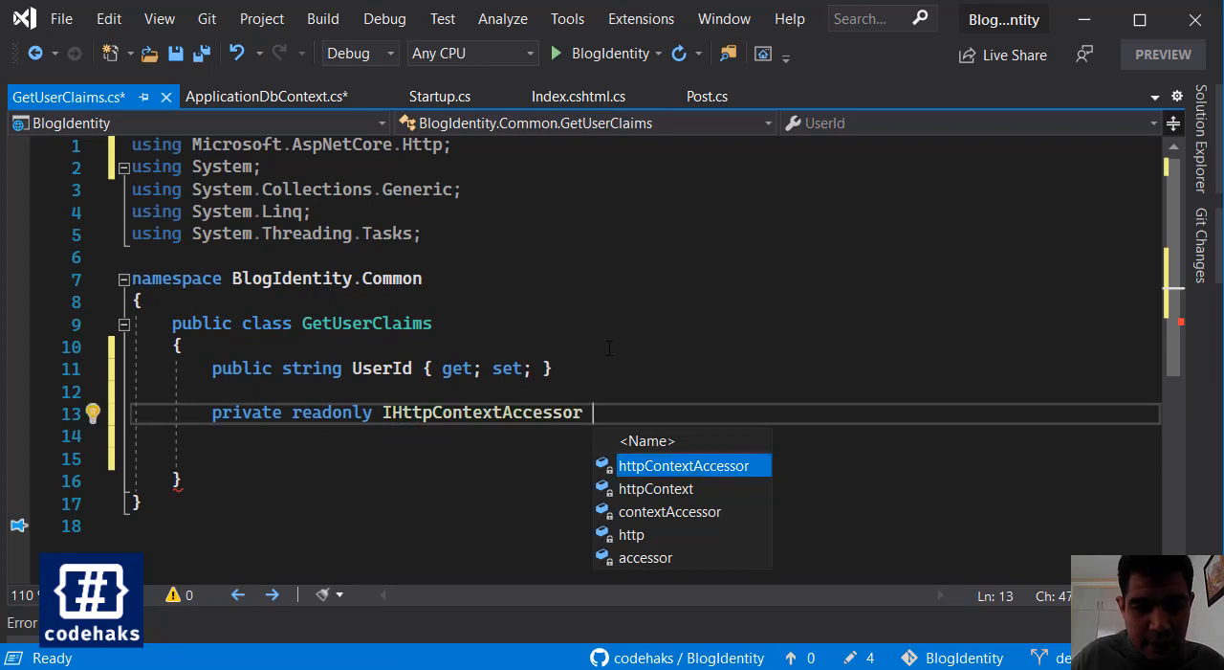
type("_accessor;")
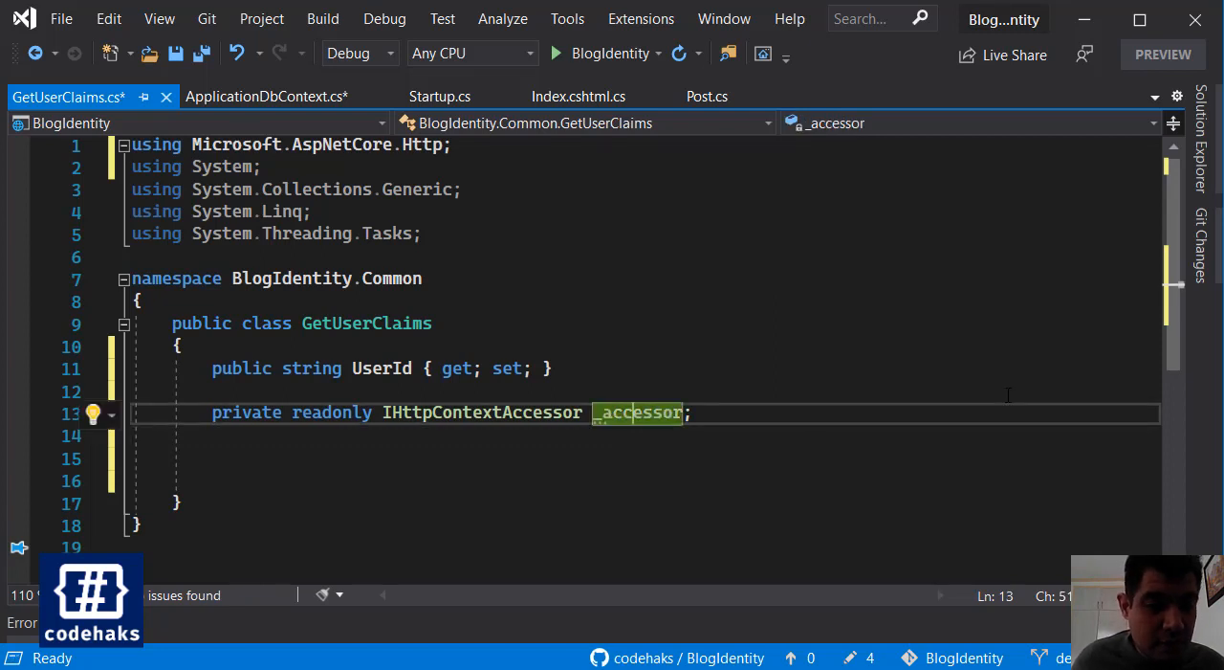
mouse_move(402, 482)
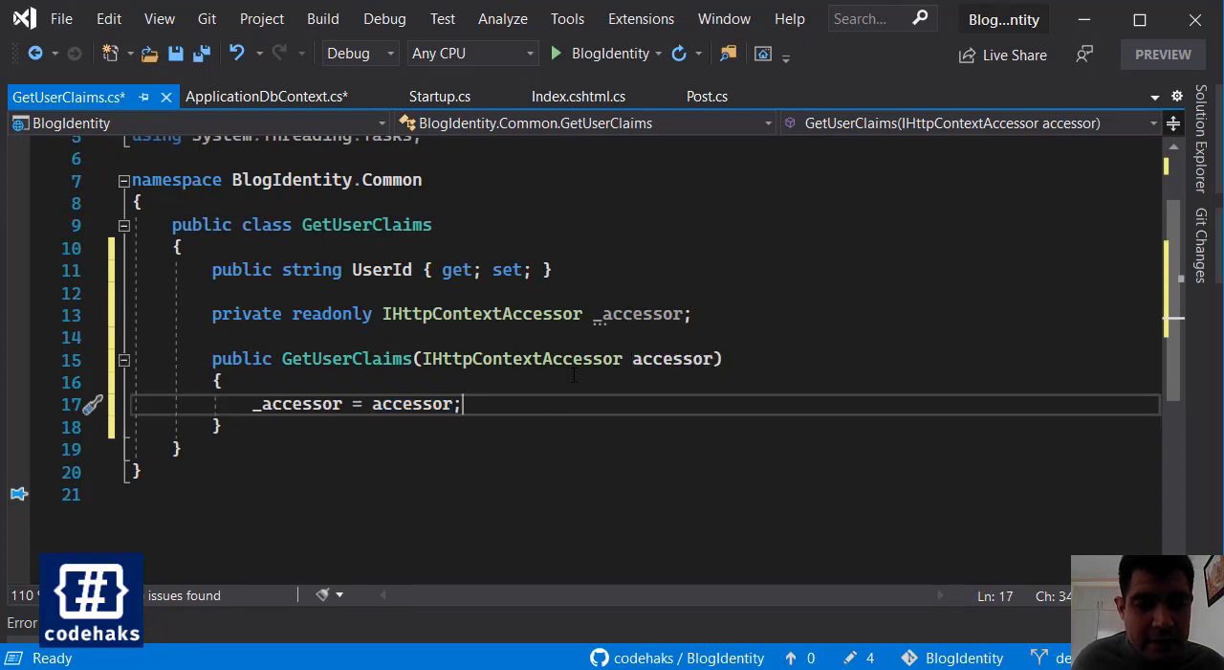
Read userId from _accessor.HttpContext.User.FindFirstValue(ClaimTypes.NameIdentifier) in the constructor and save
key("enter")
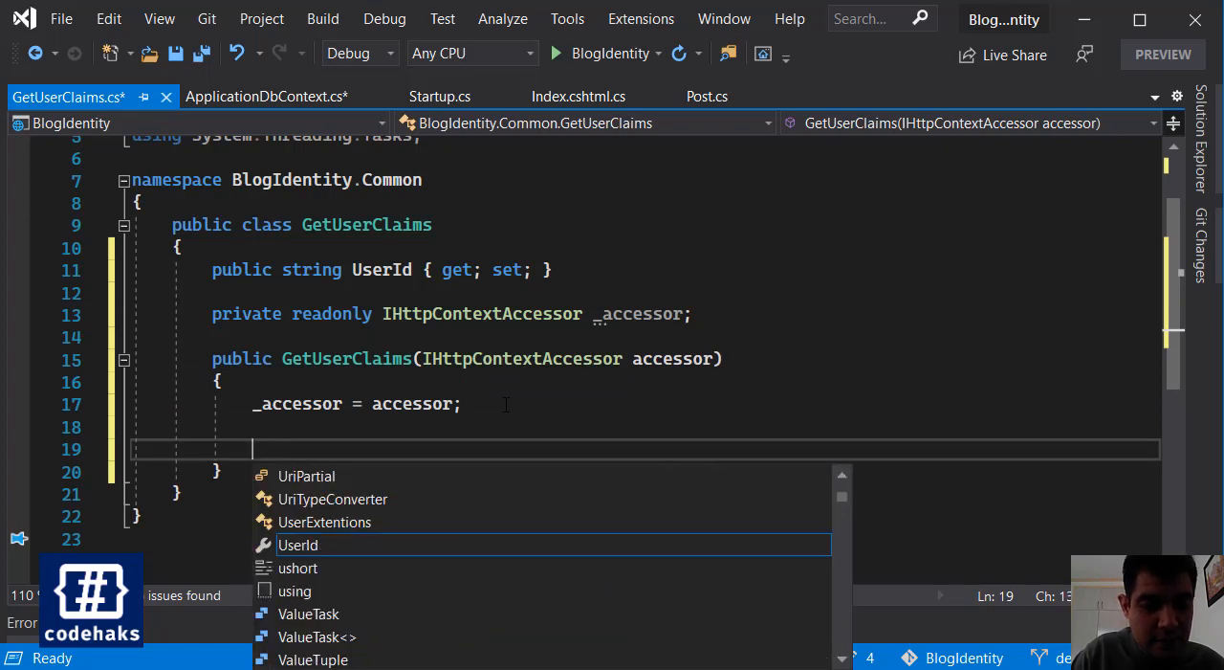
type("var us")
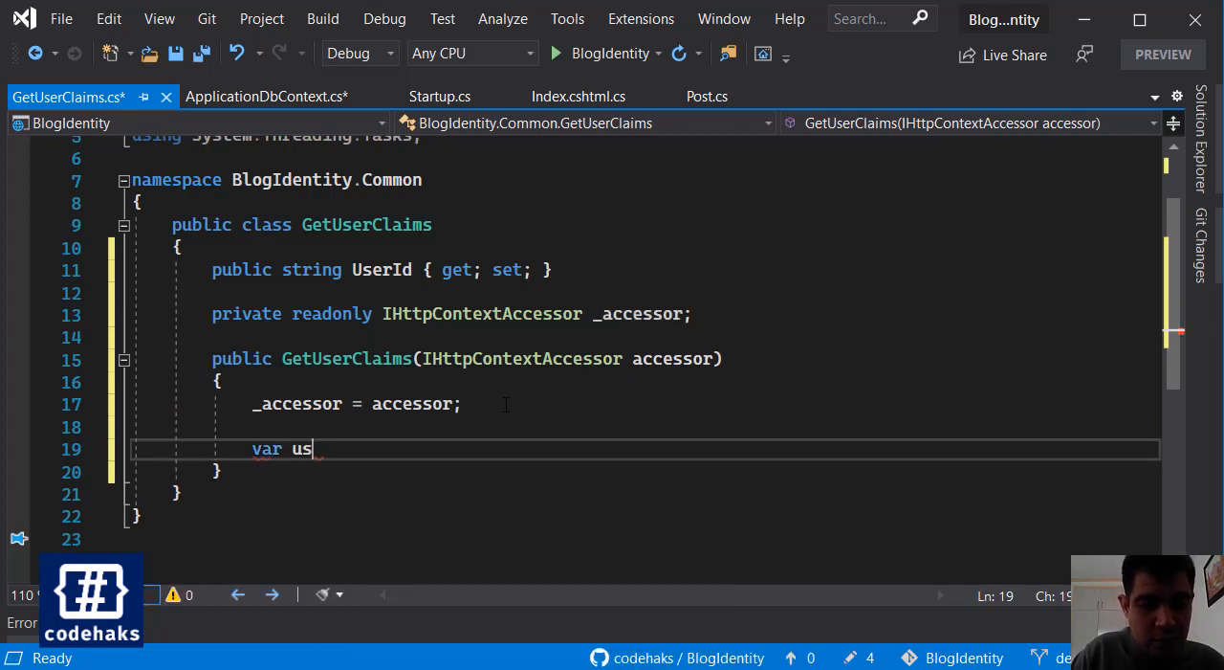
type("erId=")
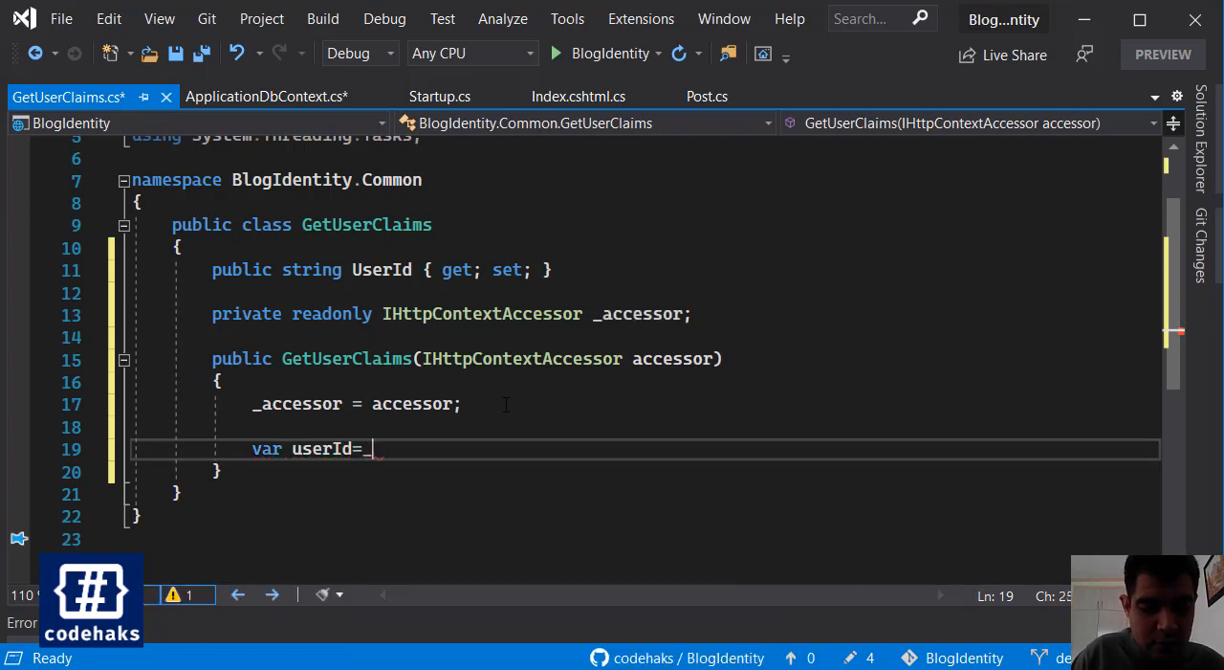
type("_accessor.")
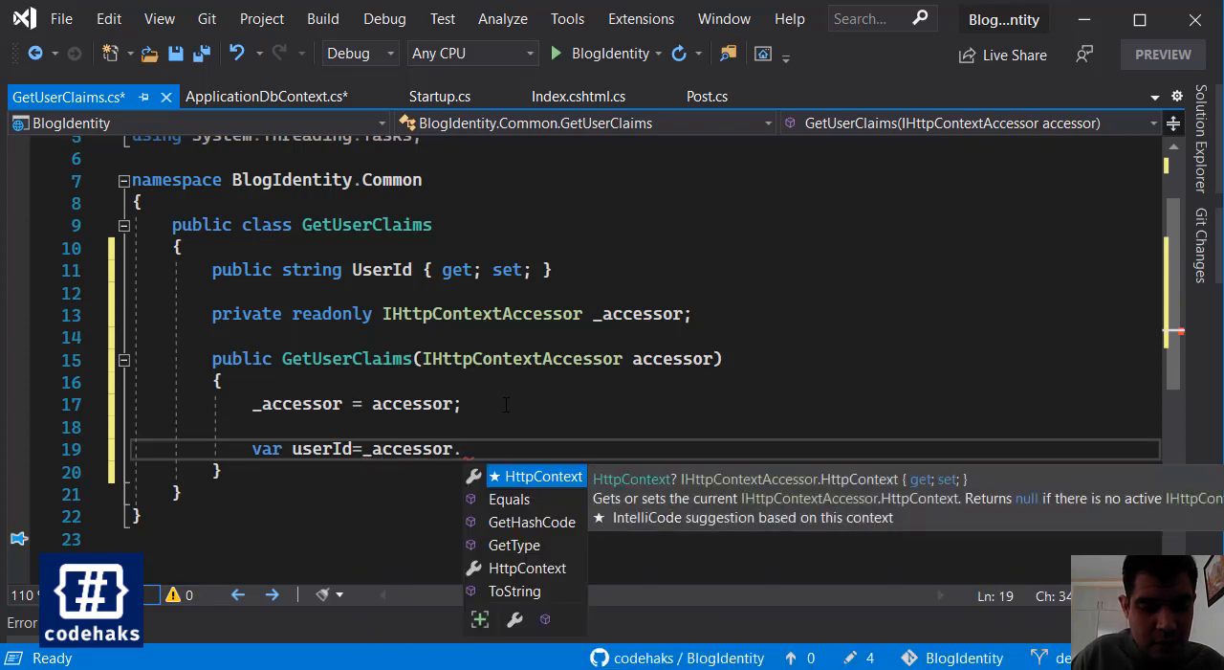
type("HttpContext.")
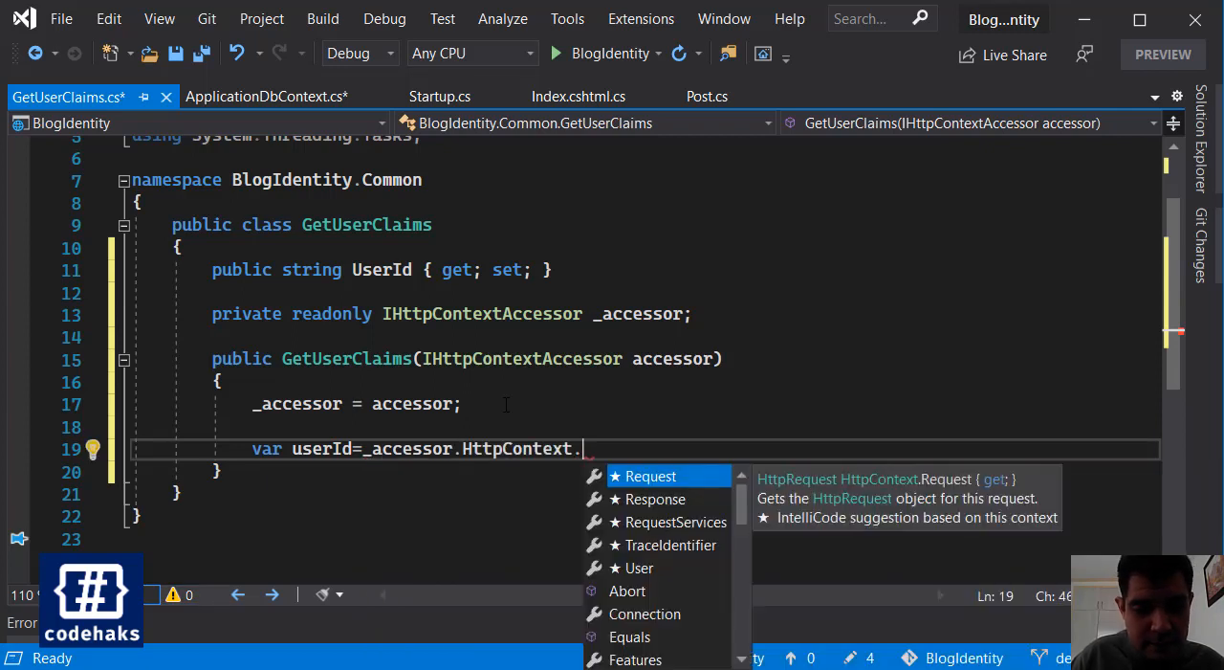
type("User.FindFirstValue")
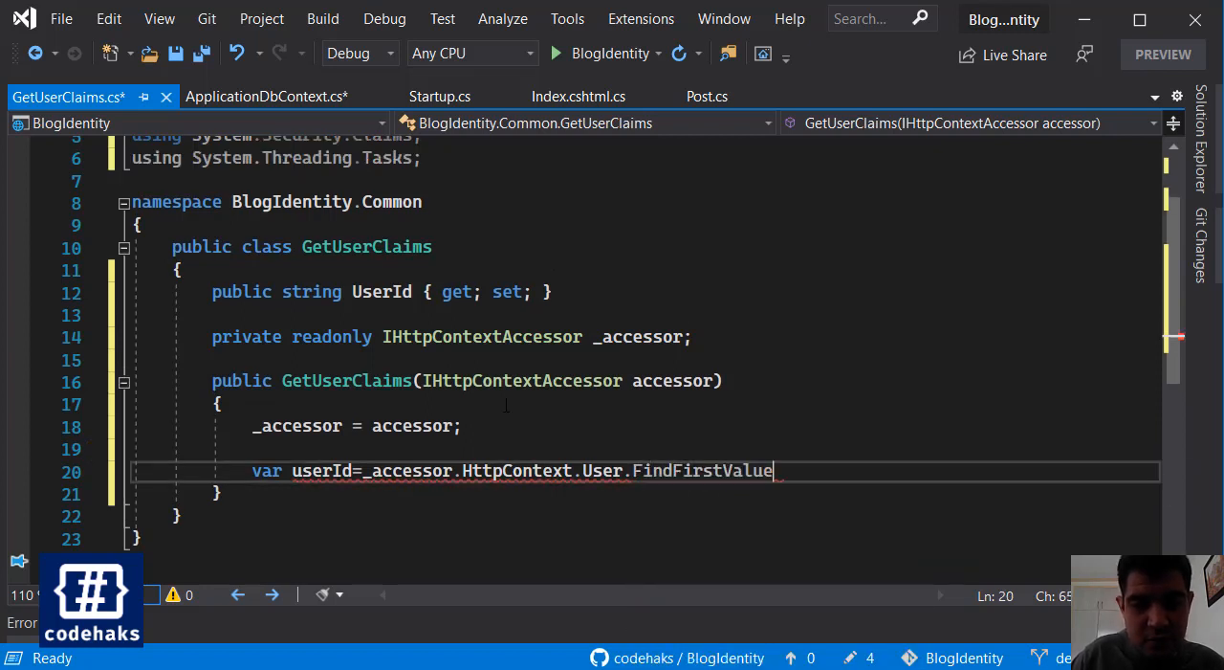
type("(\"\")")
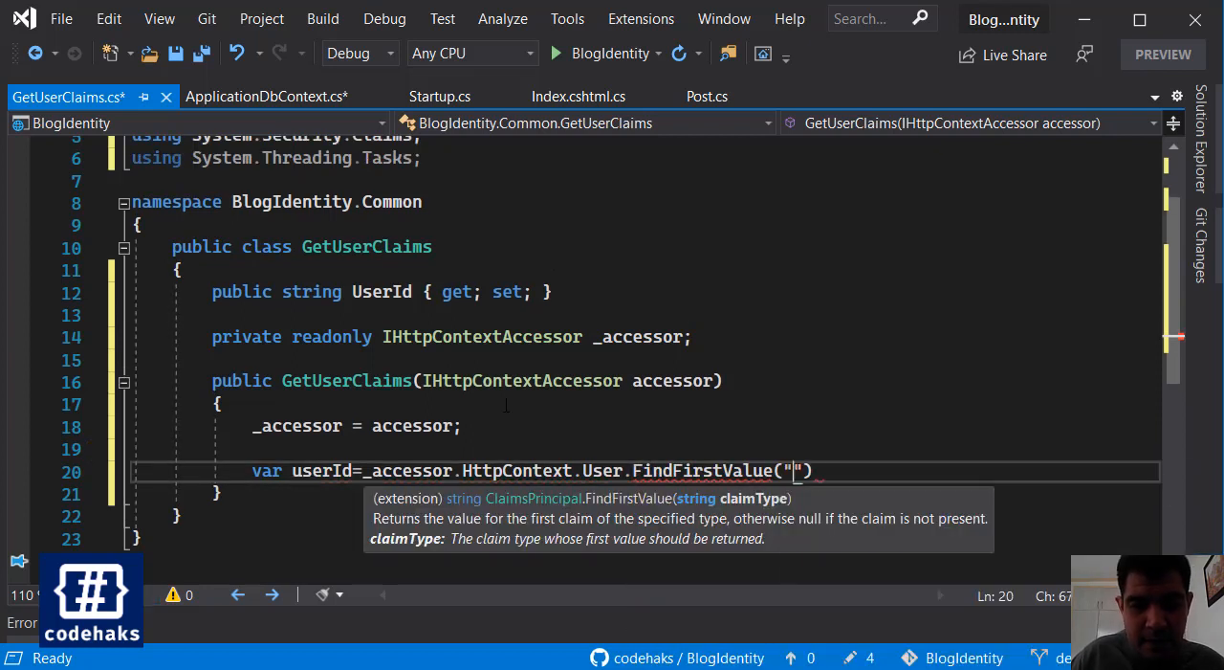
type("Claim")
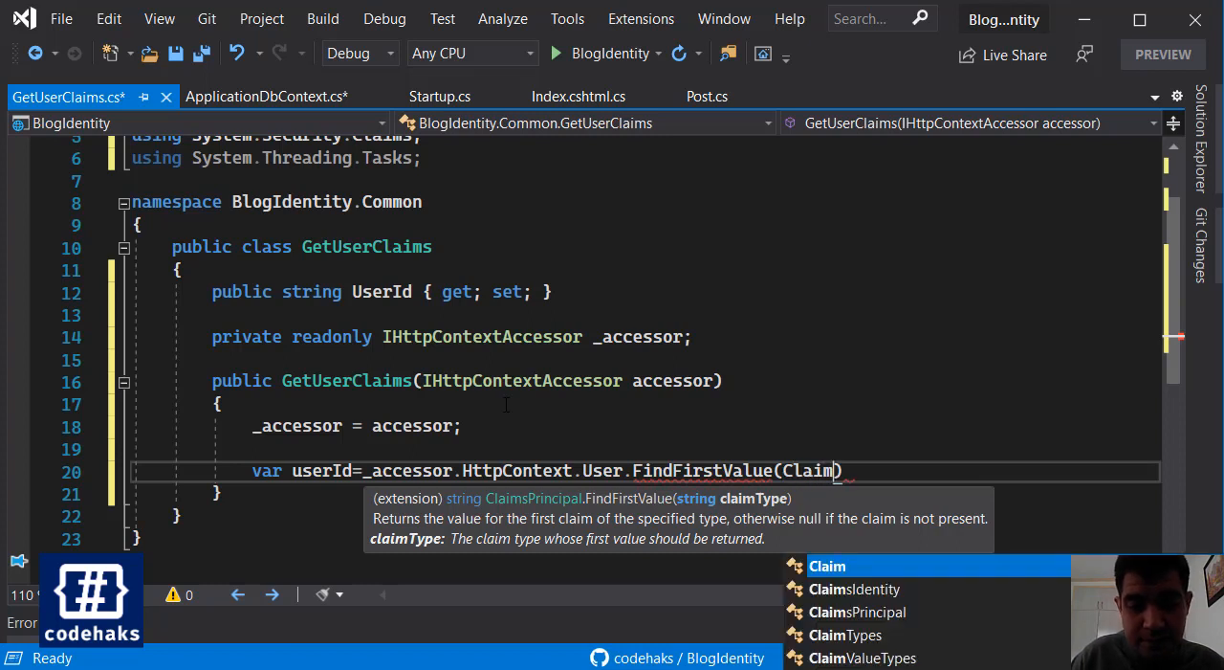
type("Types.NameIdentifier")
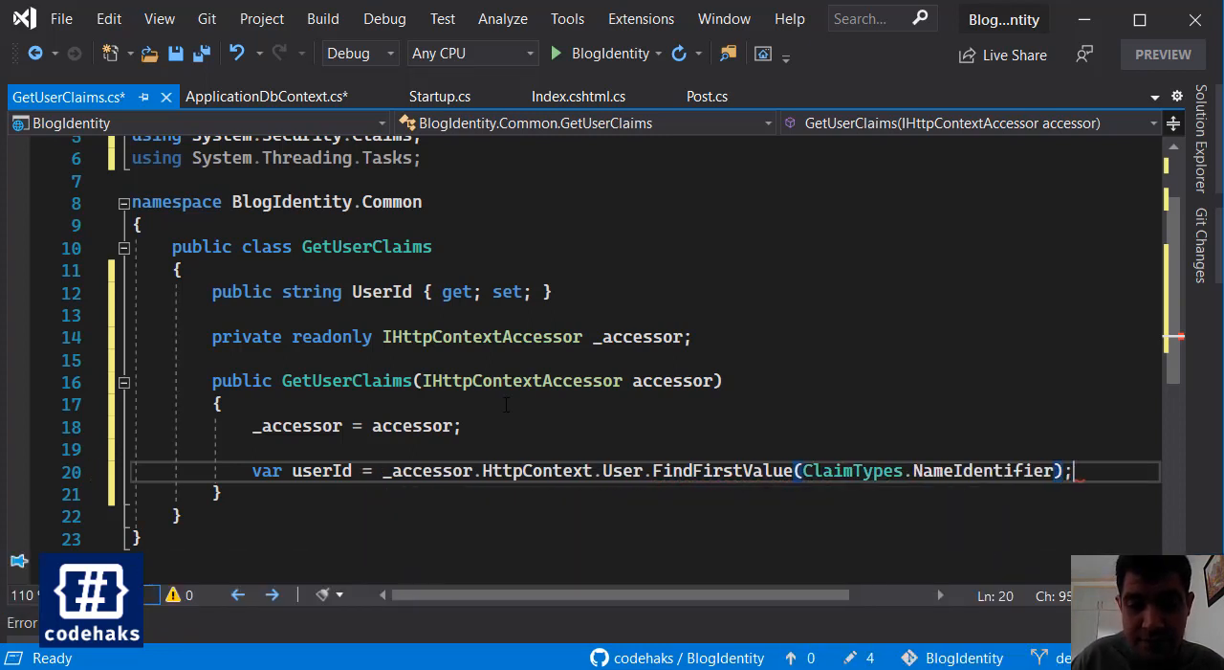
key("ctrl+s")
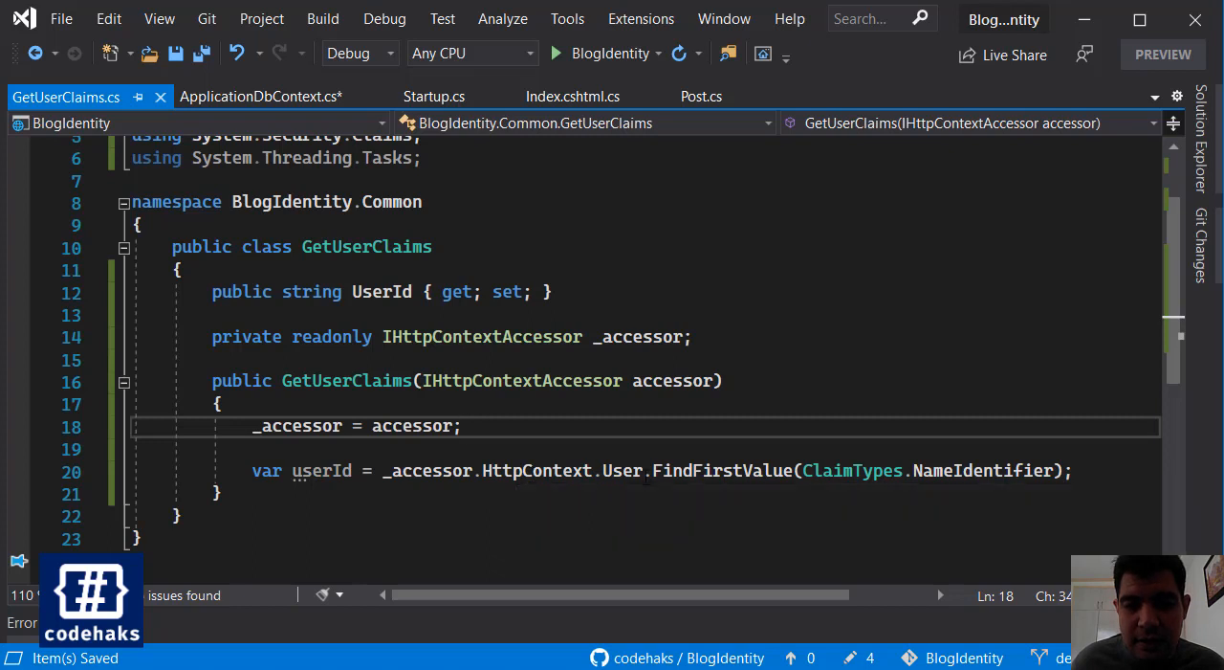
Make the lookup null-safe as _accessor.HttpContext?.User?.FindFirstValue(ClaimTypes.NameIdentifier)
left_click_drag(601, 470, 735, 470)
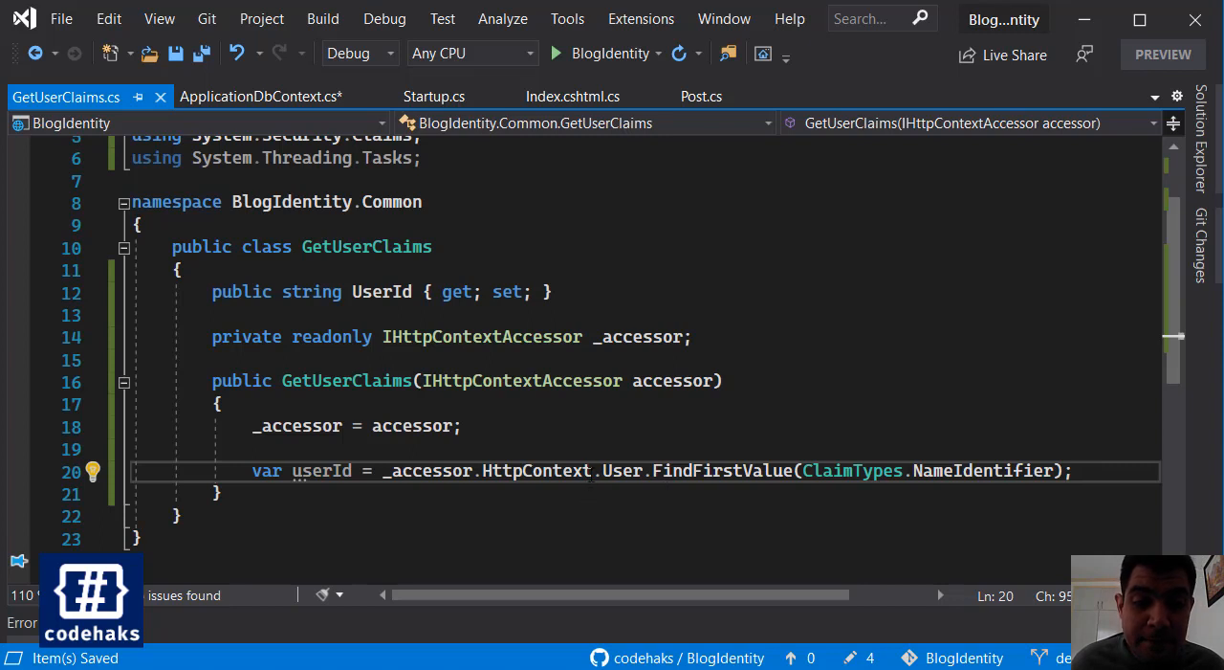
type("?")
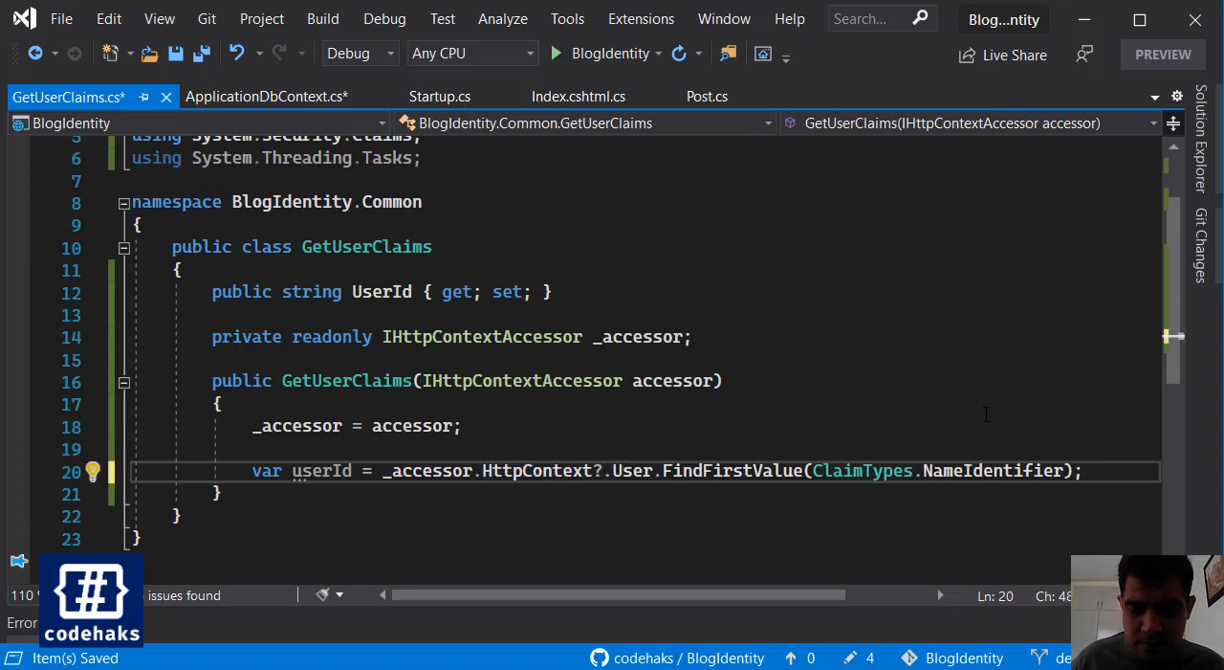
type("?")
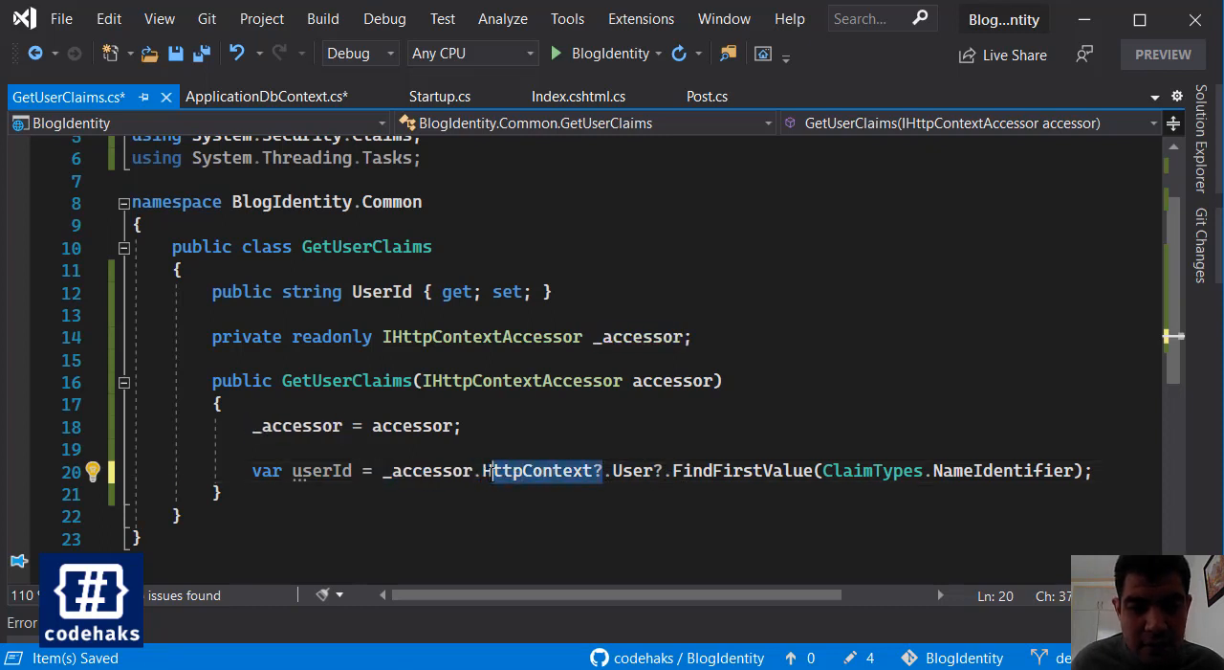
double_click(539, 471)
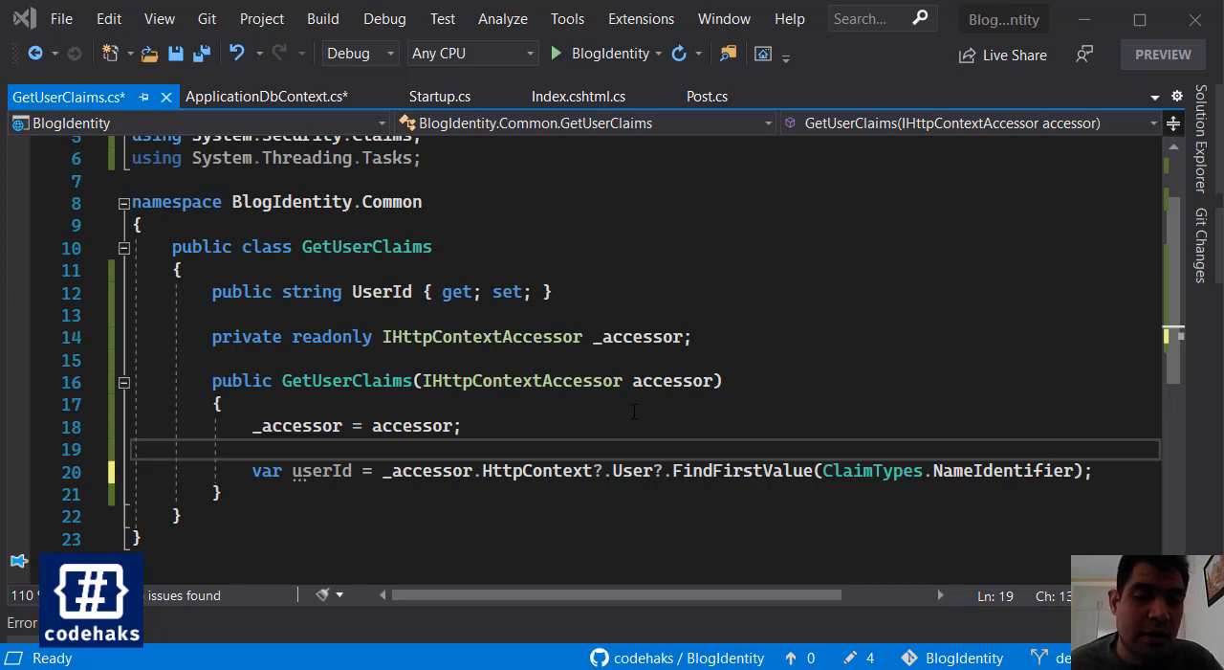
double_click(535, 470)
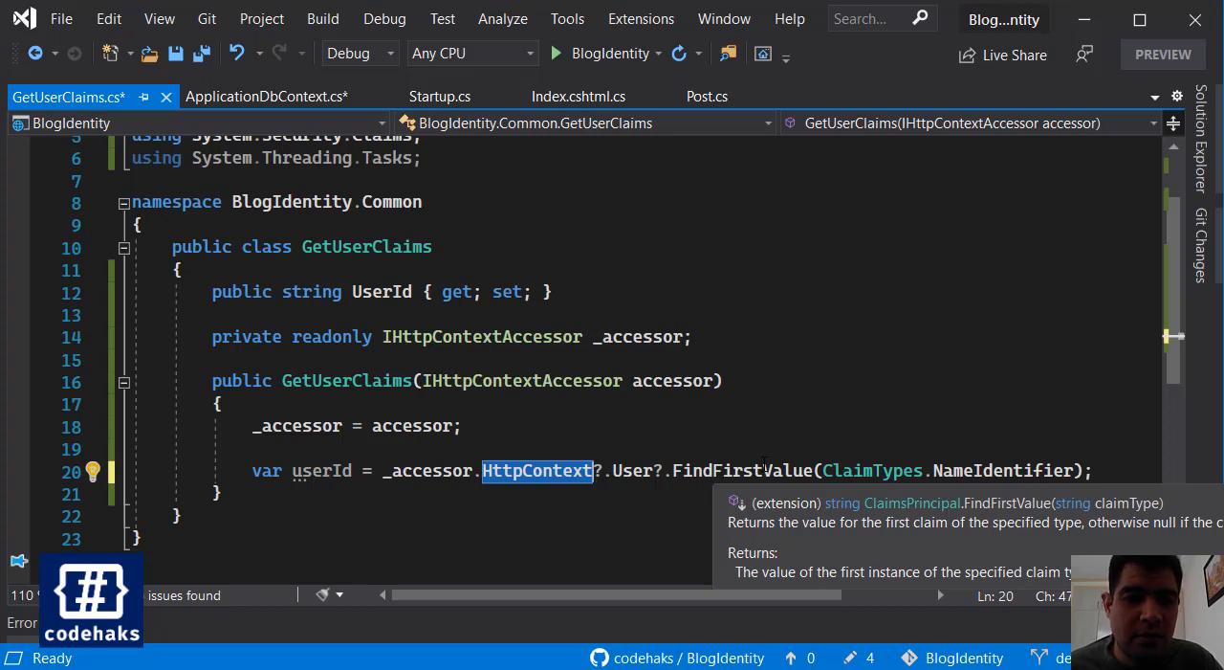
mouse_move(595, 486)
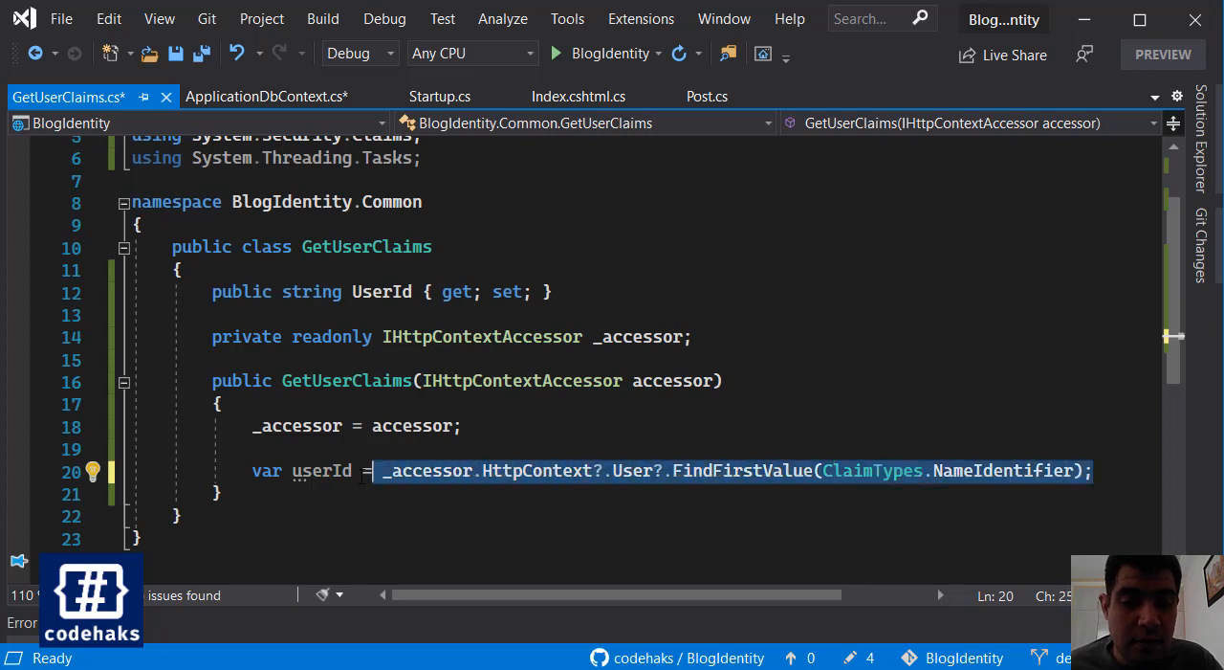
double_click(429, 471)
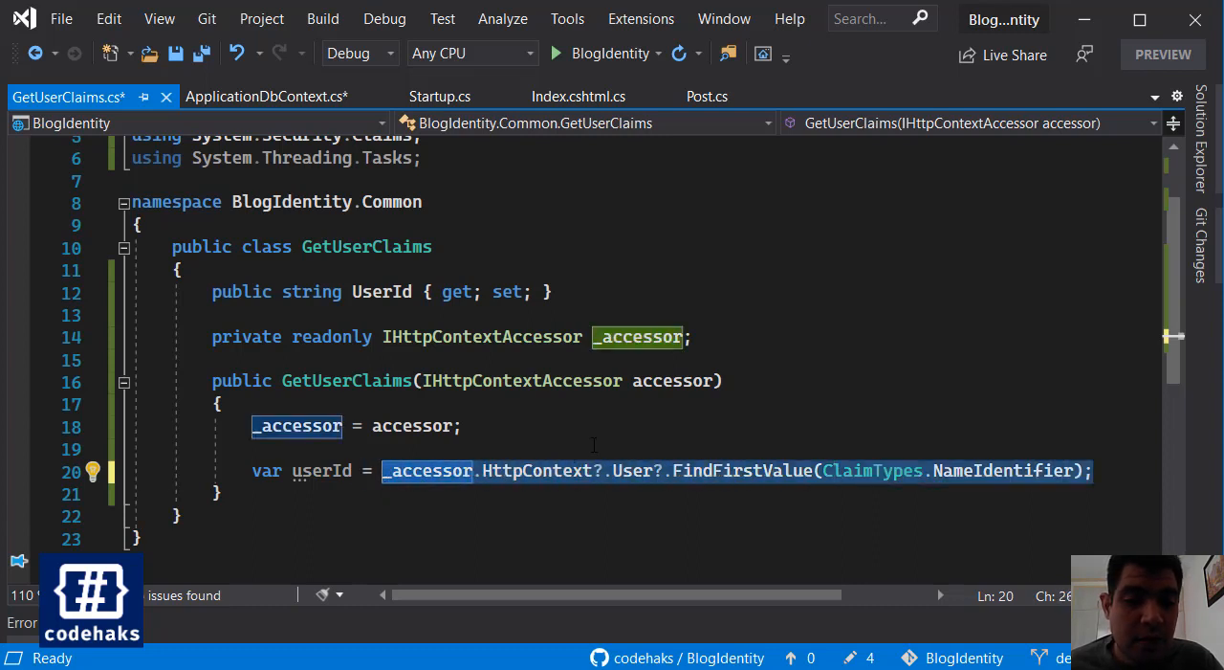
mouse_move(601, 442)
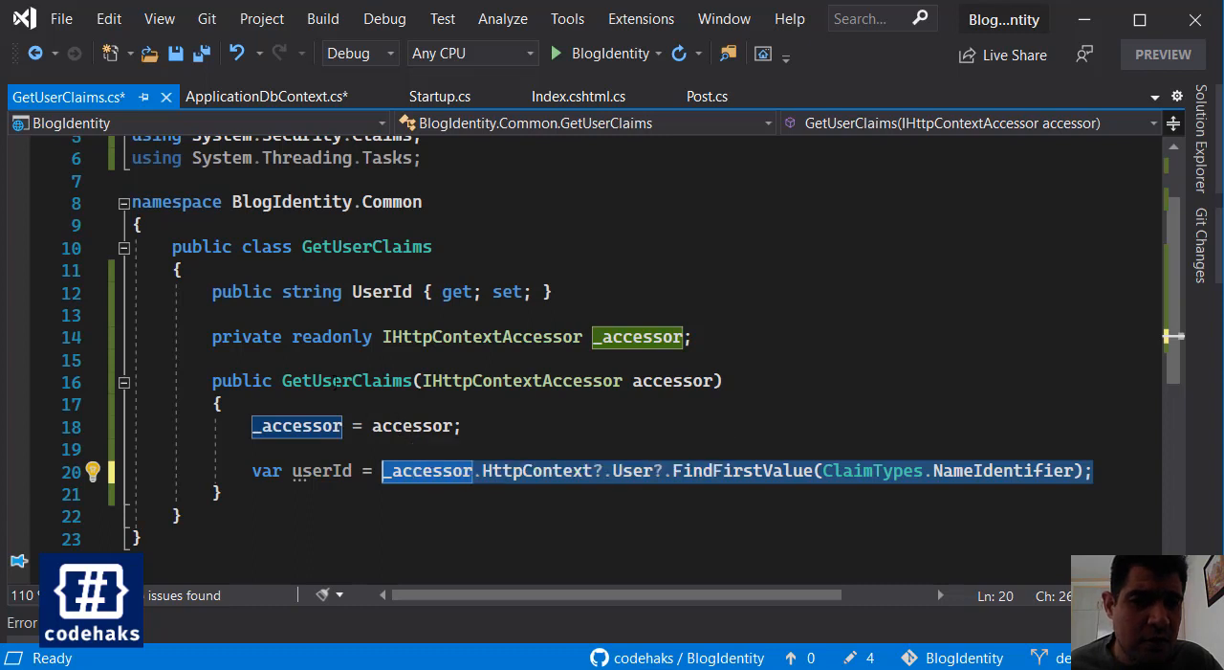
left_click(368, 247)
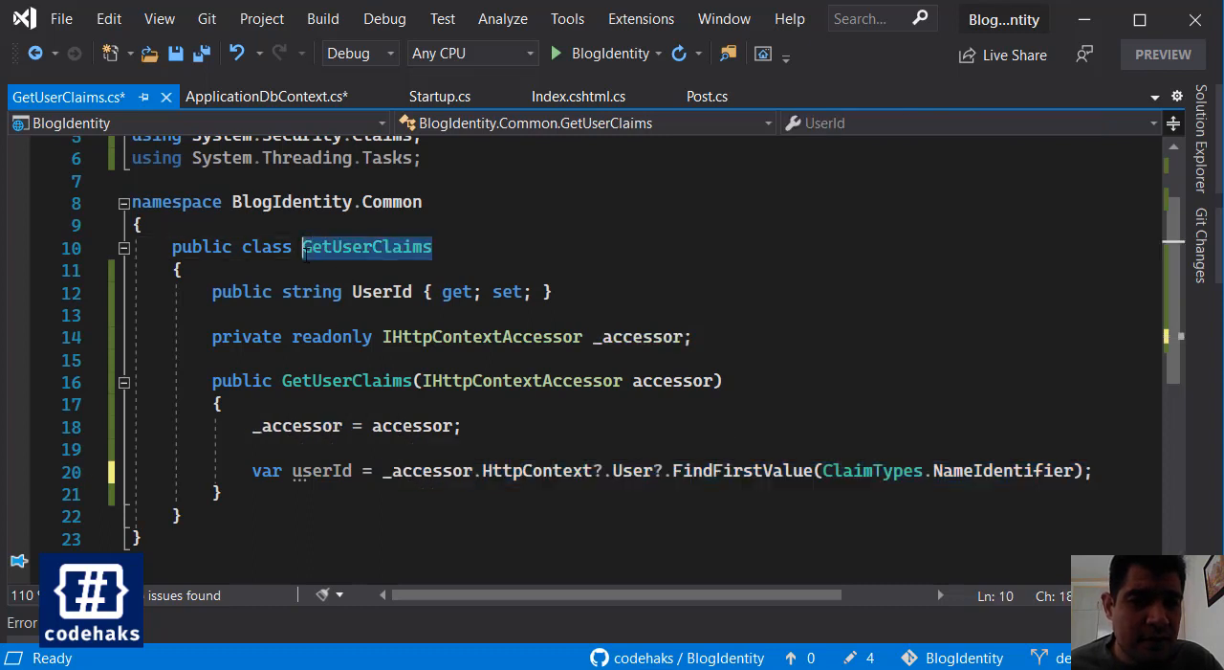
left_click(367, 247)
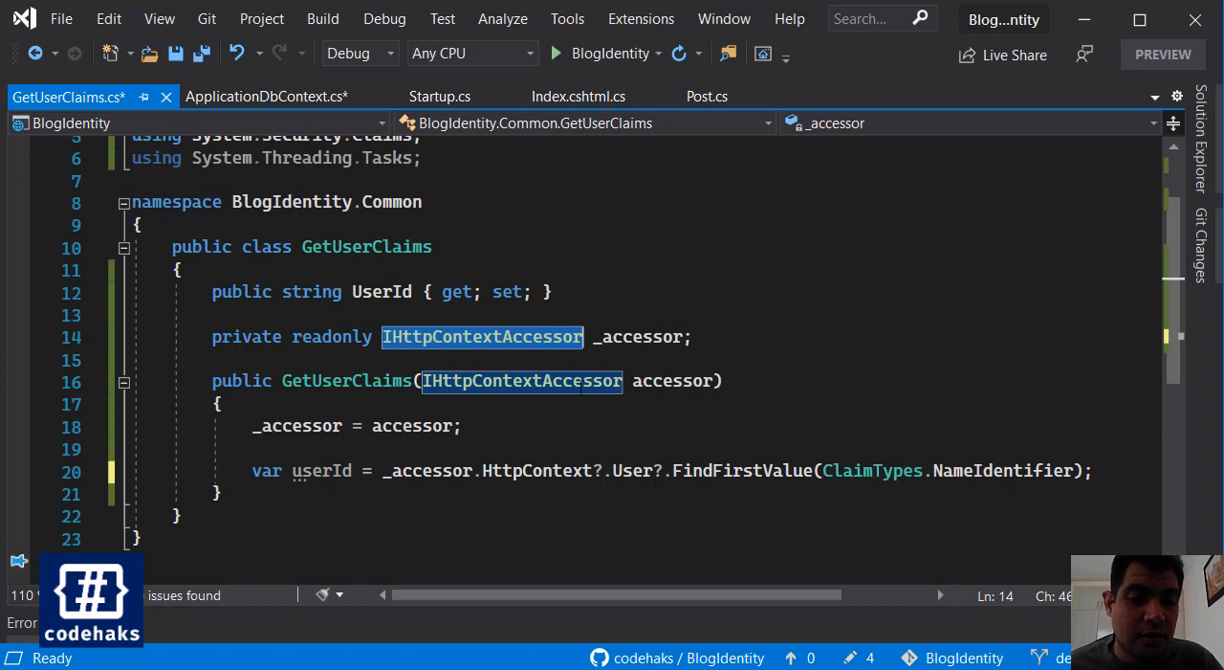
mouse_move(517, 431)
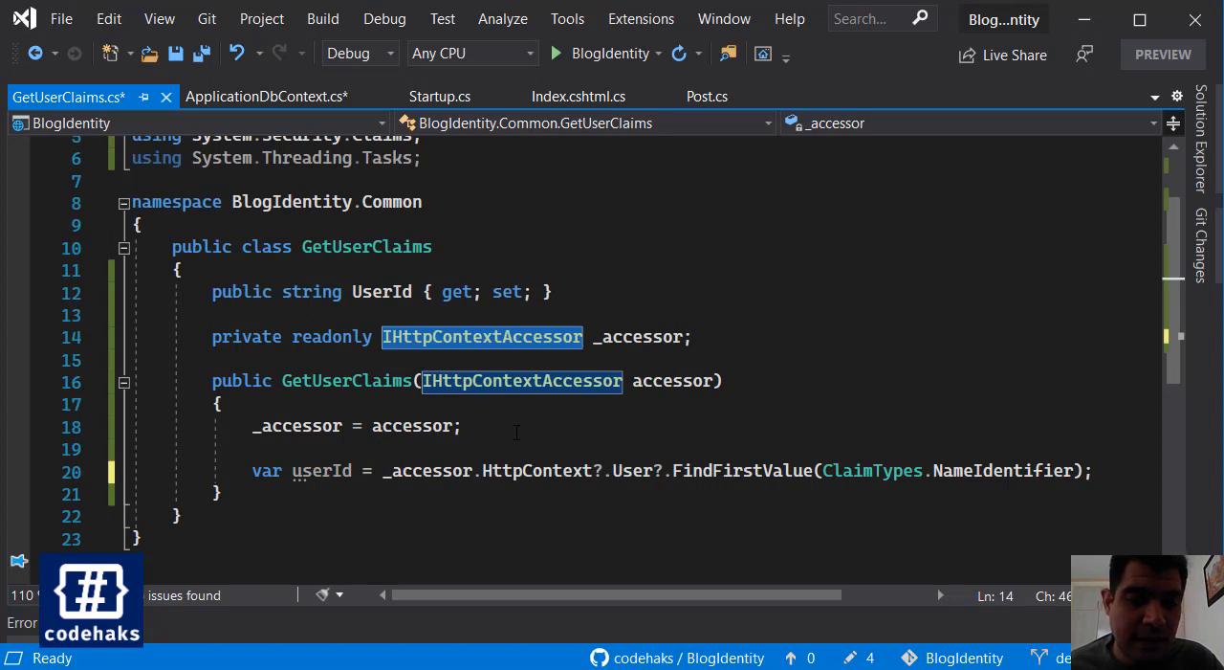
mouse_move(528, 332)
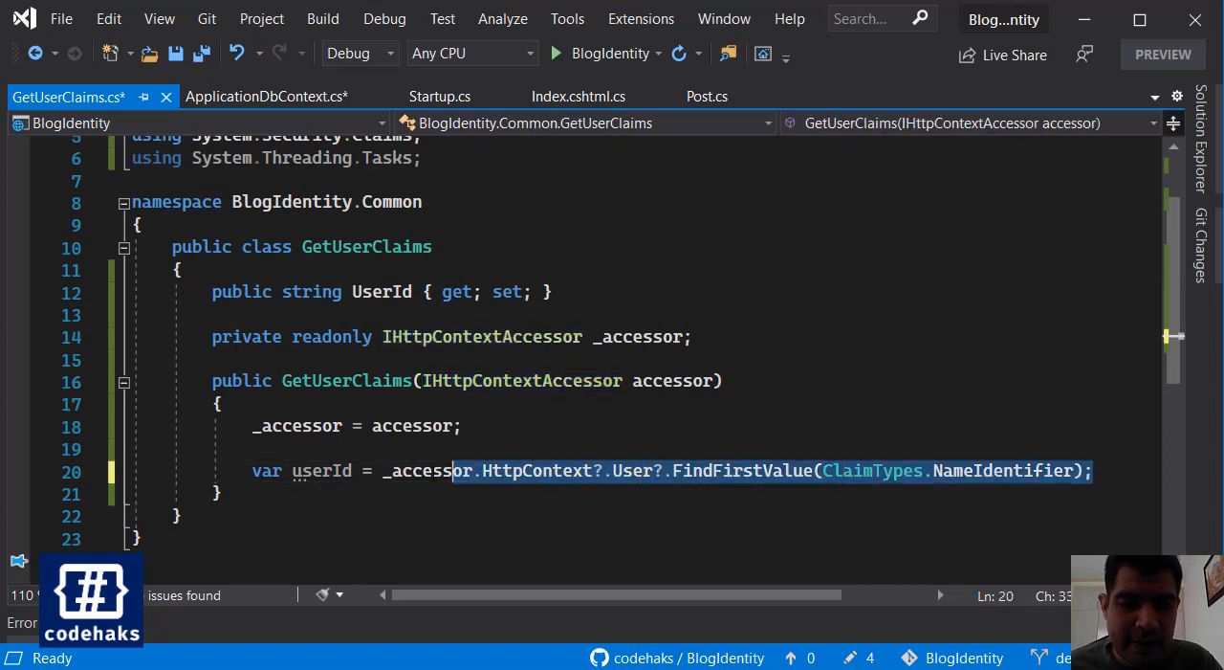
Move the NameIdentifier claim lookup from the constructor into the UserId getter's return
key("Delete")
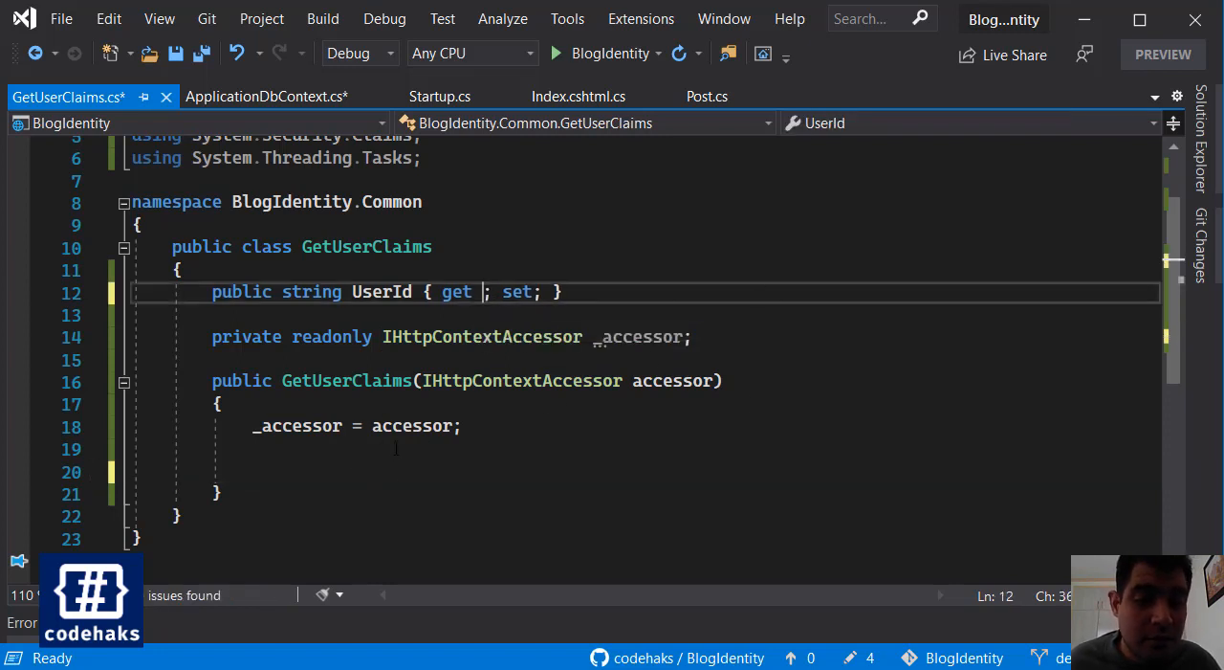
type("{ }")
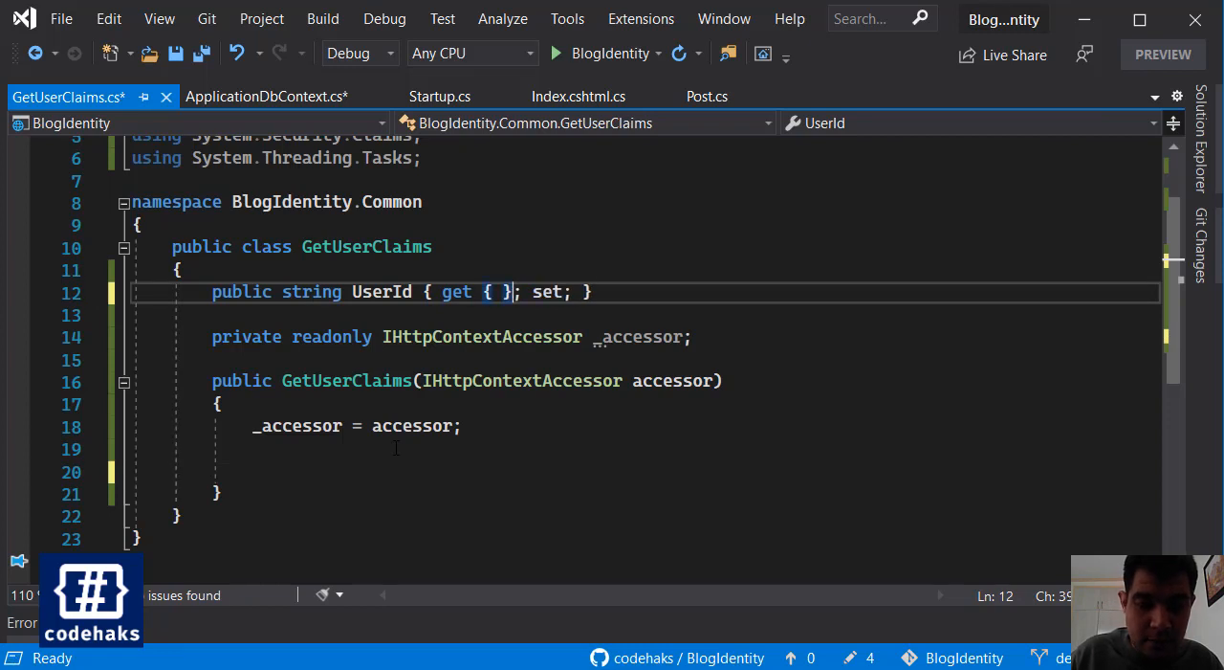
type("ret")
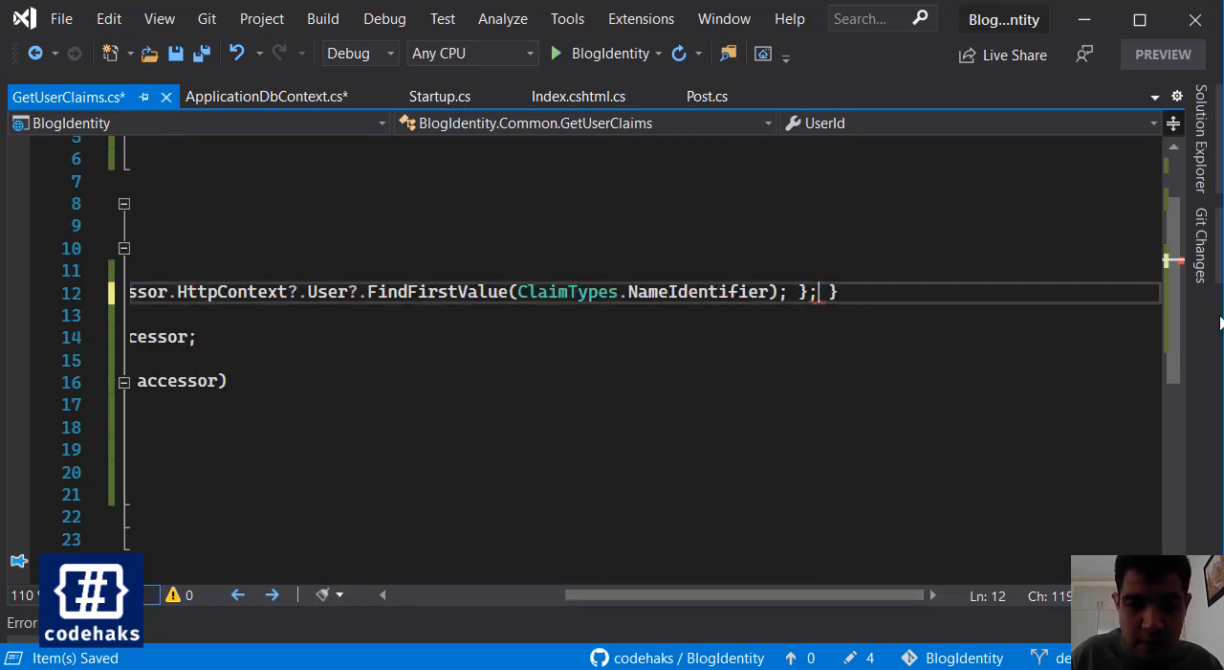
key("Backspace")
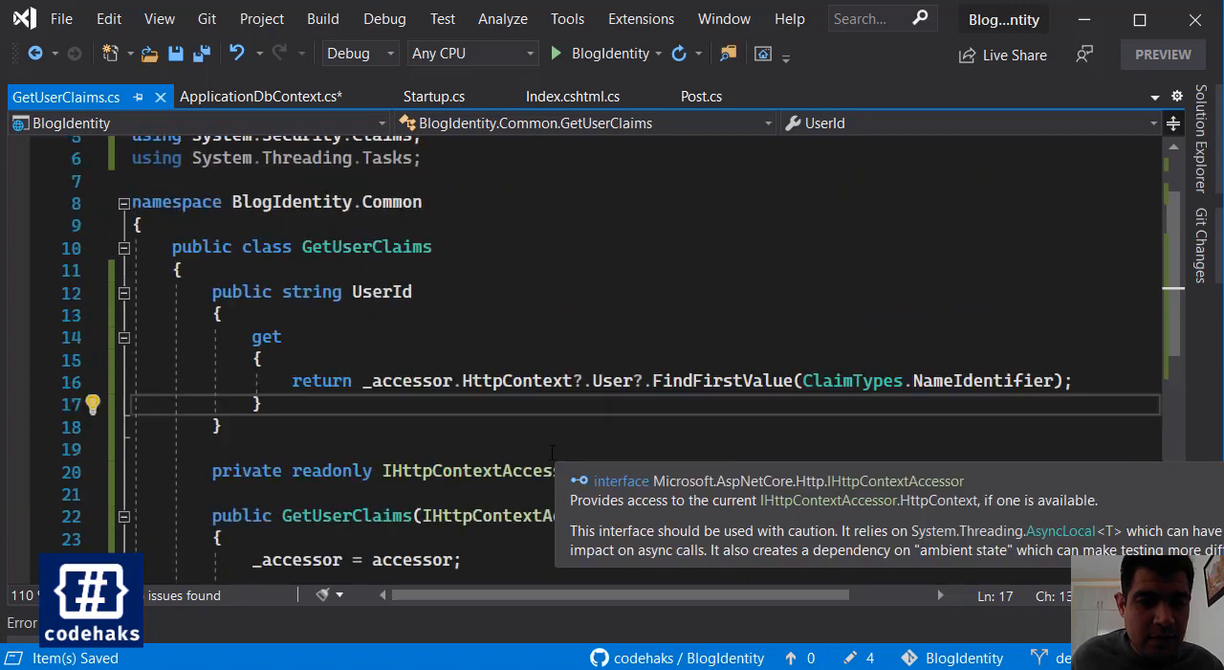
scroll("down", 3)
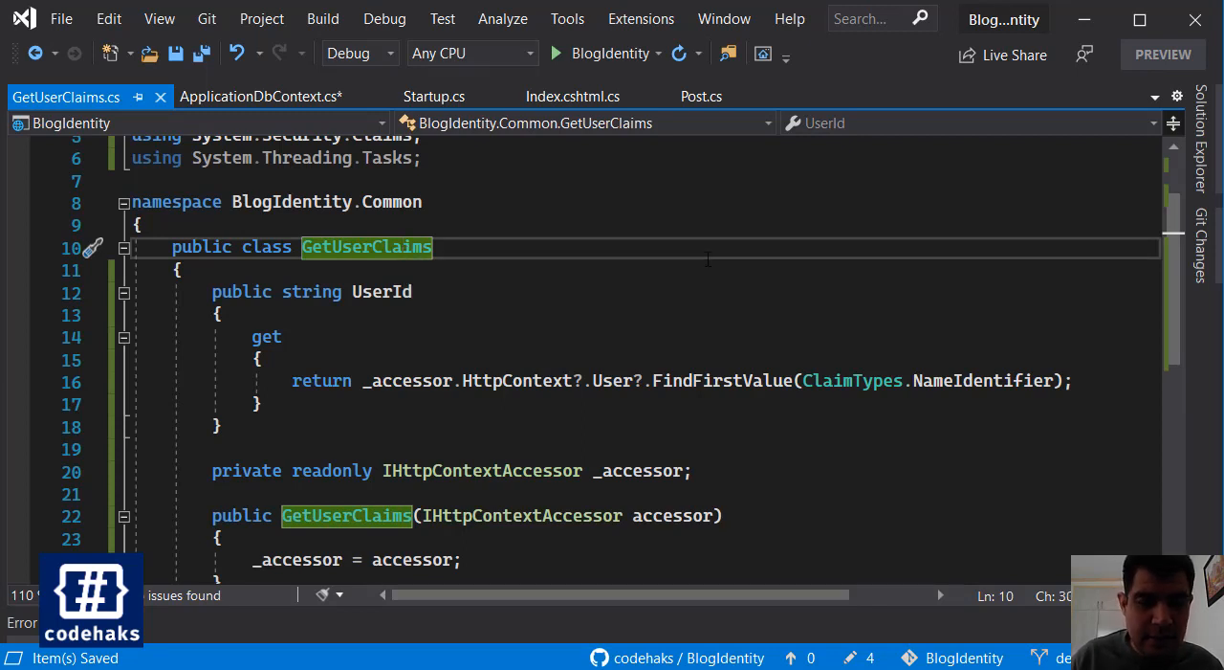
Extract an IGetUserClaims interface exposing UserId and have GetUserClaims implement it
left_click(91, 248)
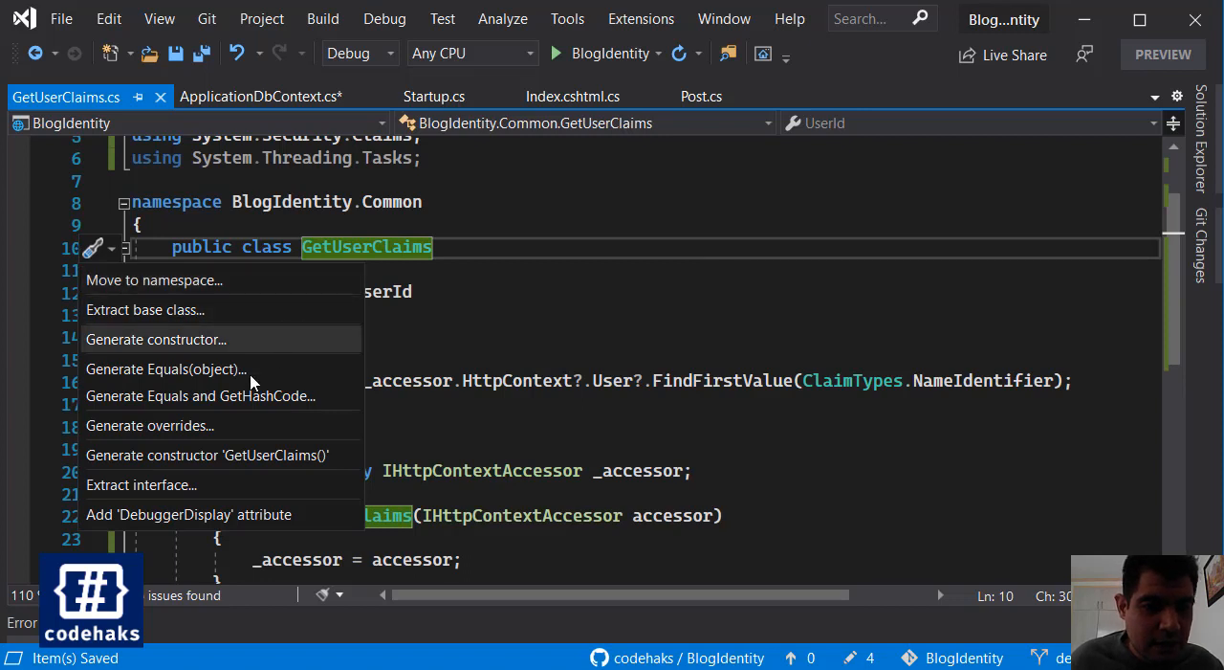
mouse_move(237, 425)
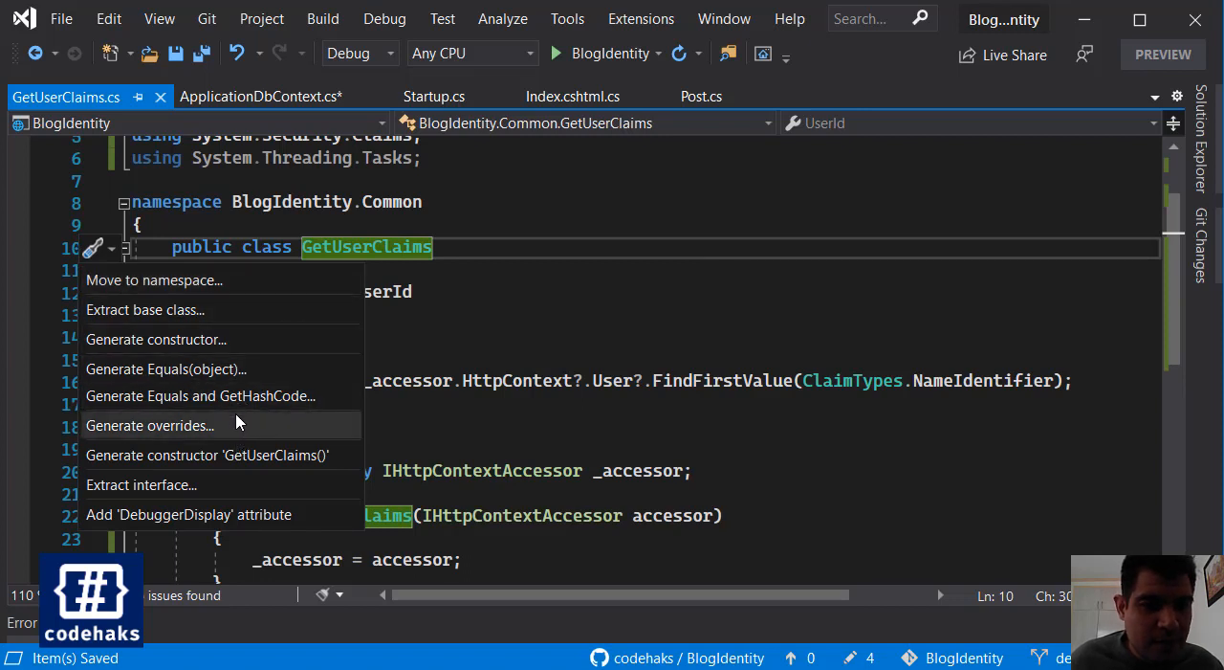
mouse_move(207, 455)
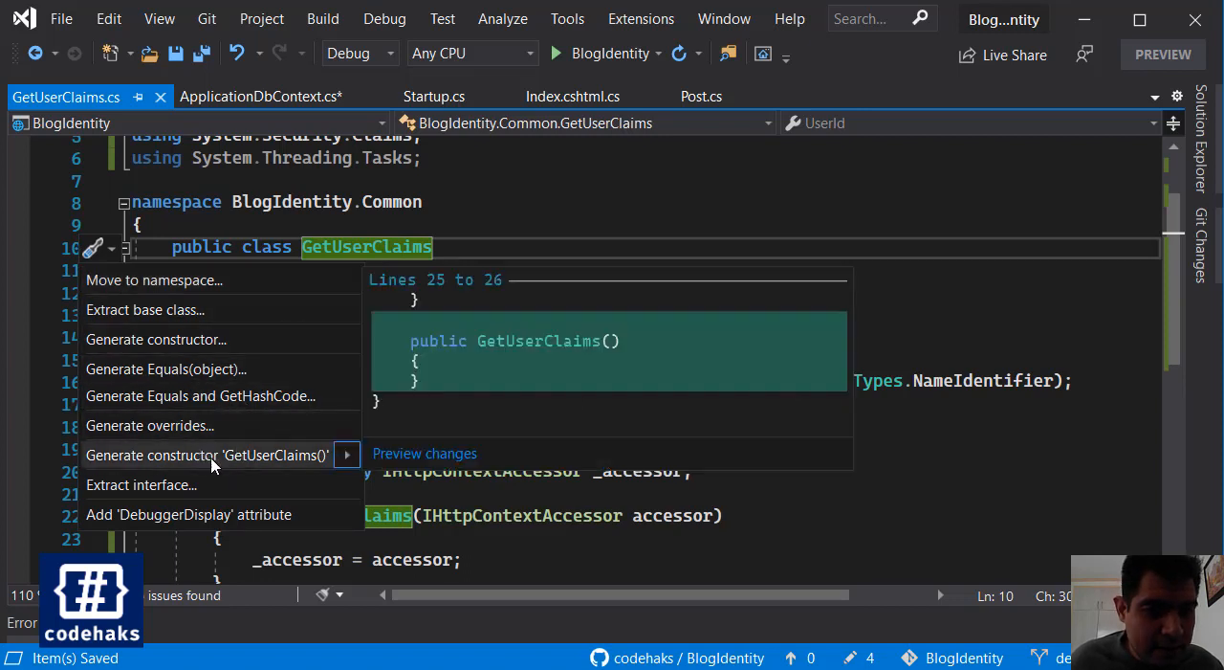
left_click(141, 484)
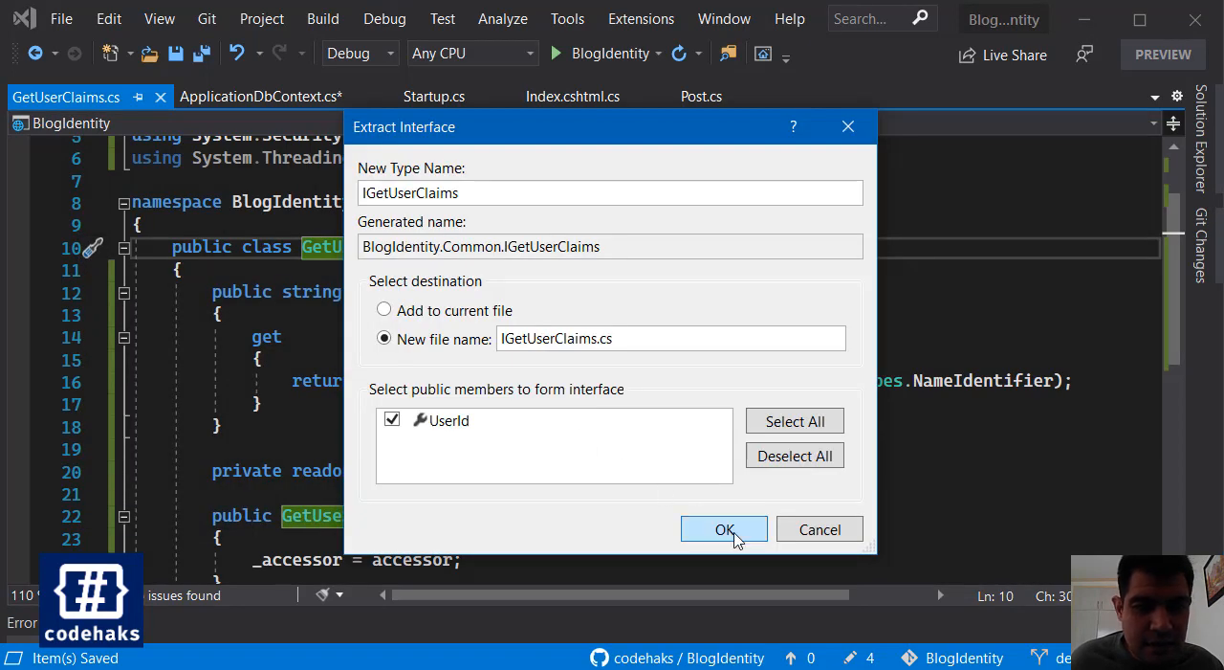
left_click(723, 528)
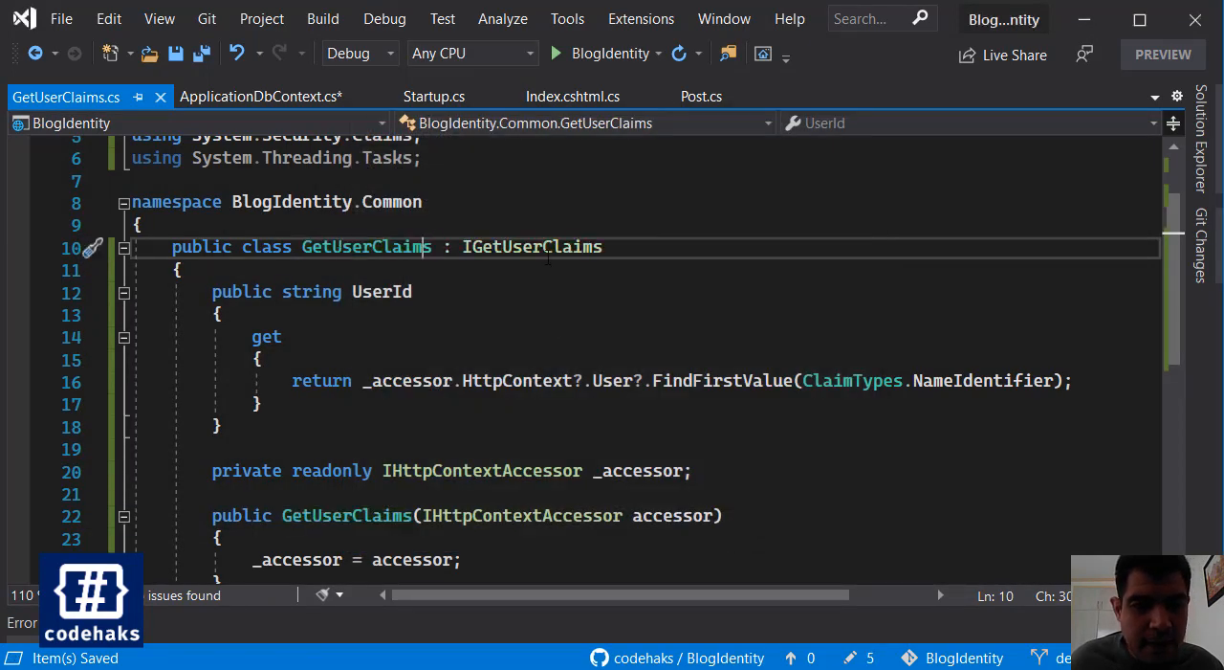
double_click(531, 246)
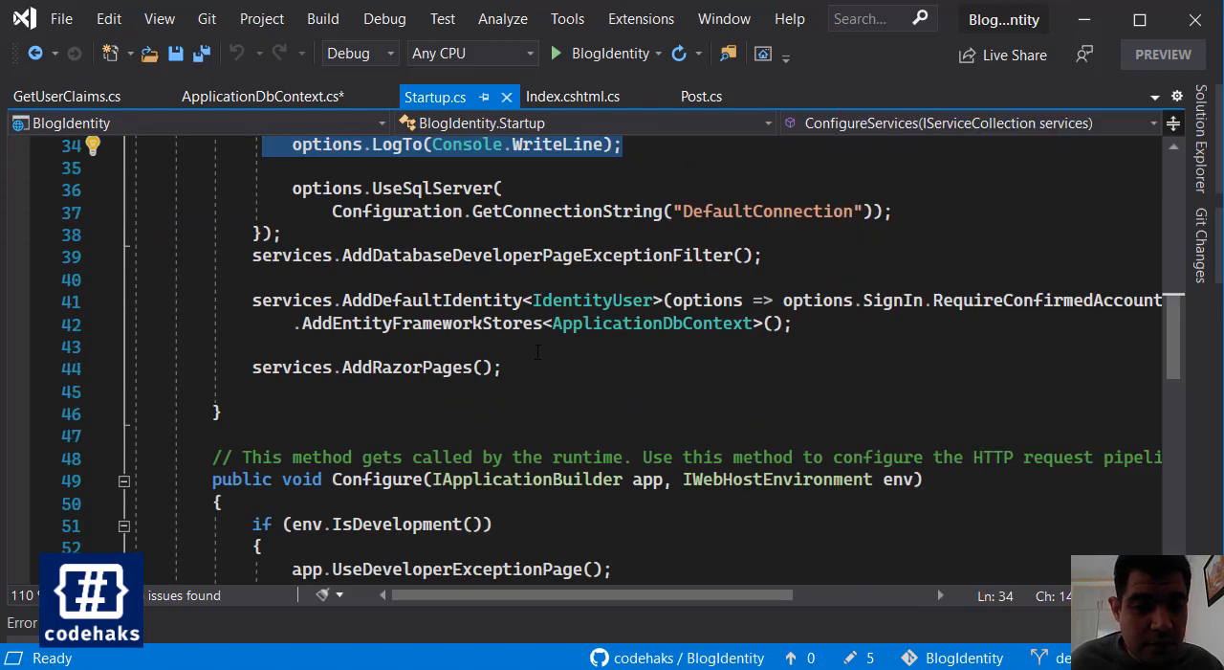
Register services.AddScoped<IGetUserClaims, GetUserClaims>() in ConfigureServices
type("services")
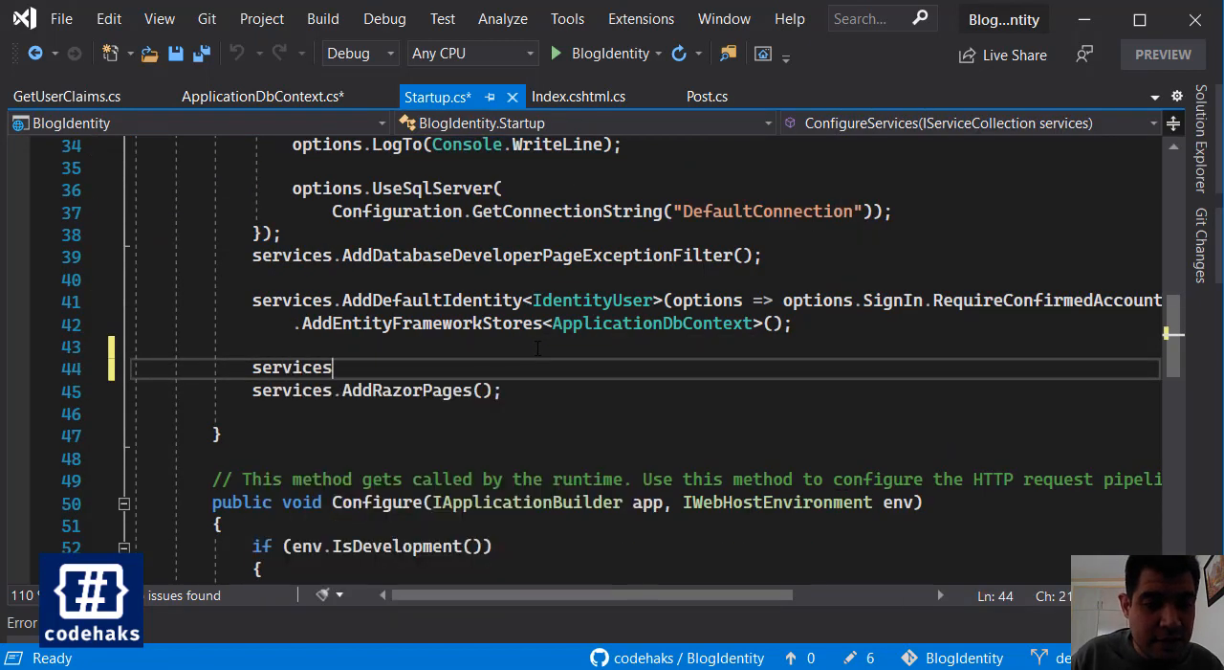
type(".AddScoped<>")
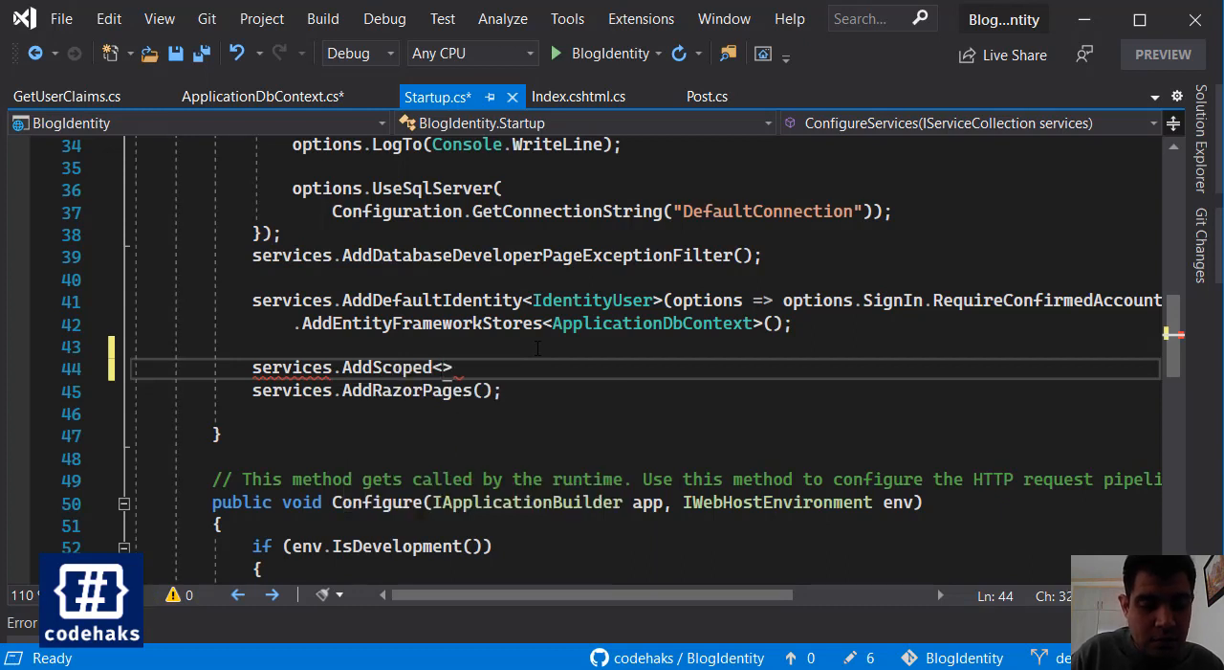
type("IGet")
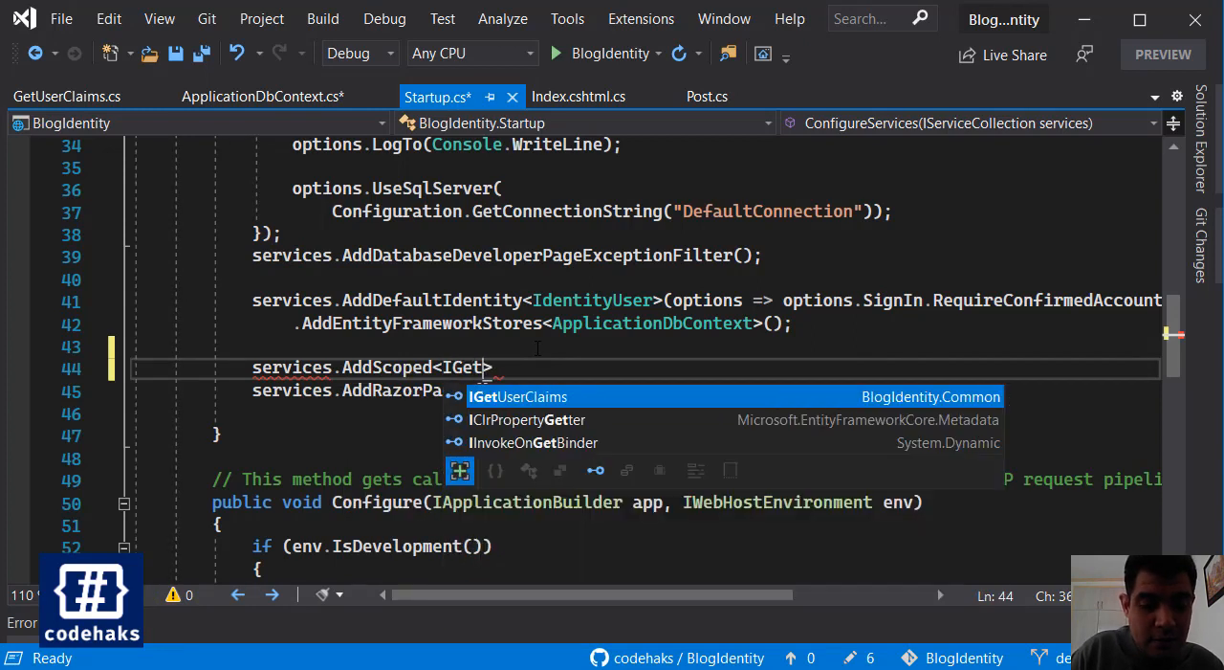
type("UserClaims,GetUserClaims")
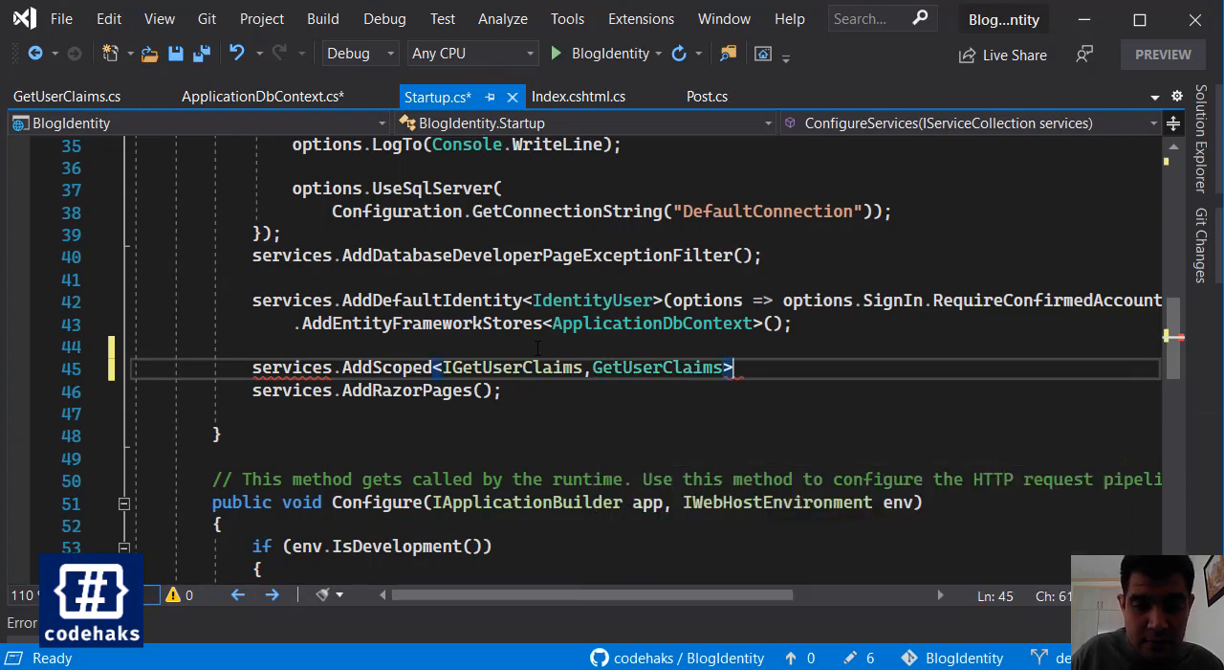
type("();")
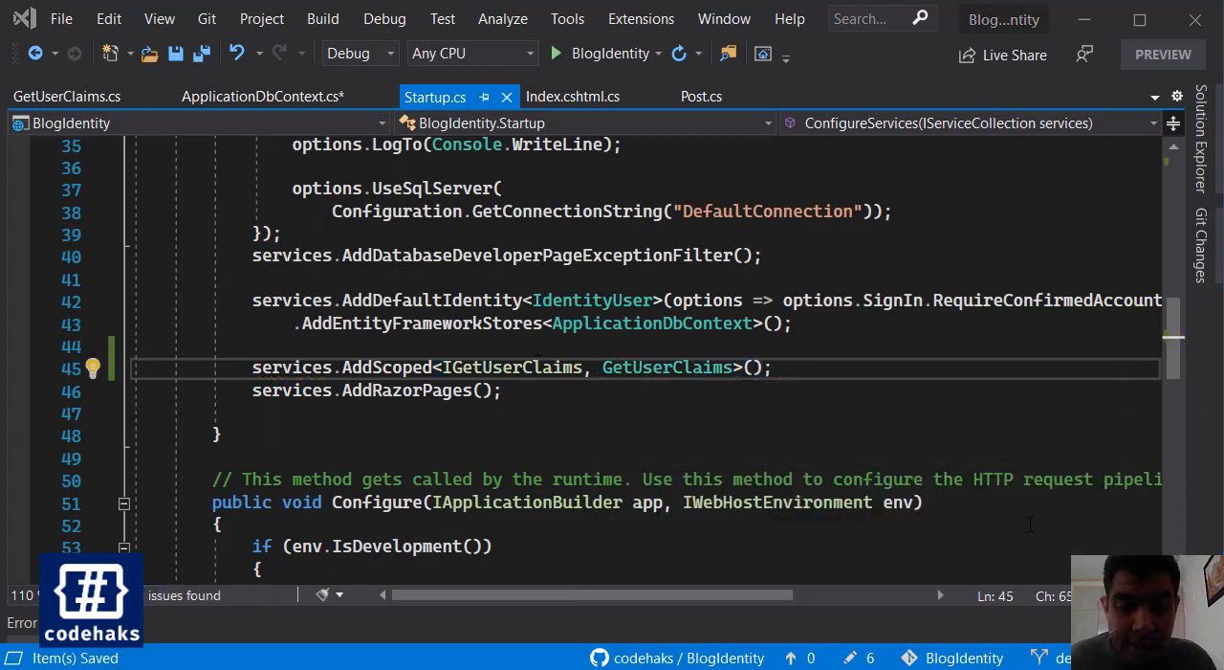
double_click(513, 368)
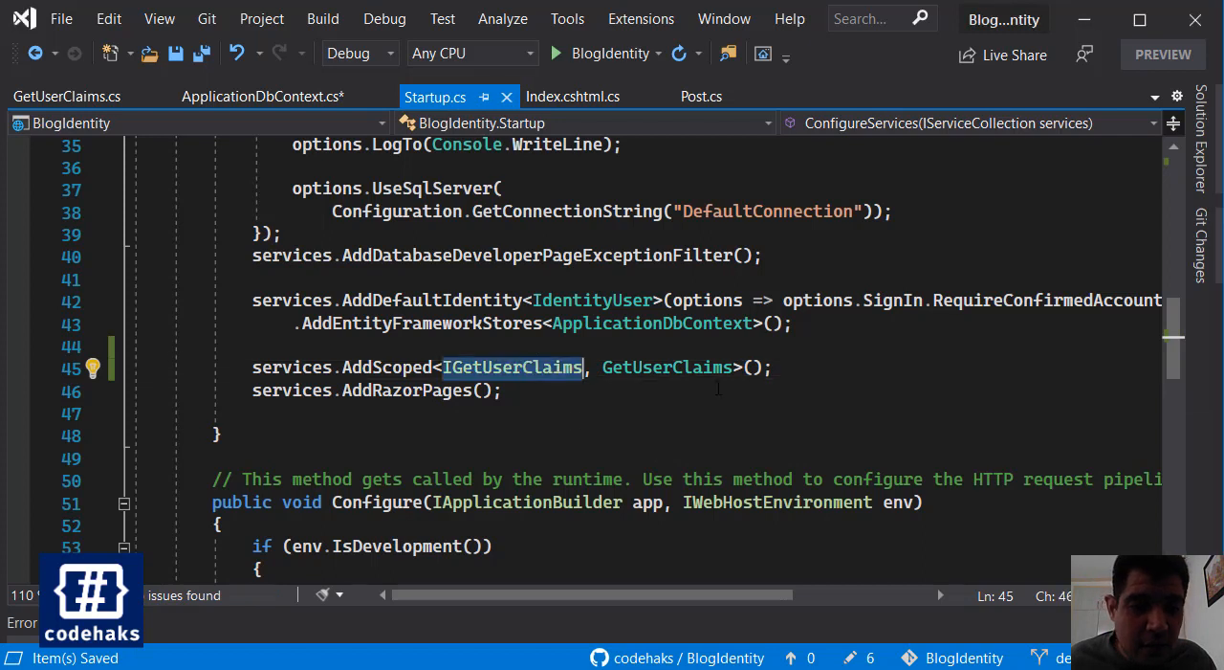
double_click(509, 368)
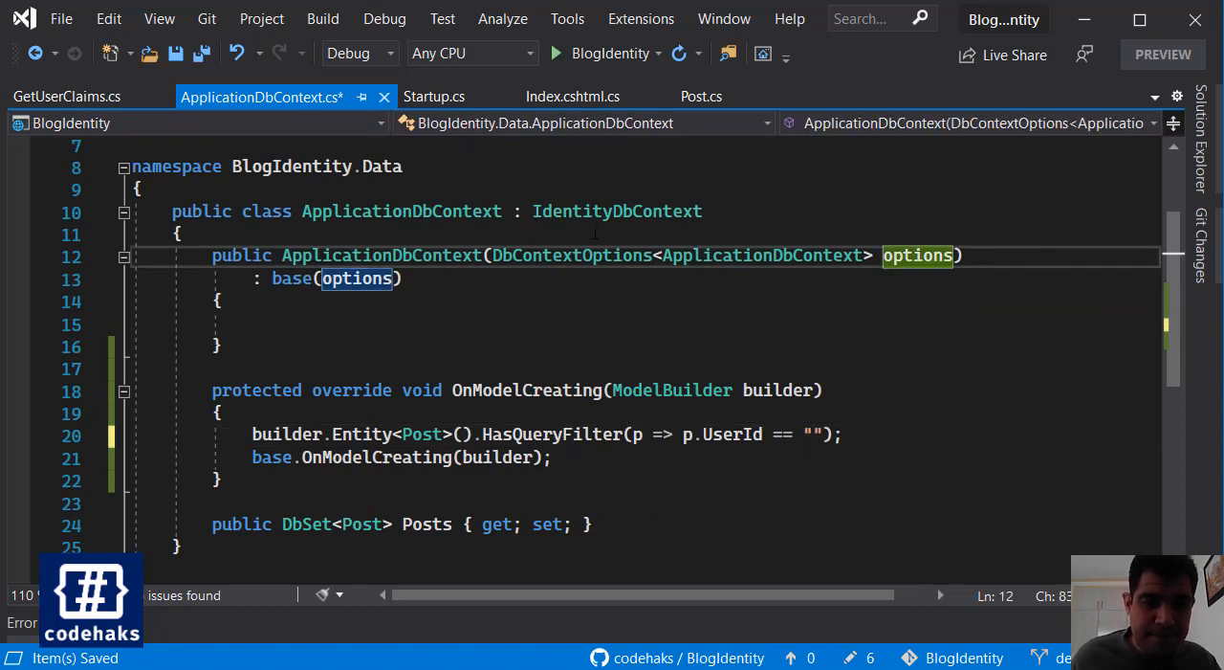
Declare a private readonly IGetUserClaims _claims field and inject it through the constructor
type("p")
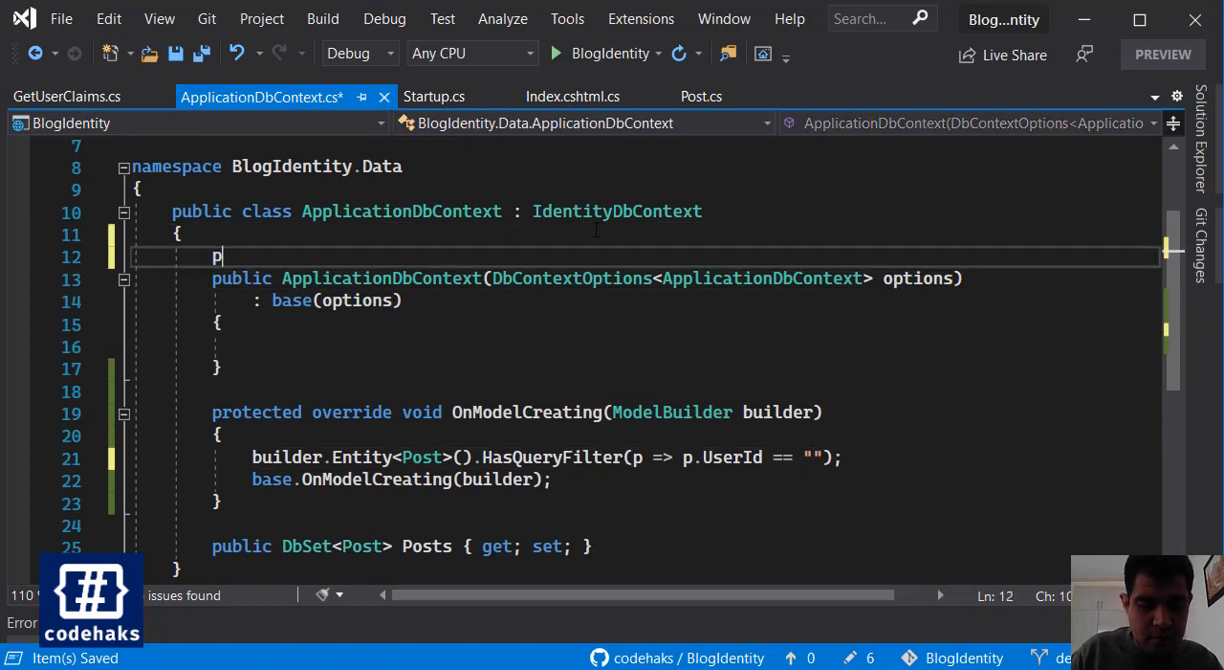
type("rivate")
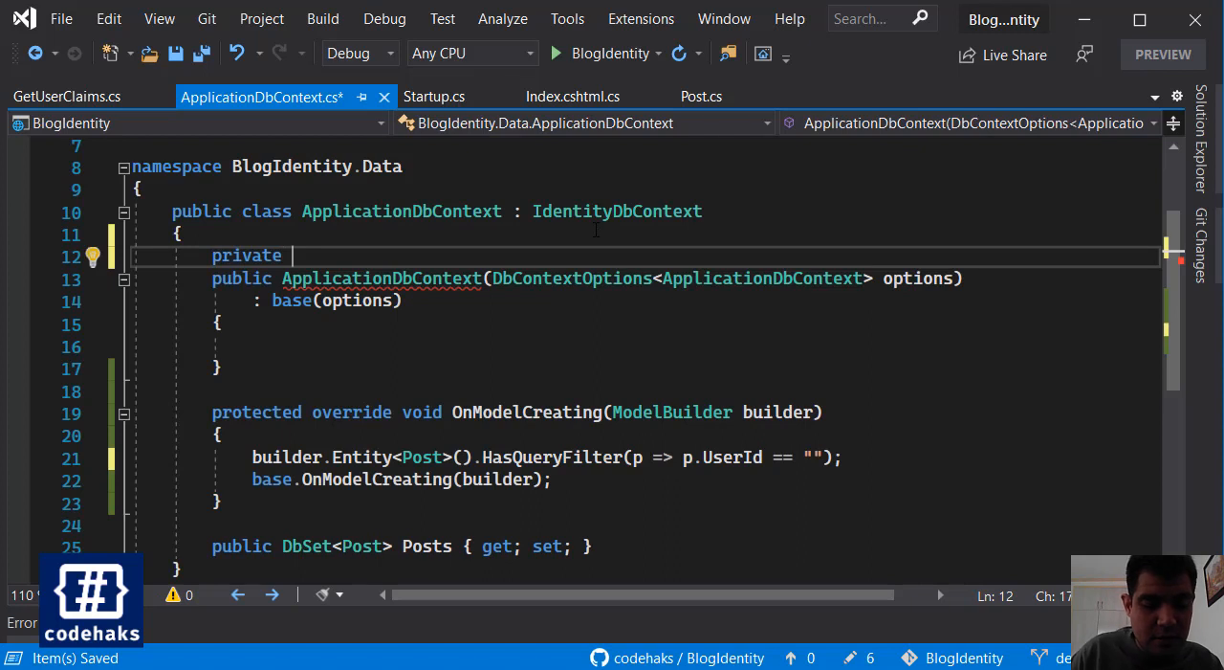
type("readonly")
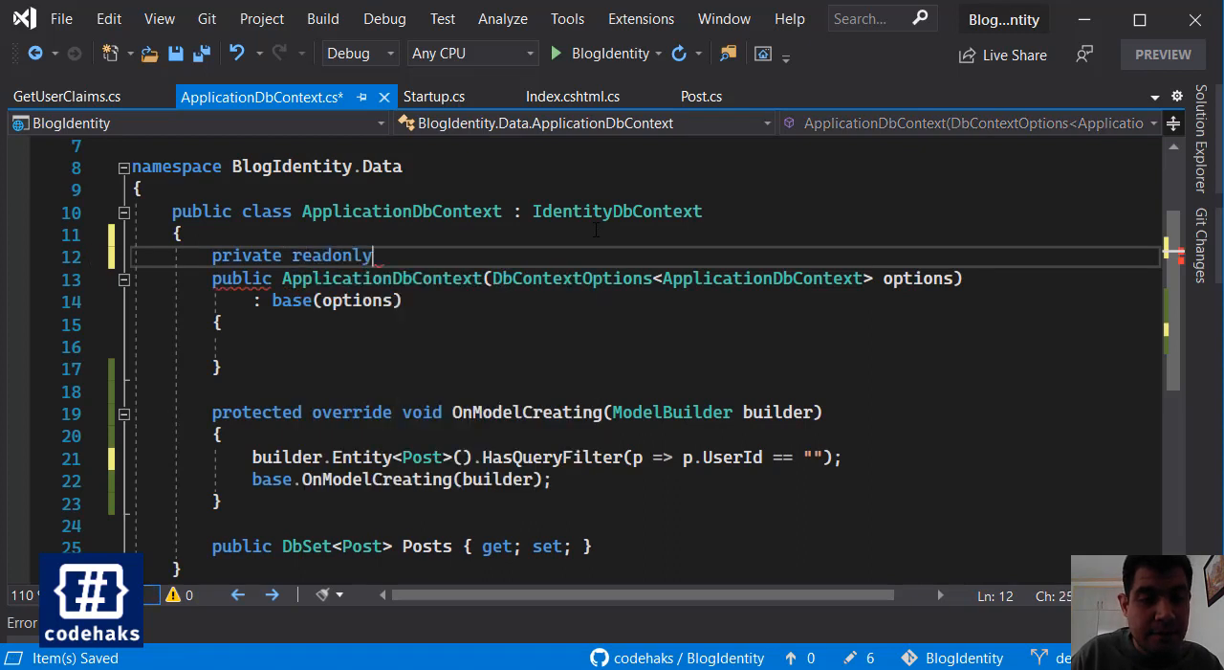
type("IGetUserClaims")
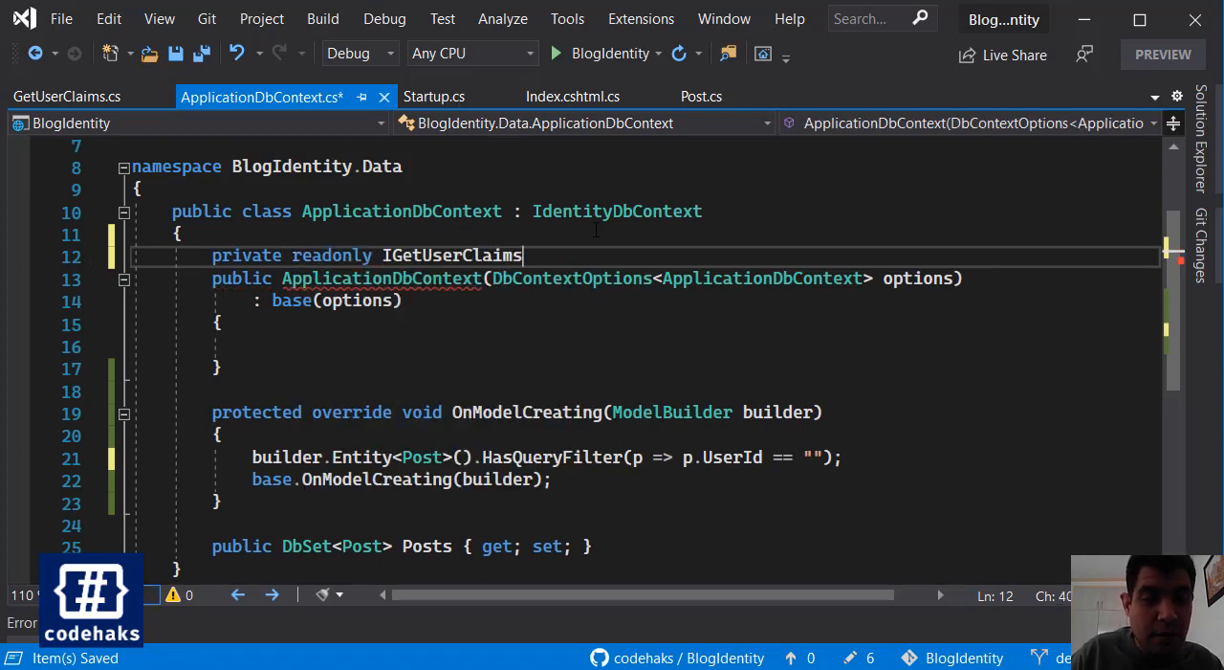
type("\" \"")
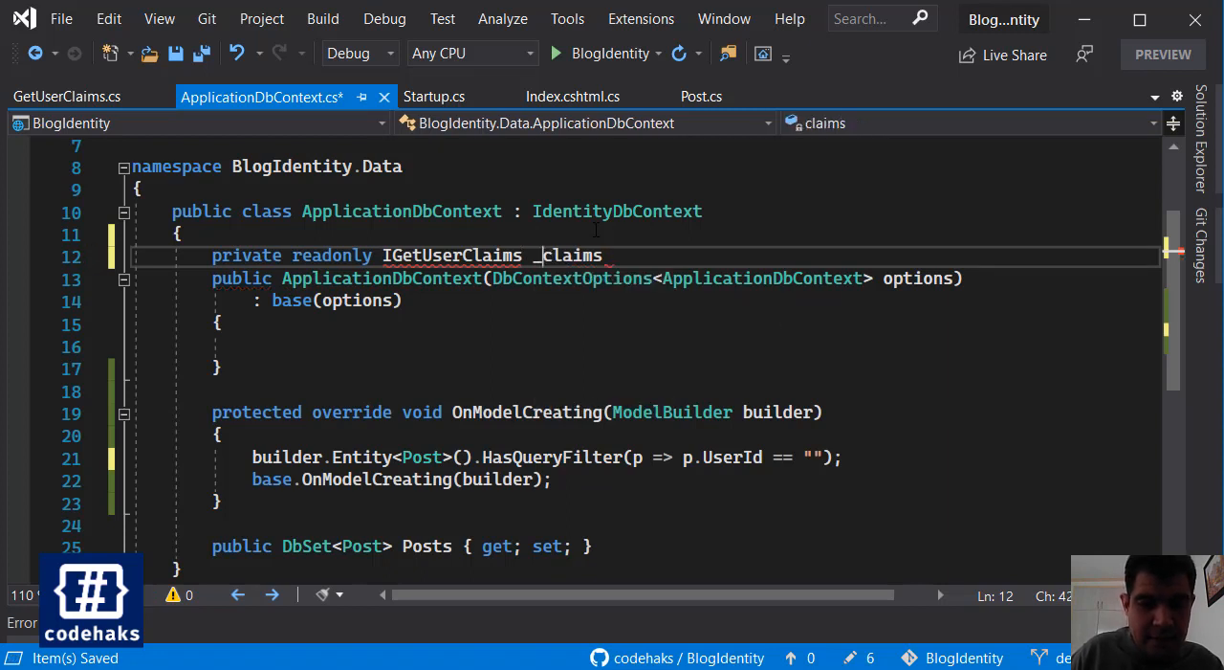
key("enter")
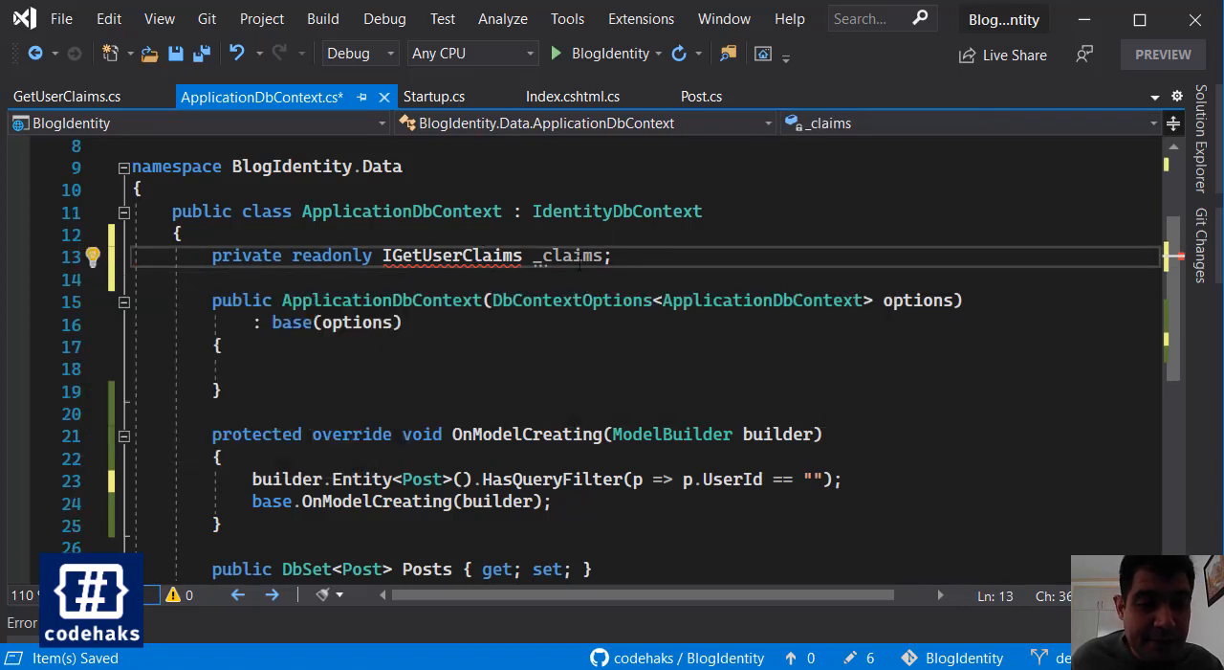
left_click(92, 256)
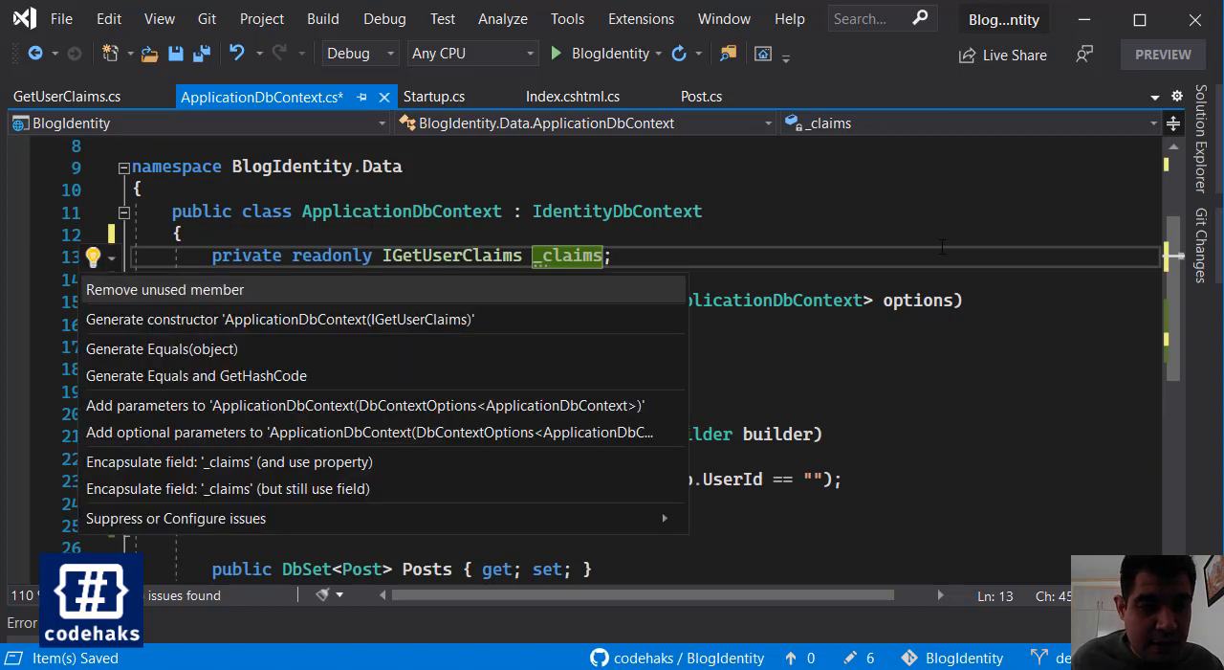
mouse_move(364, 406)
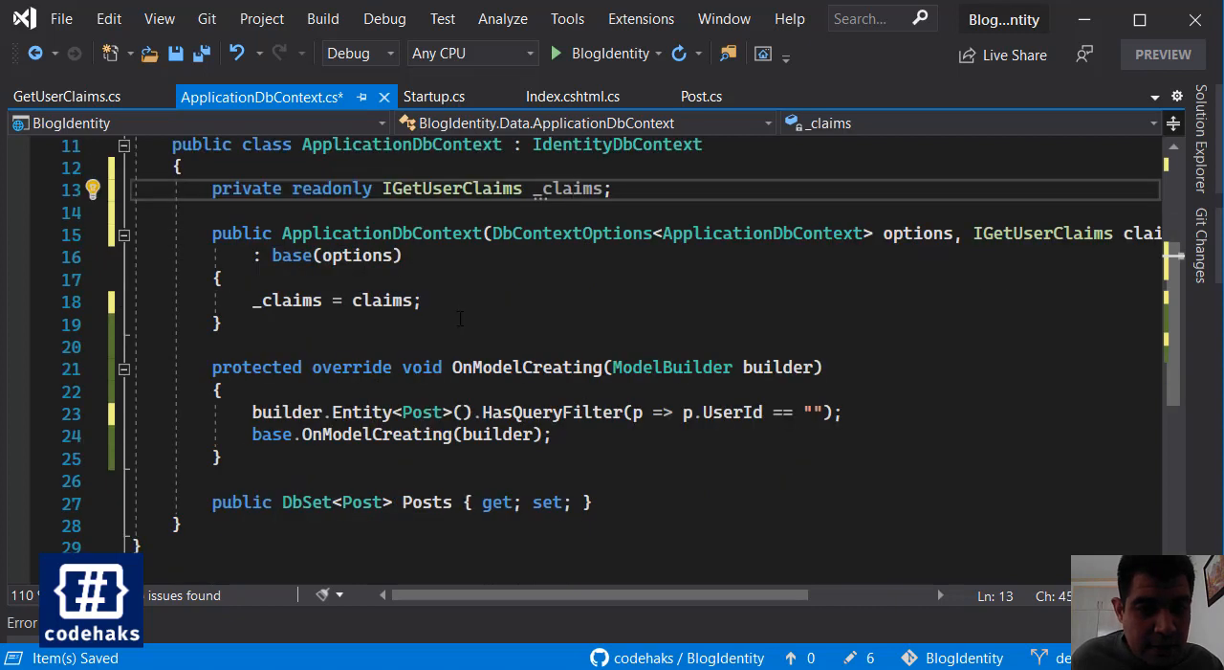
Change the Post HasQueryFilter to compare UserId with _claims.UserId
left_click(220, 323)
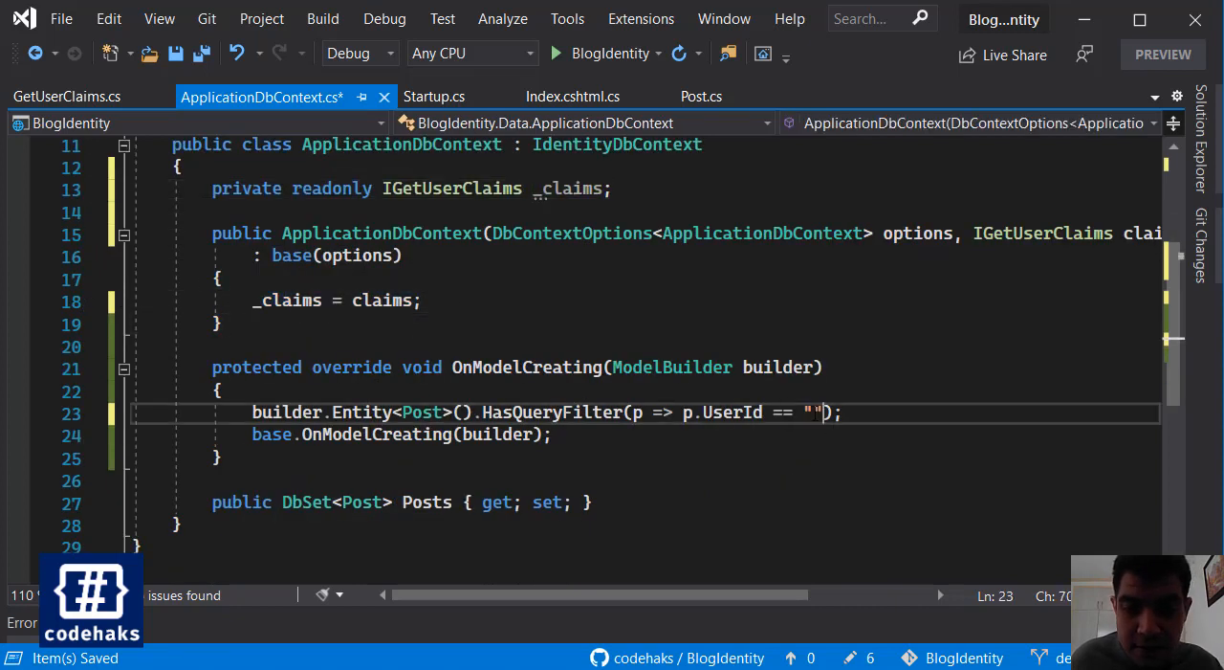
type("_claims.UserId")
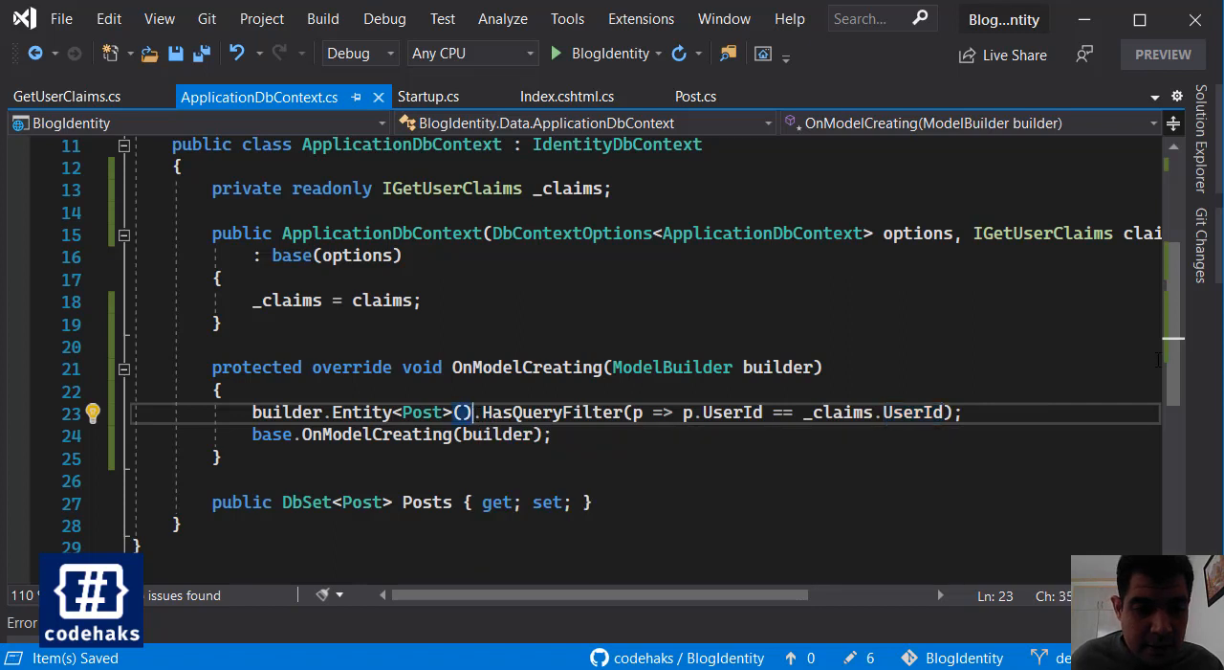
key("Enter")
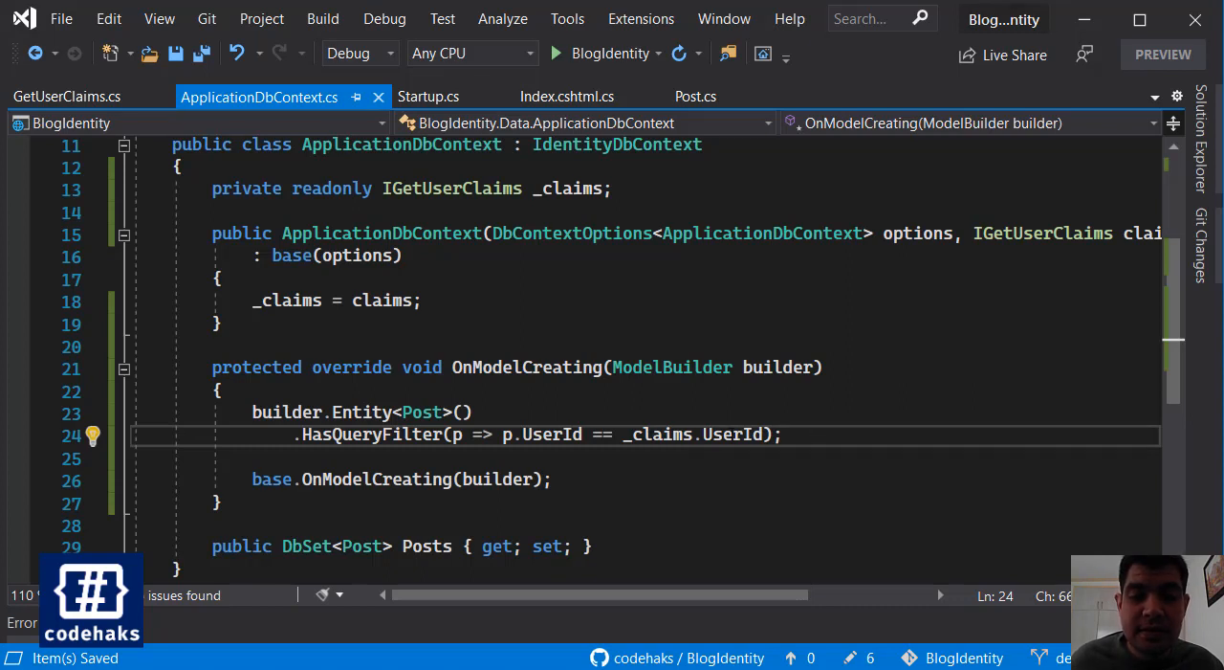
mouse_move(821, 440)
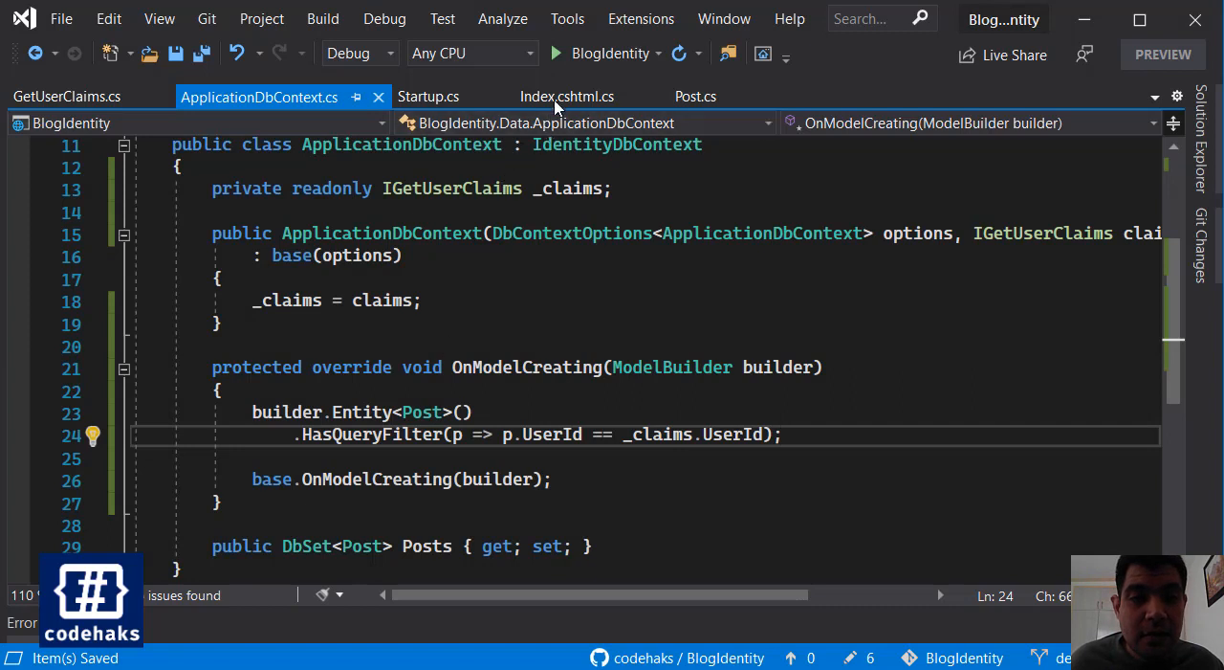
left_click(566, 95)
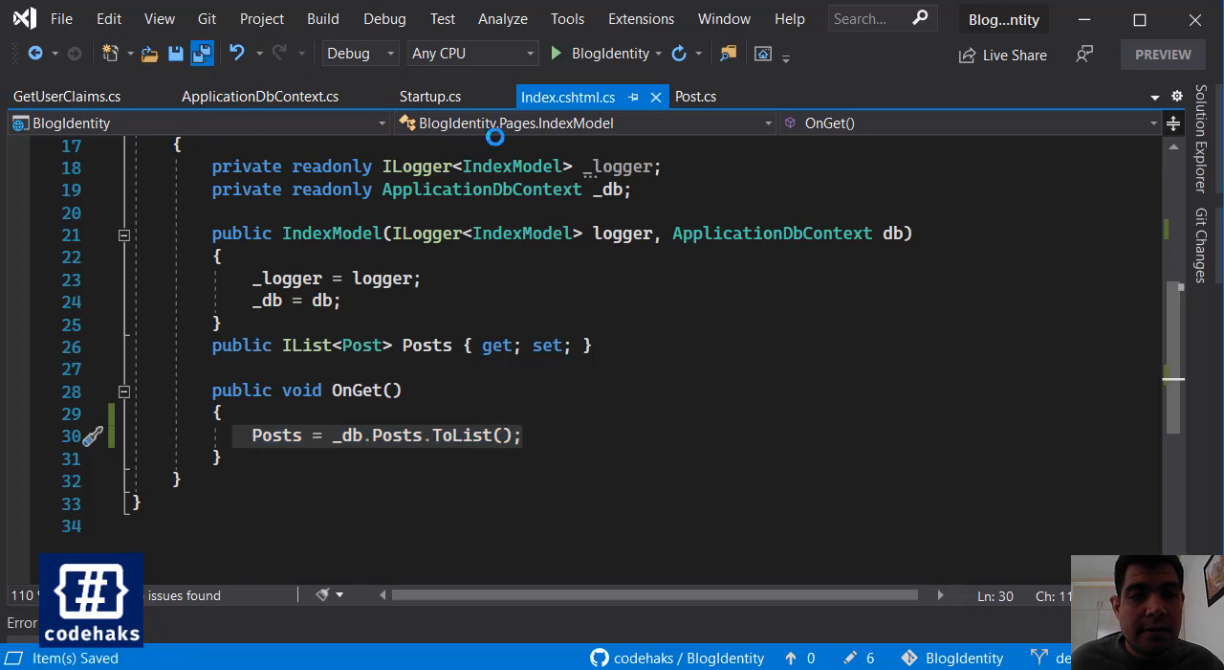
Run BlogIdentity so the home page lists only the From Iran post
left_click(384, 20)
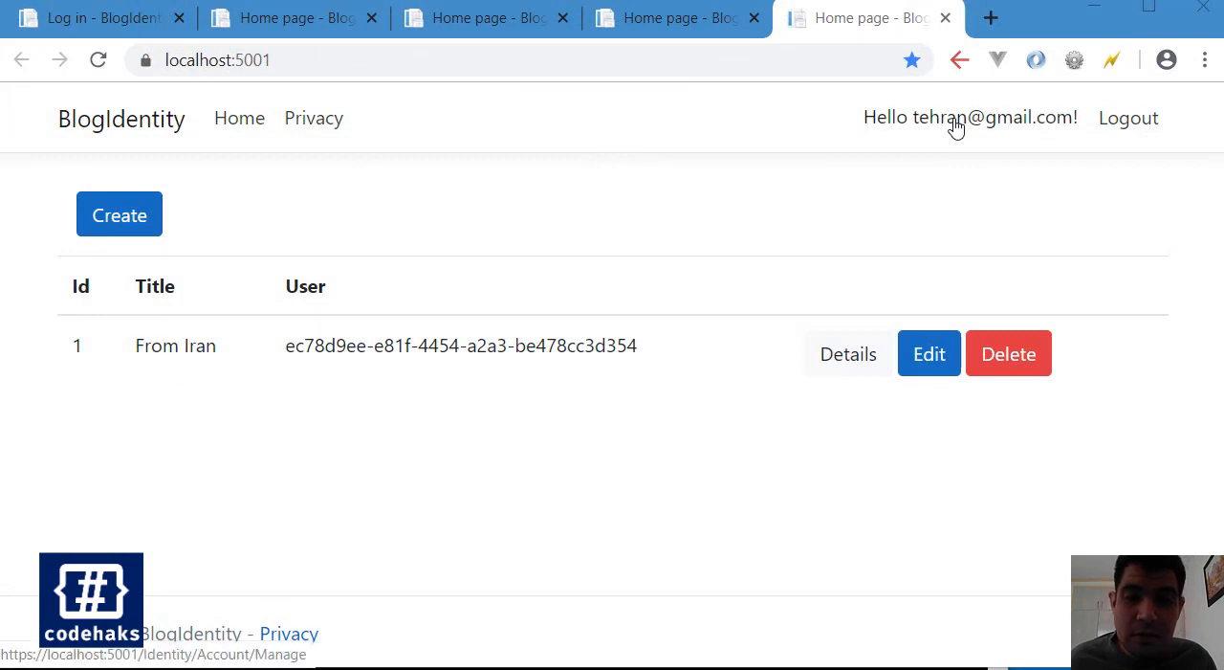
mouse_move(532, 345)
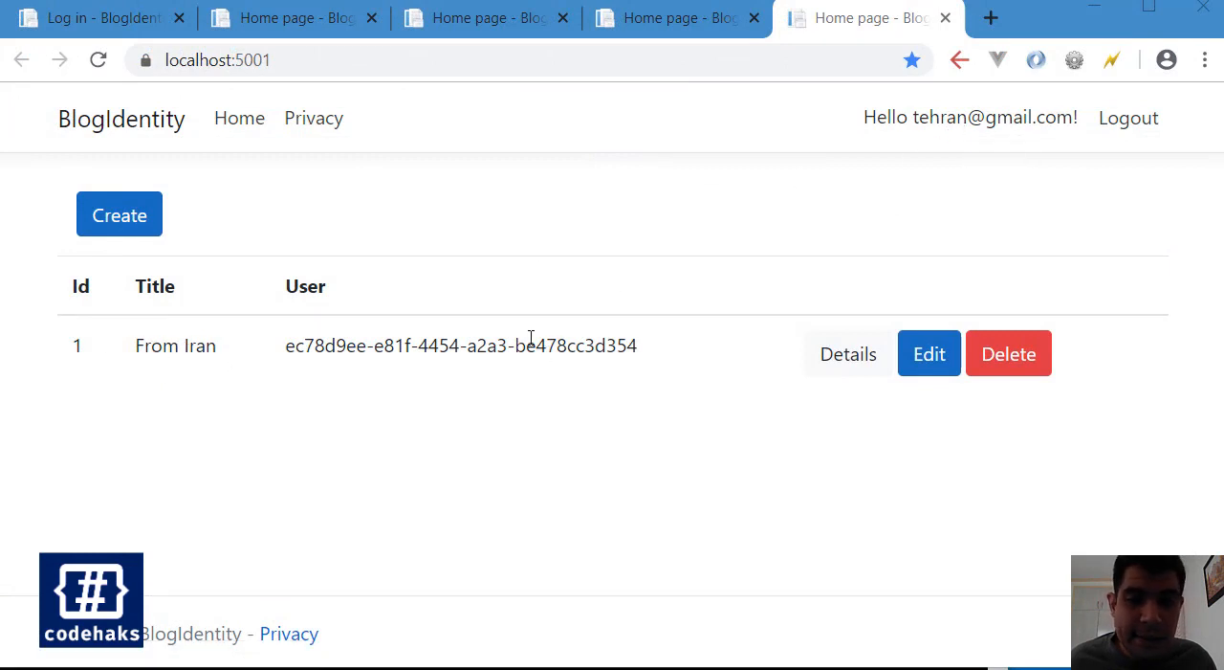
Compare the From UK and From Iran tabs' post lists, then sign out of the From Iran account
left_click(674, 17)
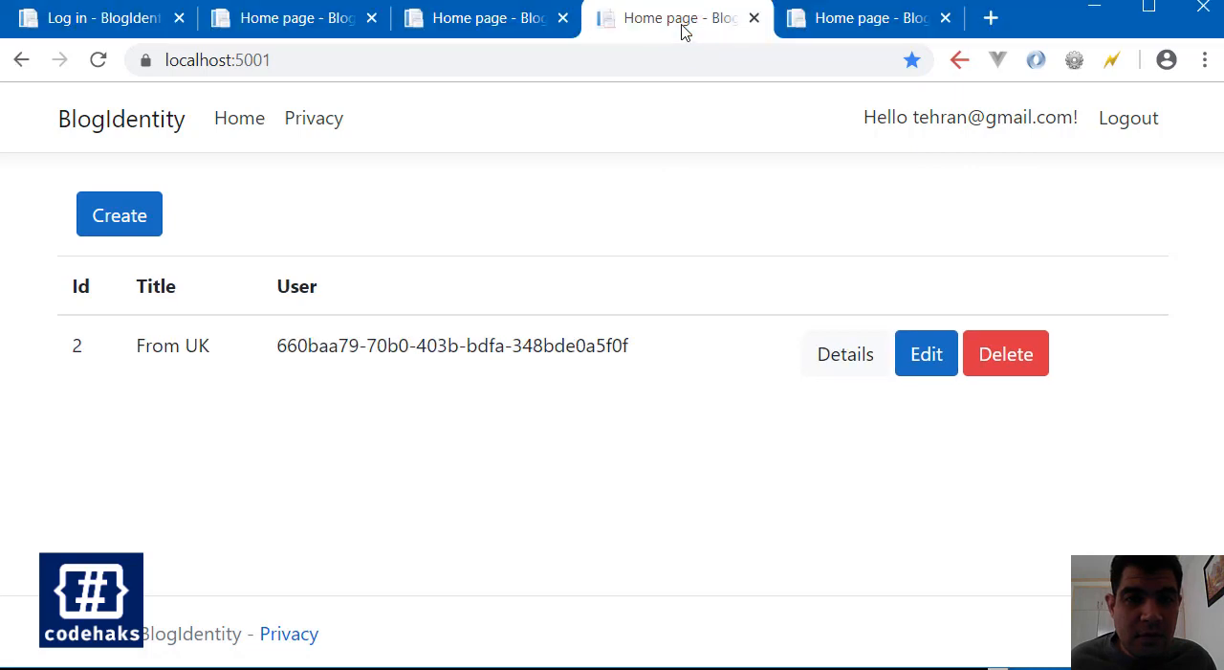
mouse_move(207, 375)
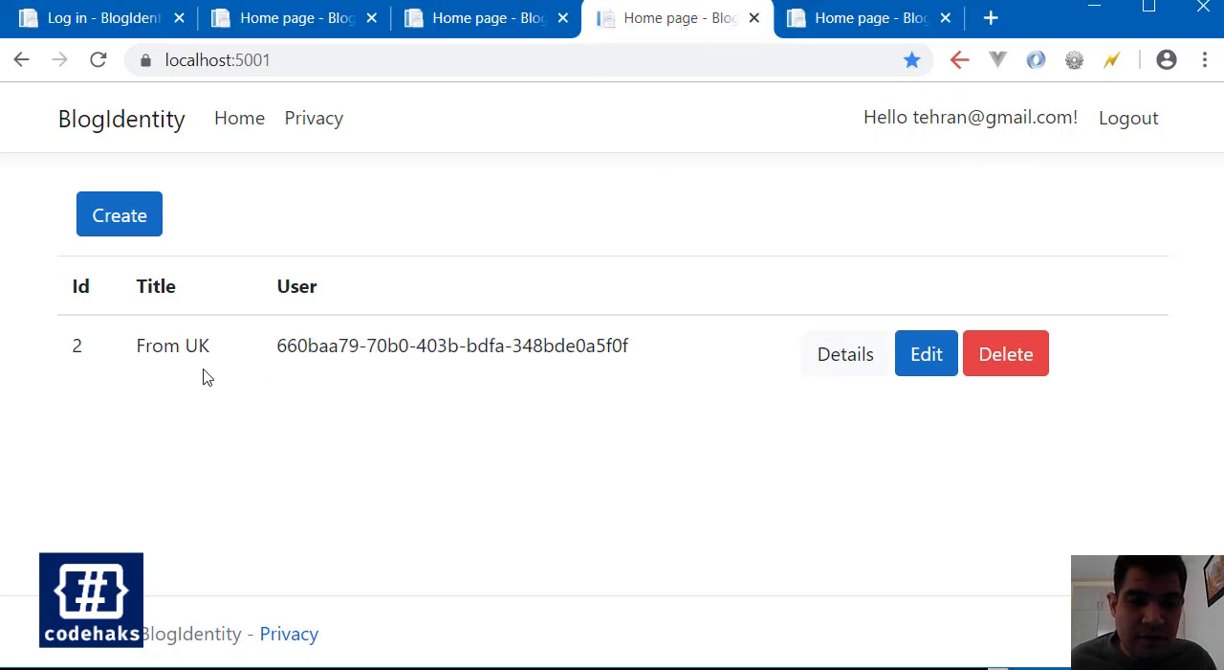
left_click(864, 17)
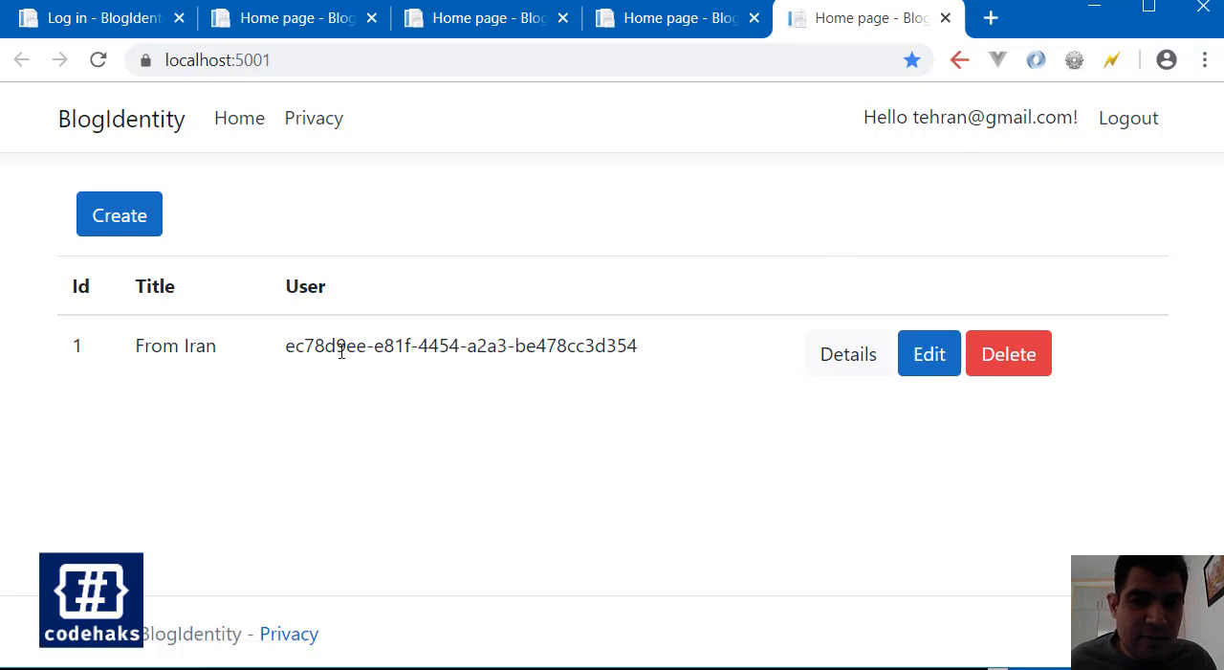
left_click(1128, 117)
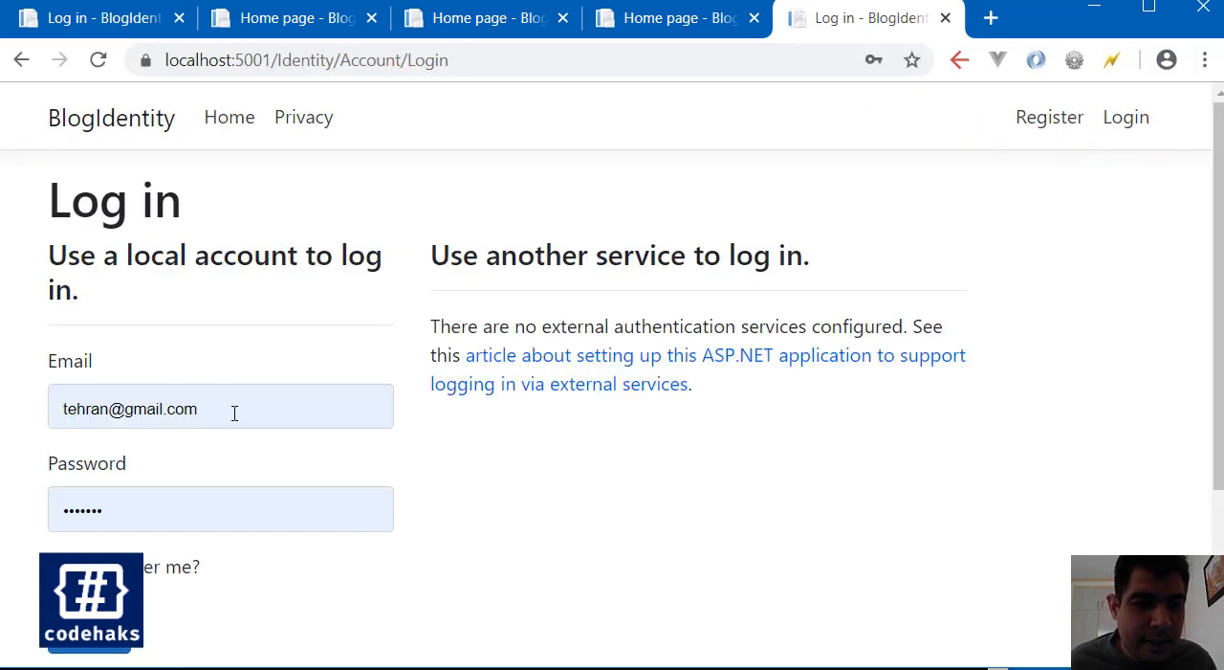
left_click(220, 406)
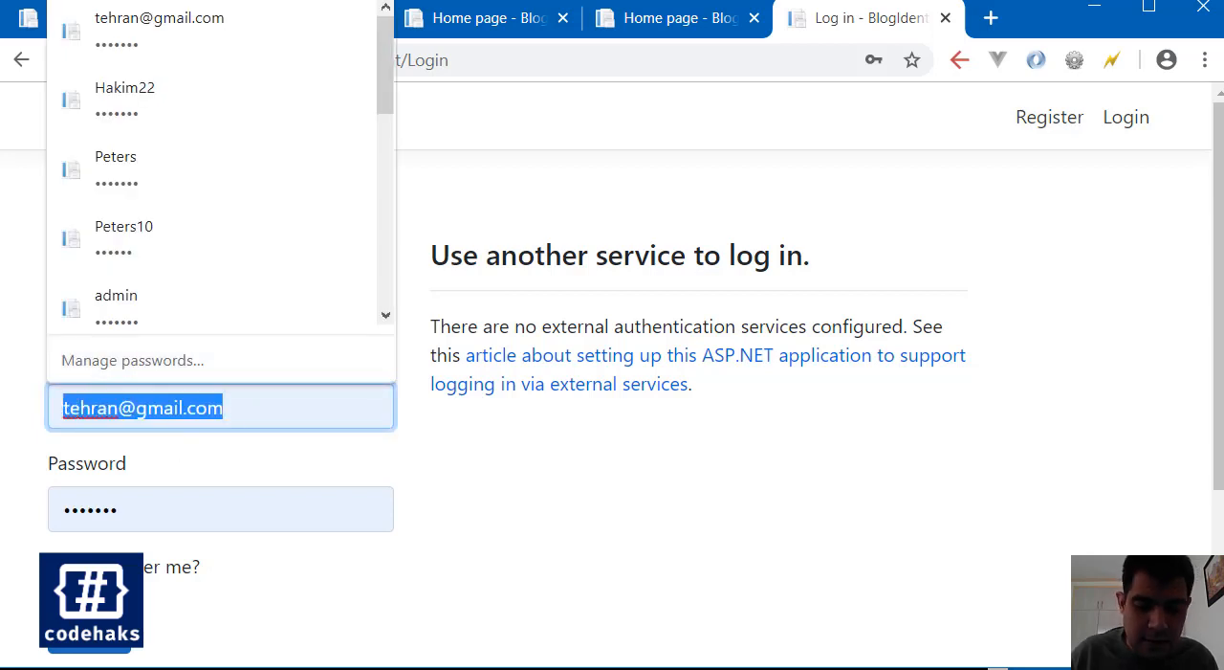
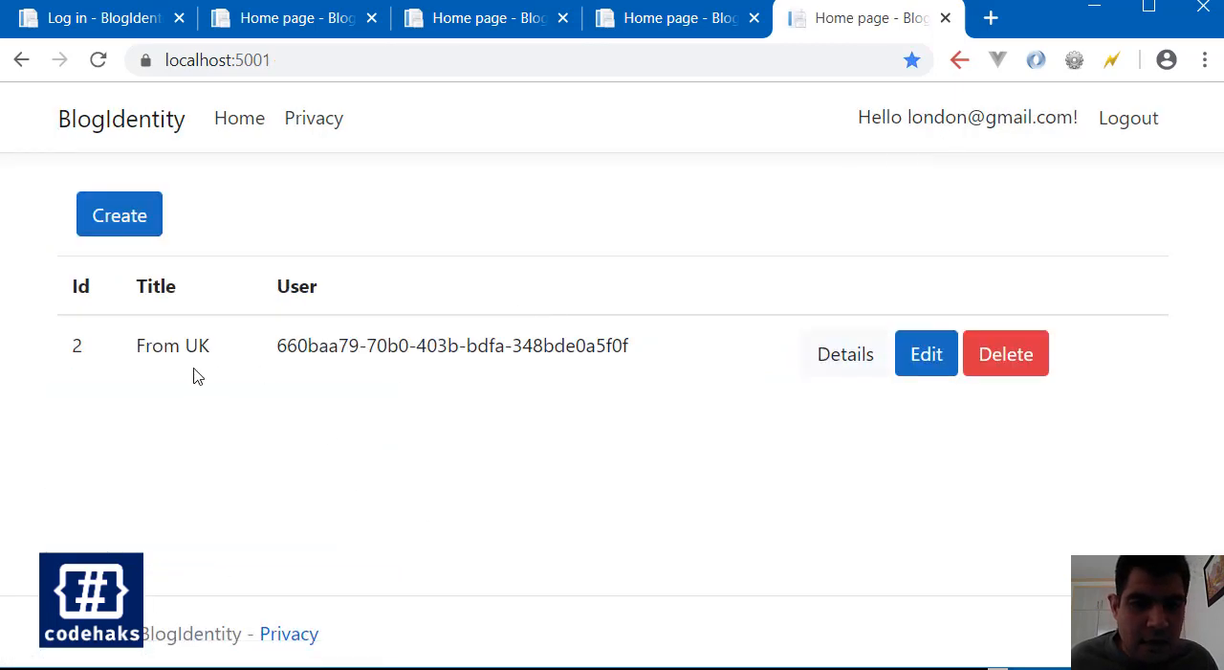
mouse_move(890, 188)
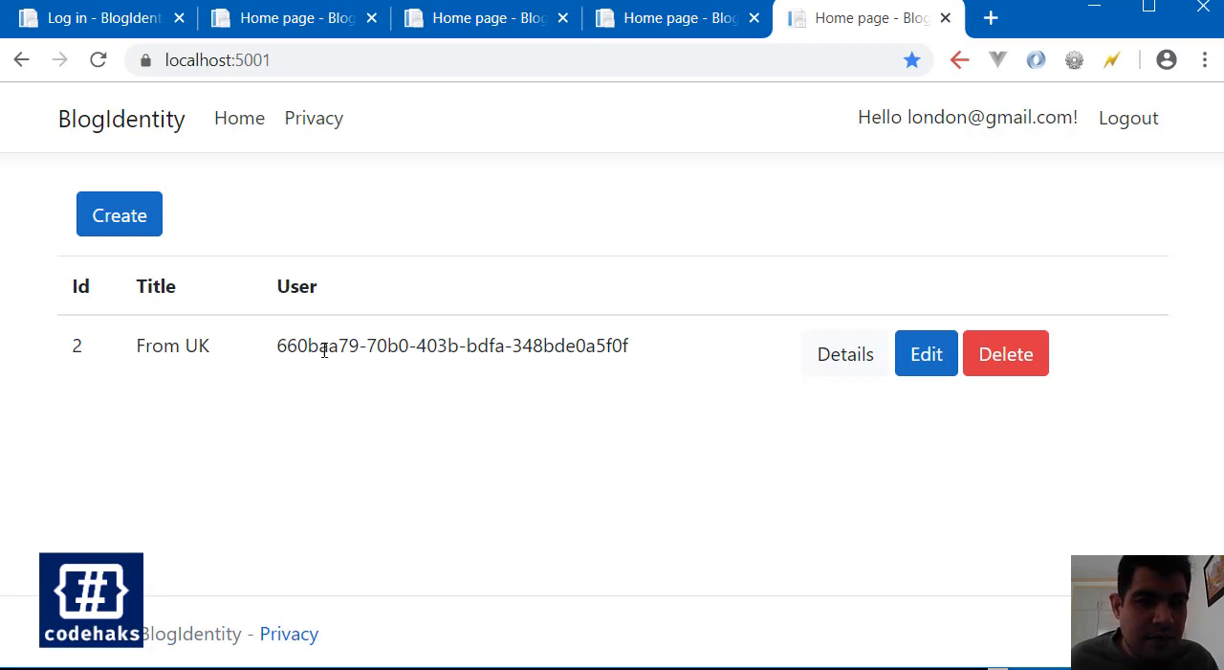
mouse_move(513, 375)
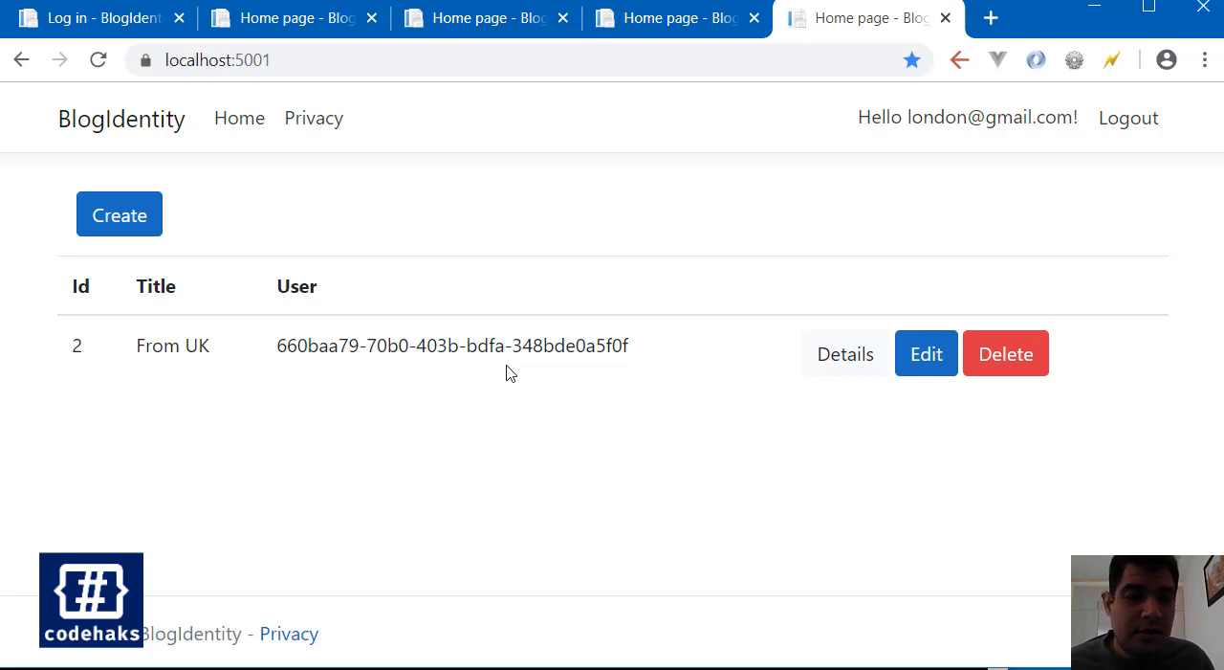
mouse_move(1067, 583)
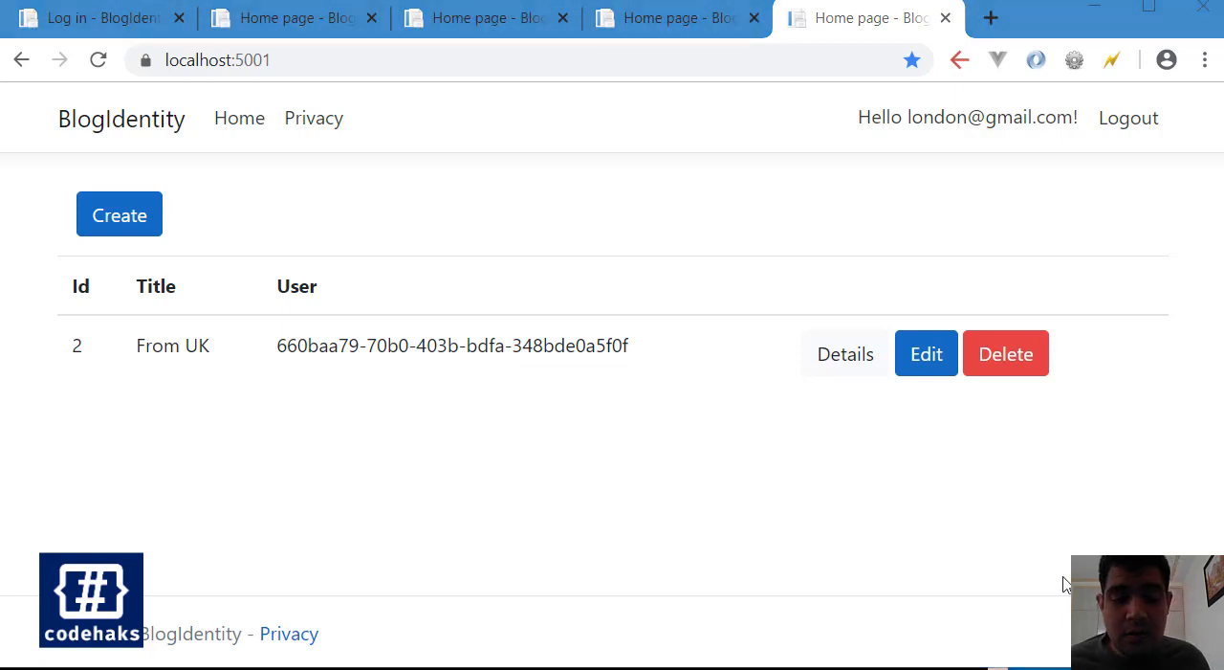